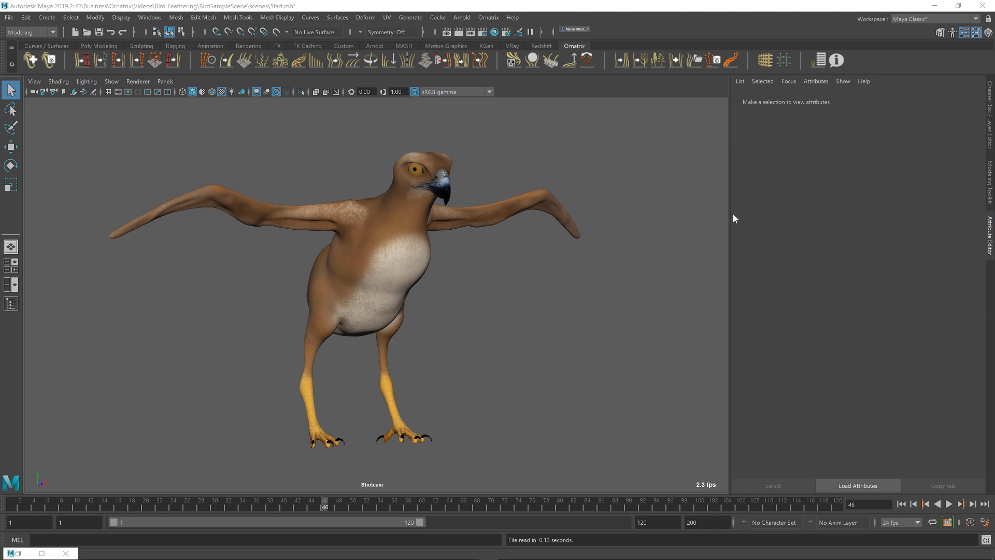
pyautogui.moveTo(735, 224)
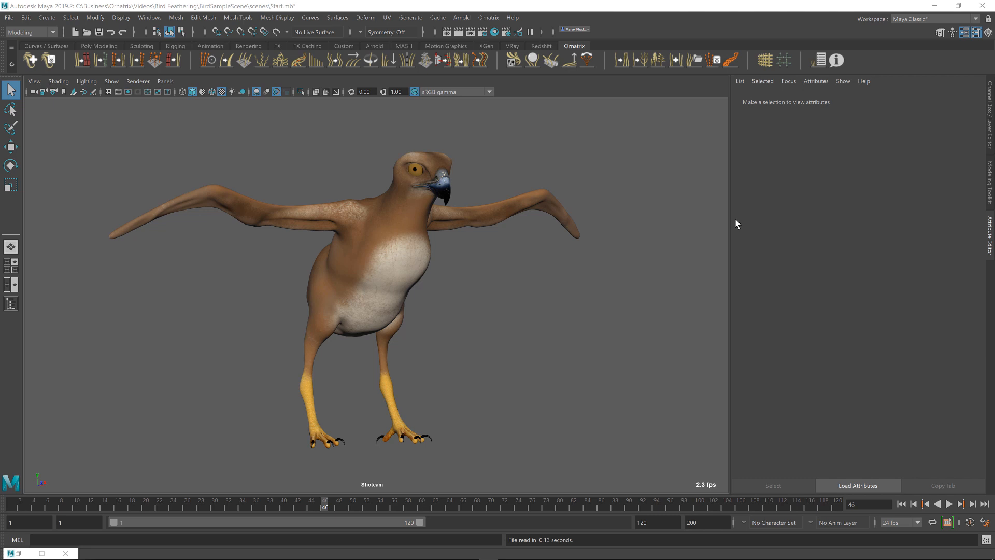
pyautogui.moveTo(723, 228)
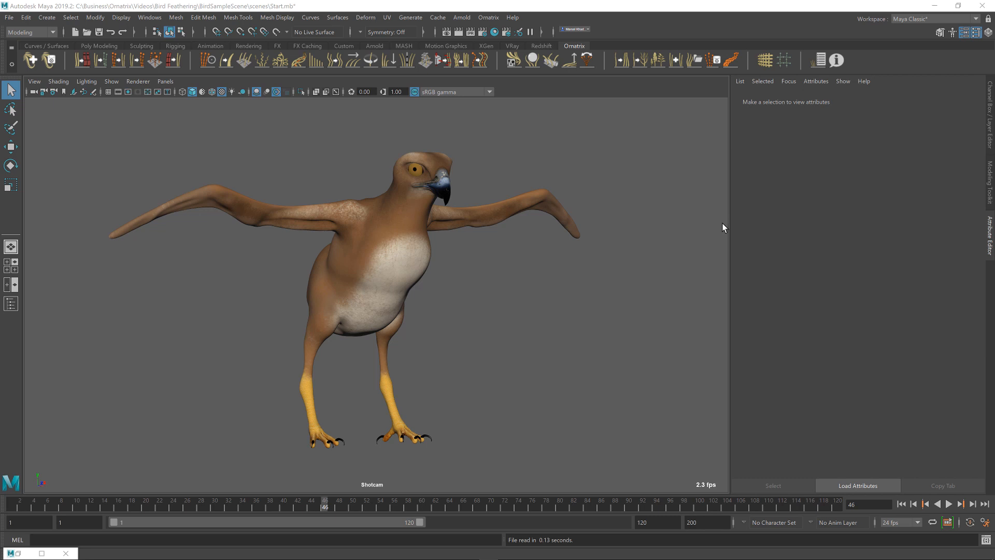
pyautogui.moveTo(704, 241)
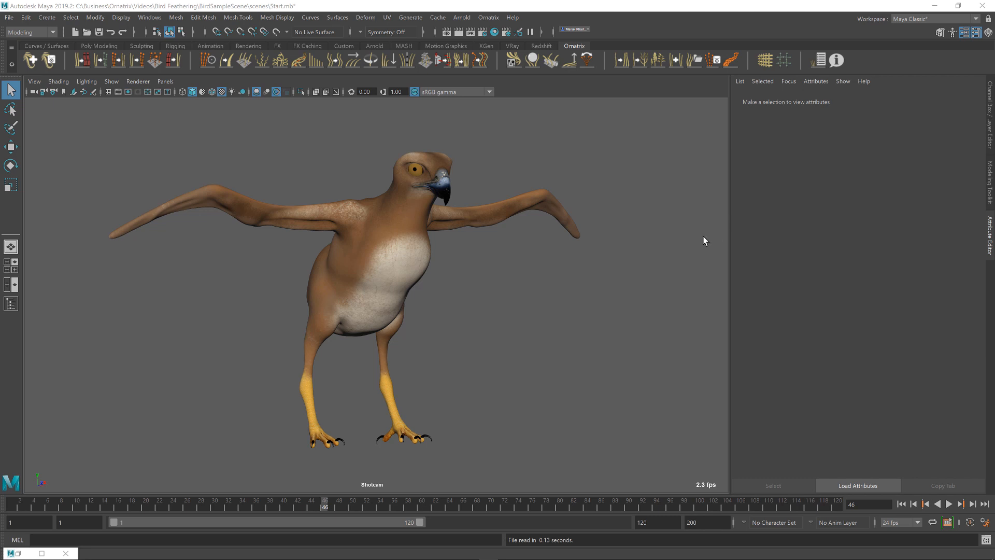
pyautogui.moveTo(561, 280)
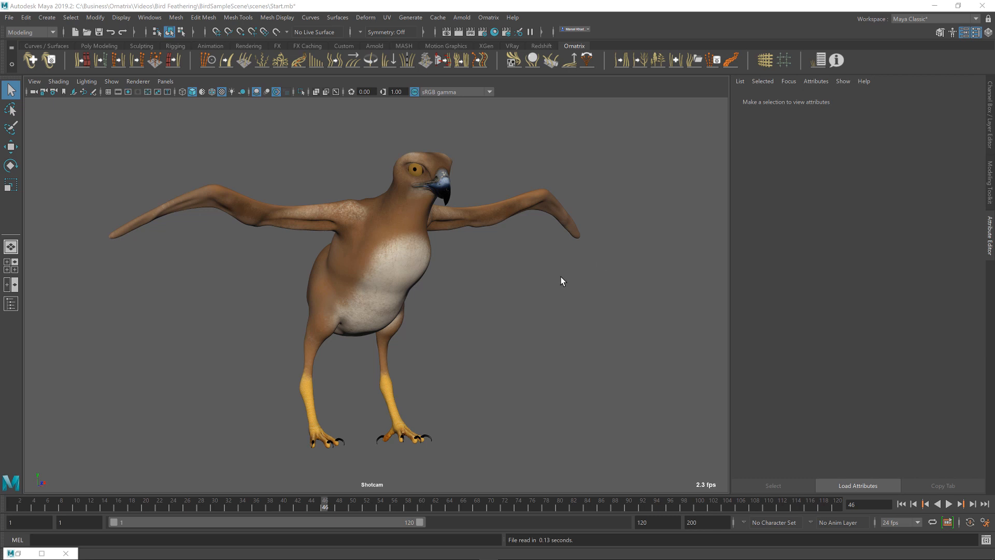
pyautogui.moveTo(374, 298)
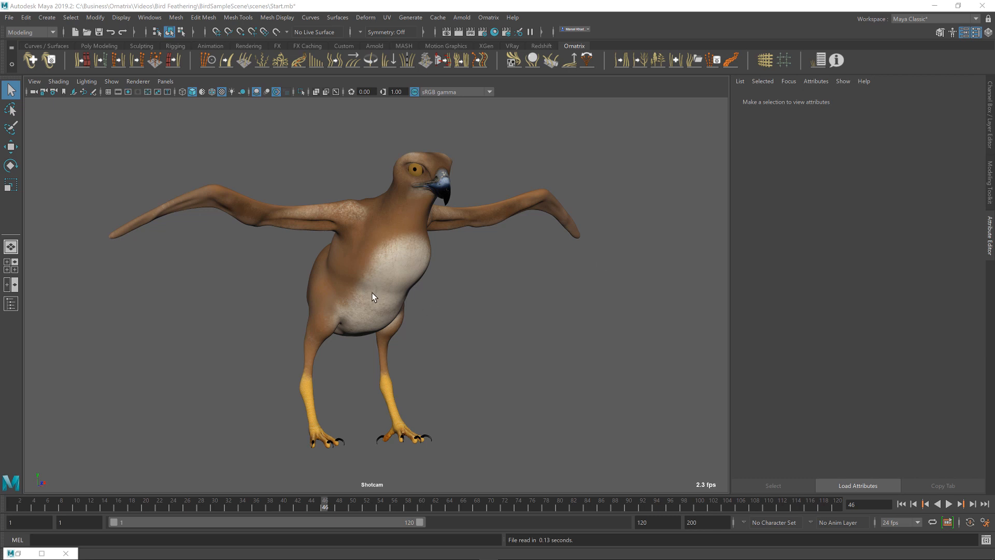
pyautogui.moveTo(304, 277)
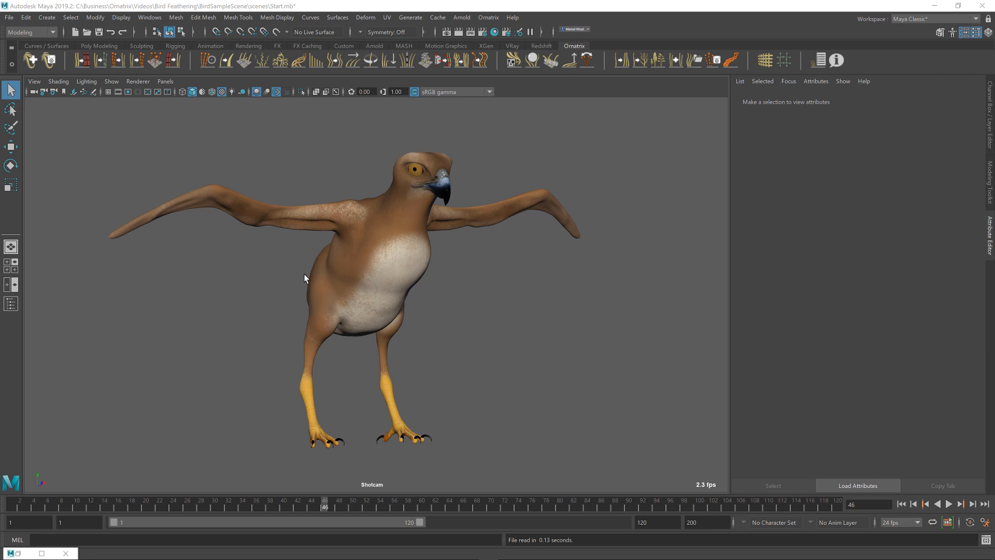
pyautogui.moveTo(337, 237)
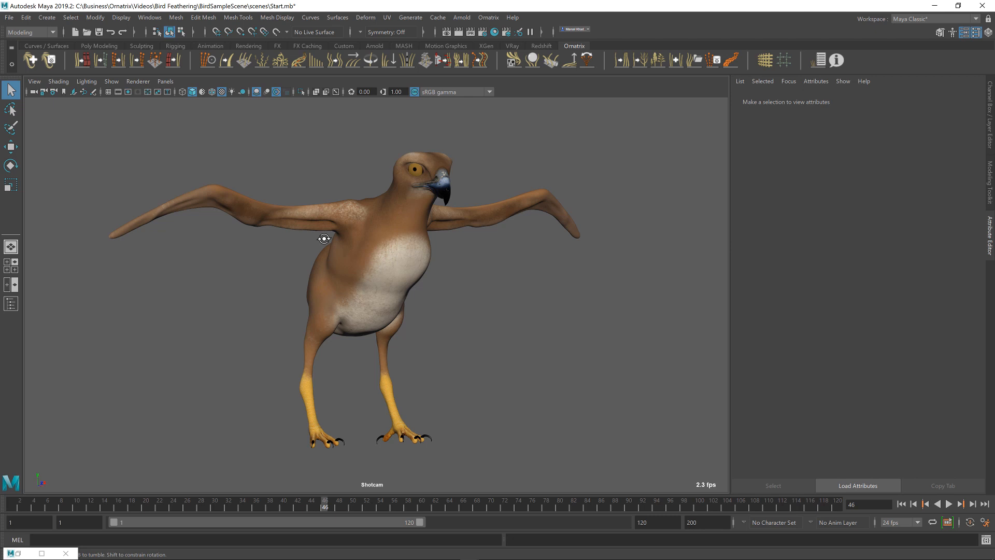
# Inspect the bird's back, then make the FeatherCards layer visible from the Layer Editor
pyautogui.moveTo(324, 238); pyautogui.dragTo(424, 248)
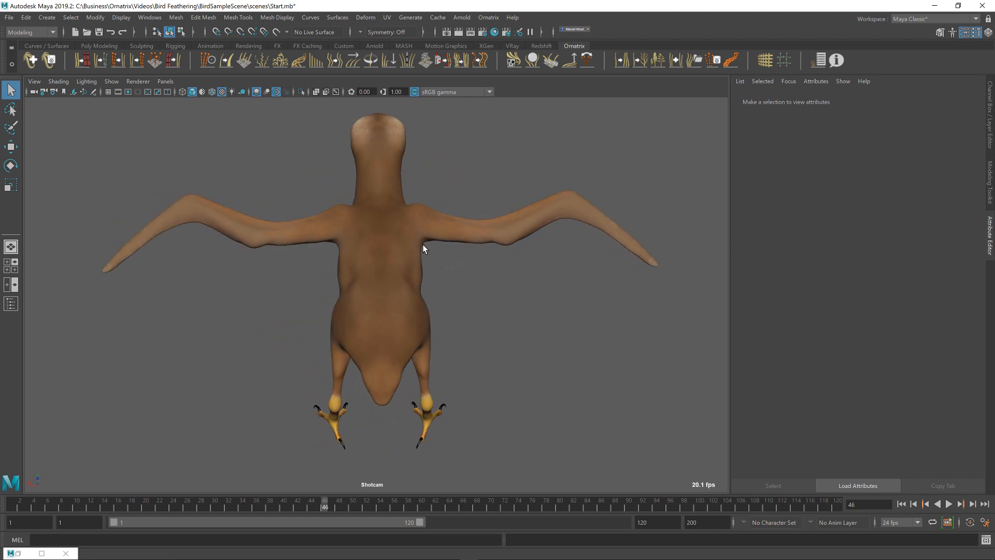
pyautogui.moveTo(424, 248); pyautogui.dragTo(344, 235)
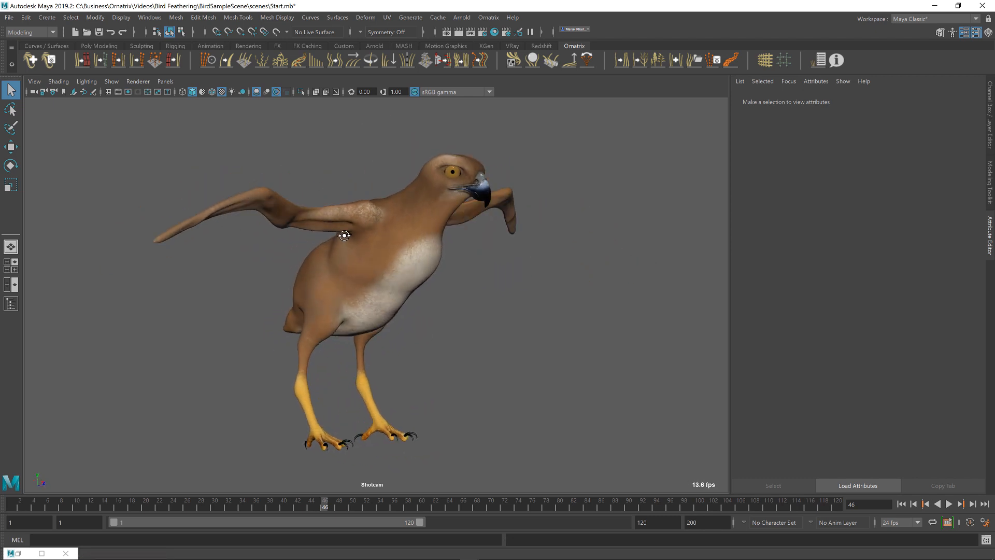
pyautogui.moveTo(344, 235); pyautogui.dragTo(445, 235)
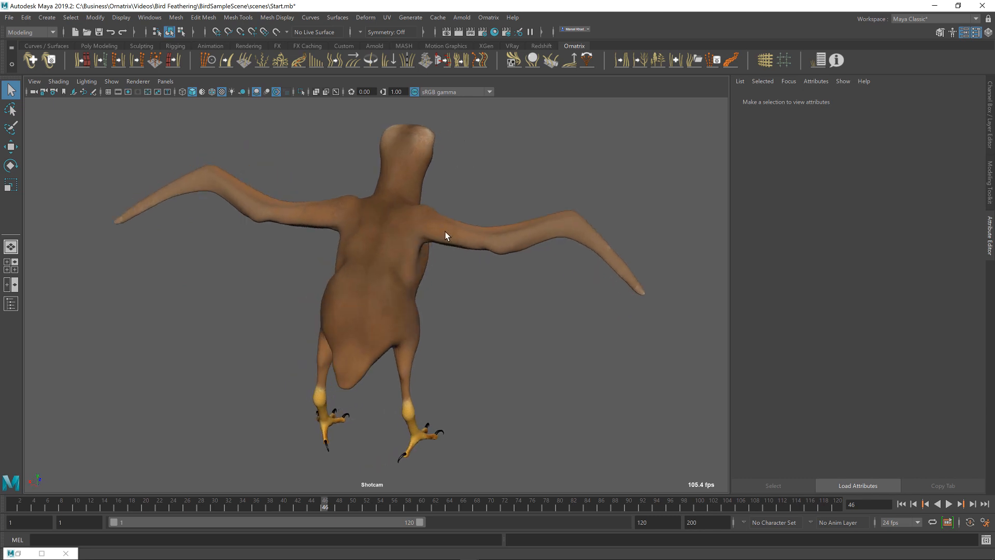
pyautogui.moveTo(366, 281)
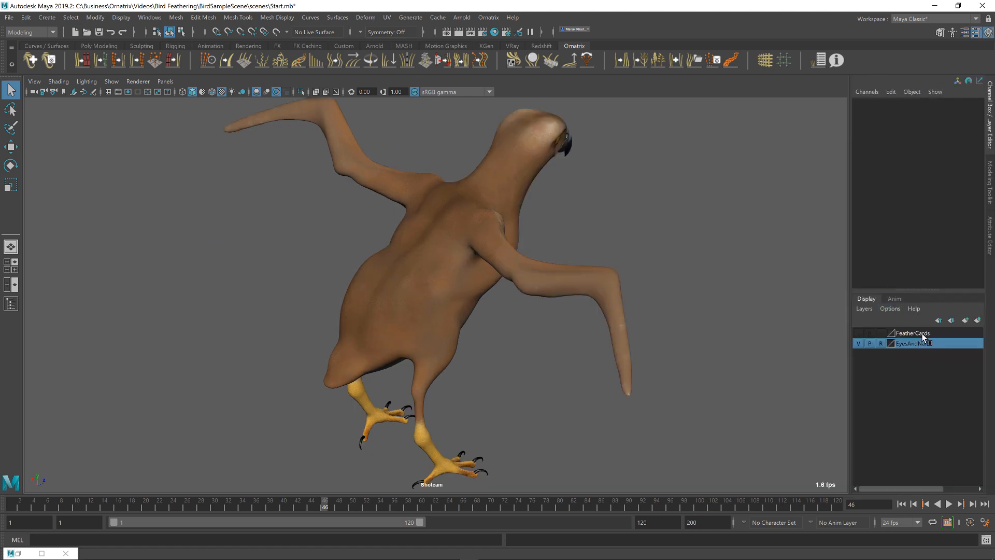
pyautogui.click(914, 333)
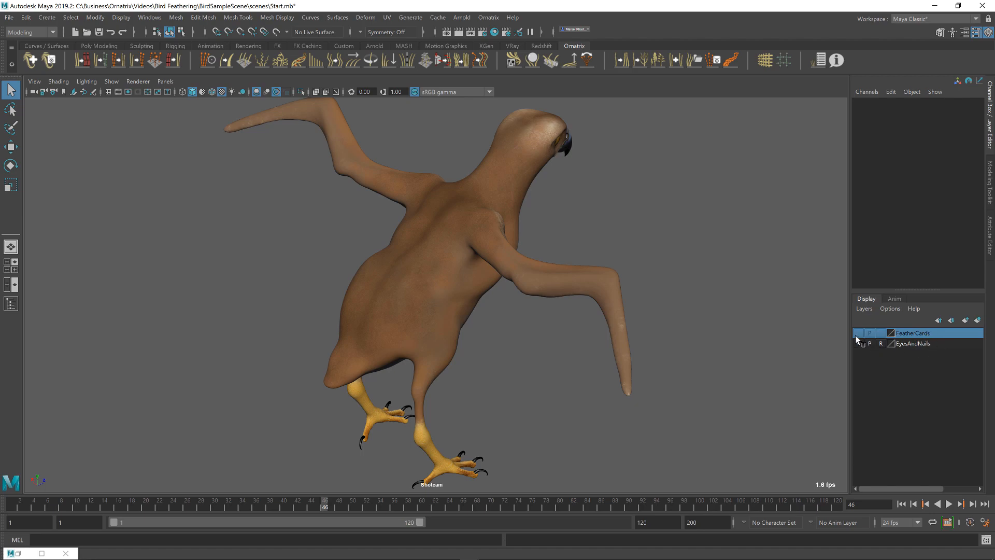
pyautogui.click(857, 333)
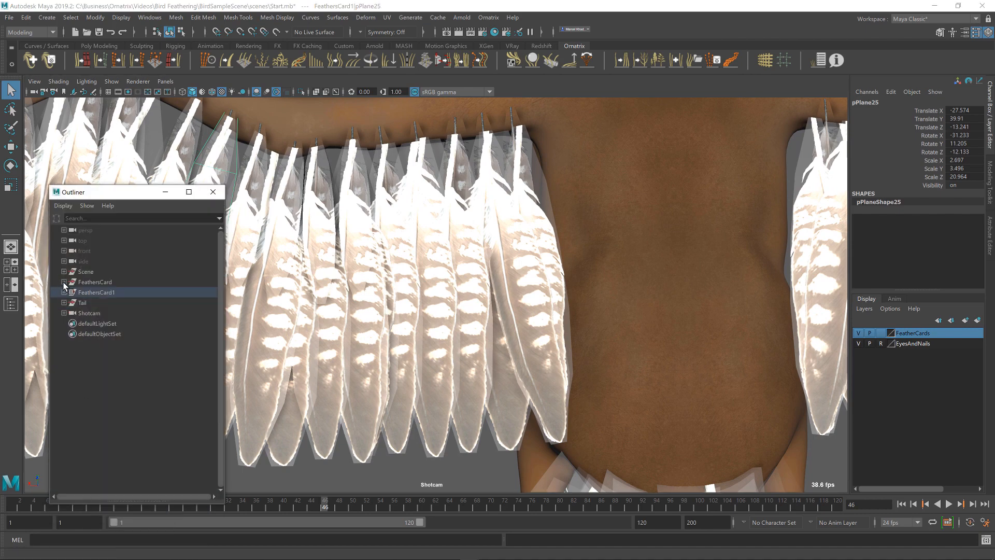
# Expand the FeathersCard group in the Outliner and inspect one of its pPlane feather cards
pyautogui.click(93, 344)
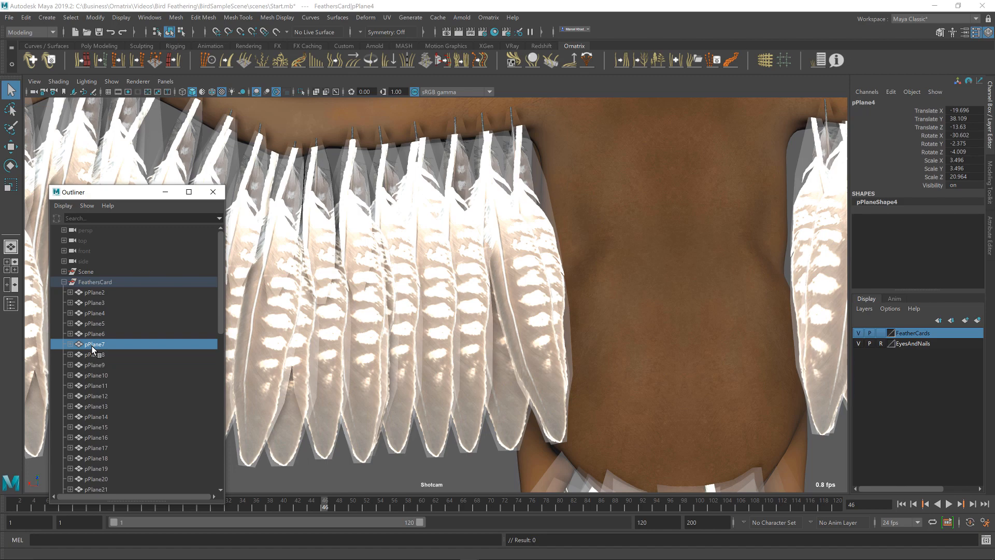
pyautogui.click(95, 293)
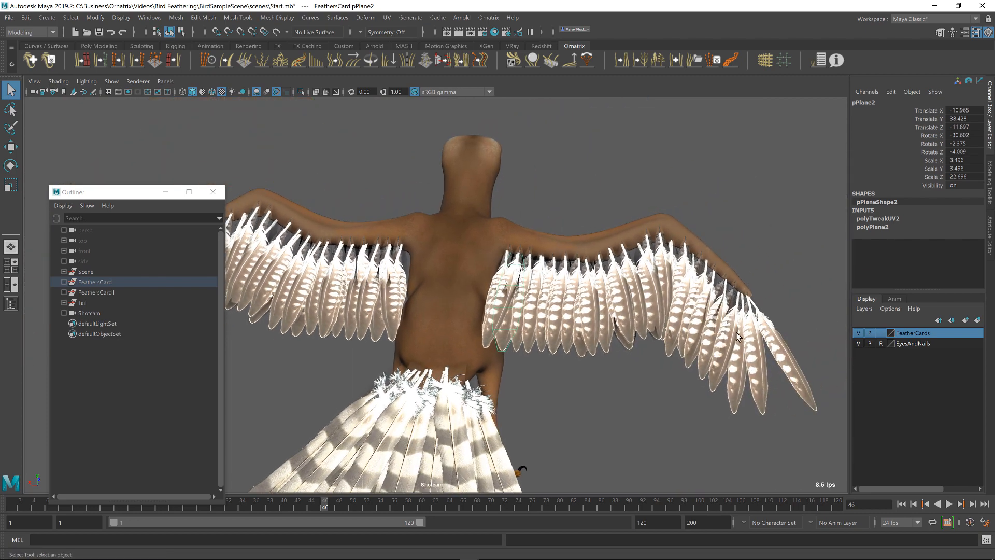
pyautogui.scroll(-3)
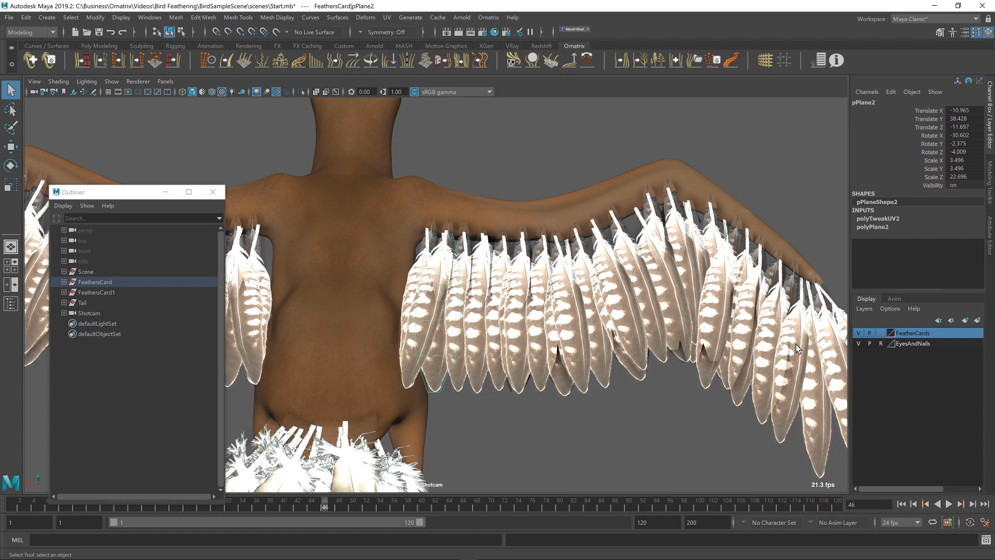
pyautogui.moveTo(789, 351)
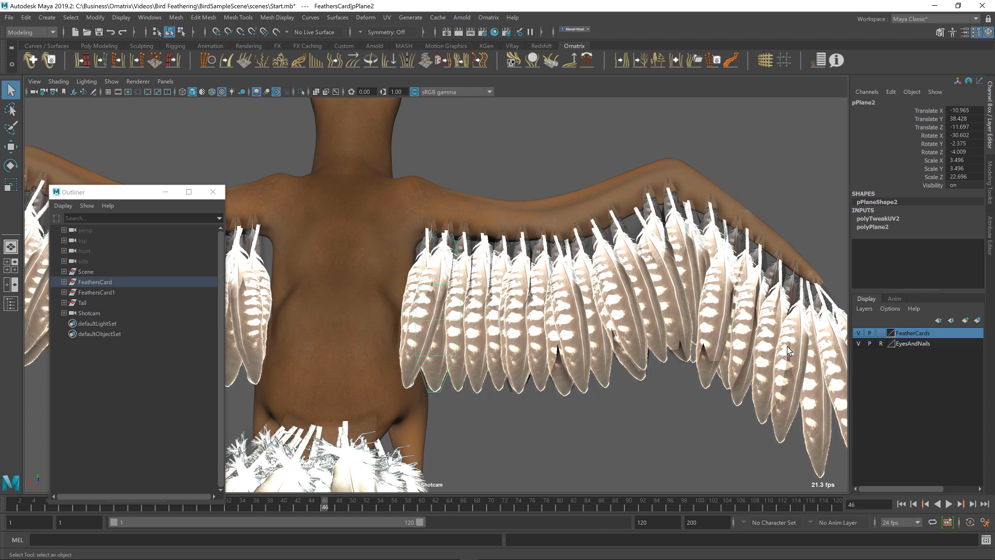
pyautogui.moveTo(657, 355)
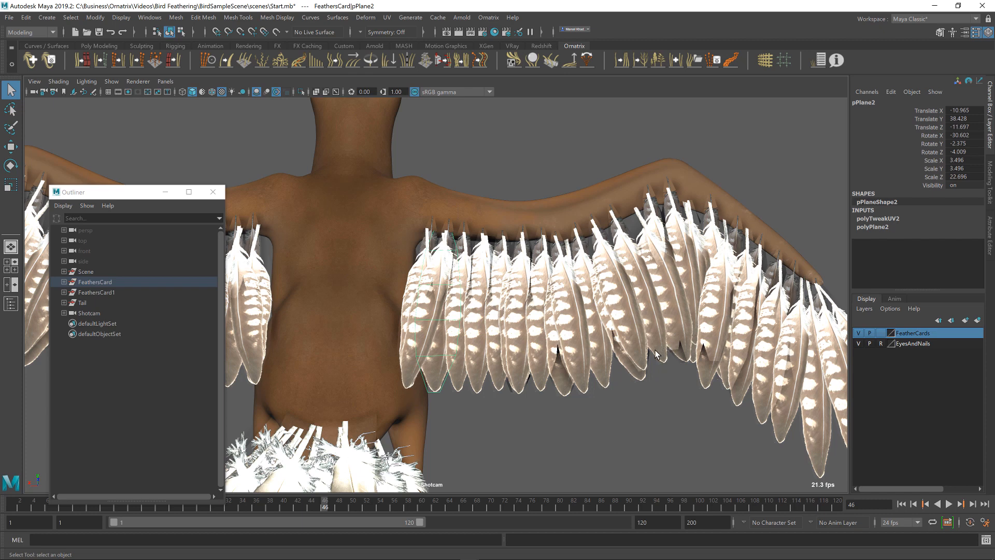
pyautogui.moveTo(621, 239)
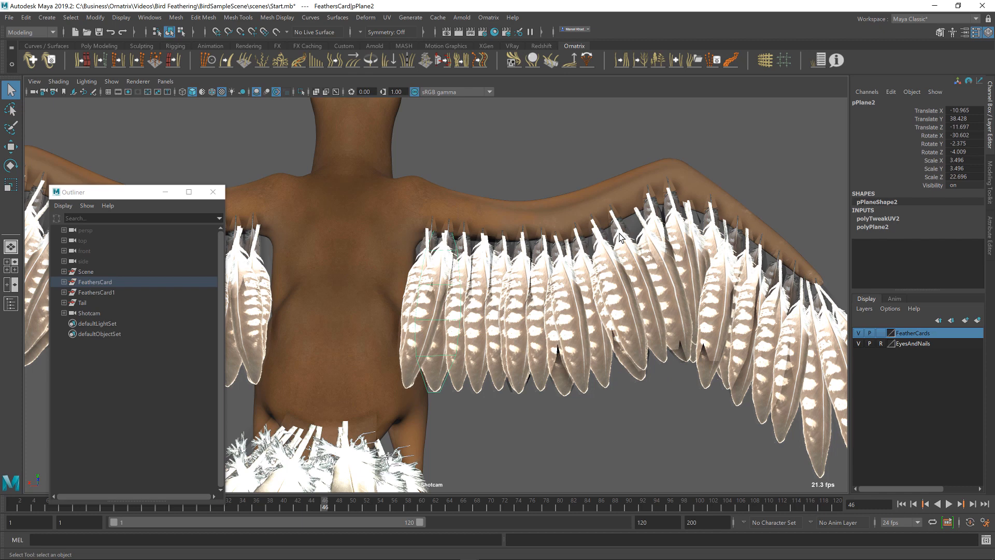
pyautogui.moveTo(615, 262)
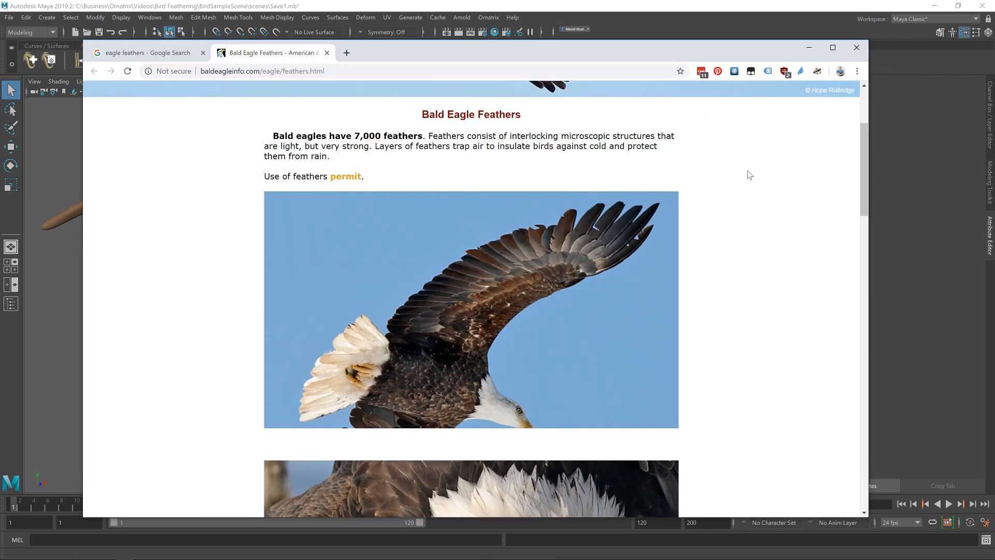
pyautogui.scroll(-3)
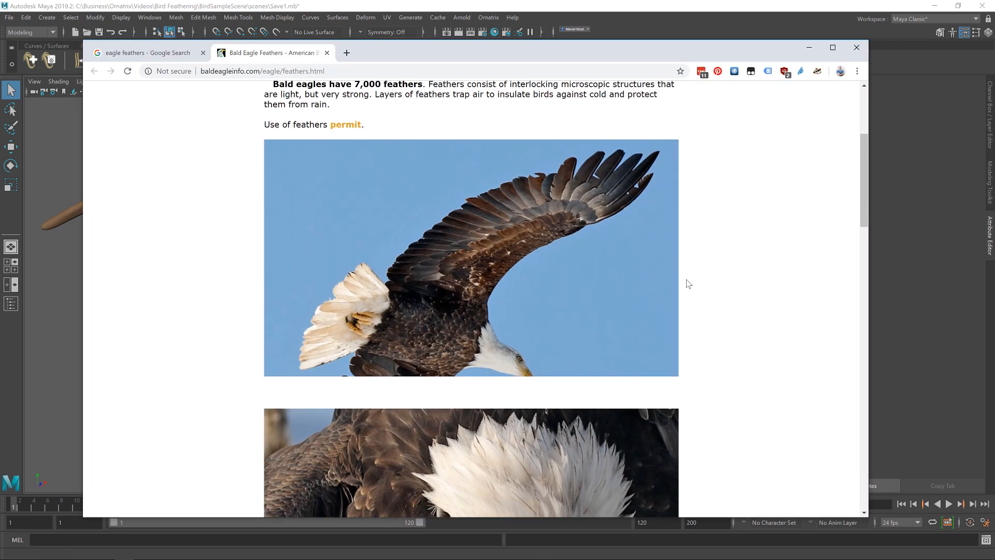
pyautogui.moveTo(621, 199)
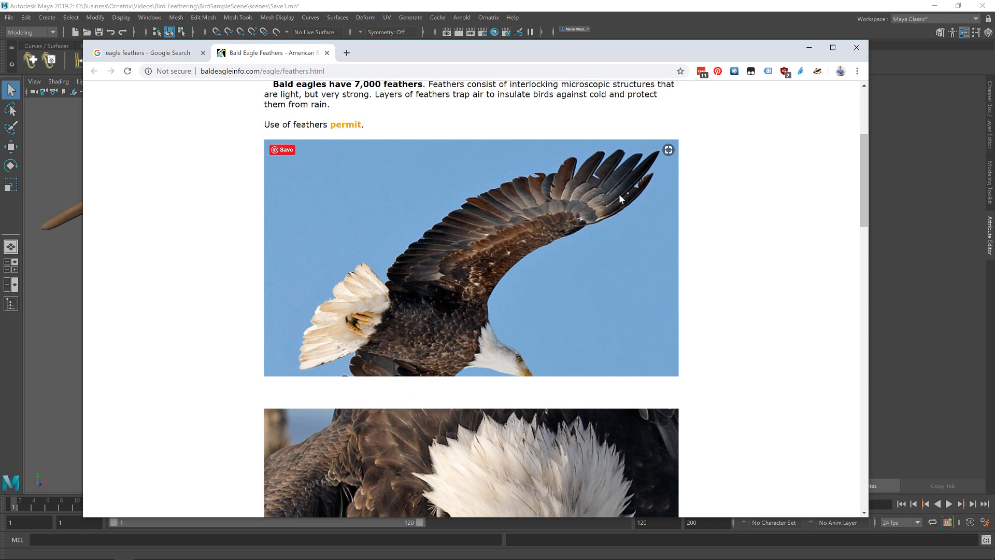
pyautogui.moveTo(604, 221)
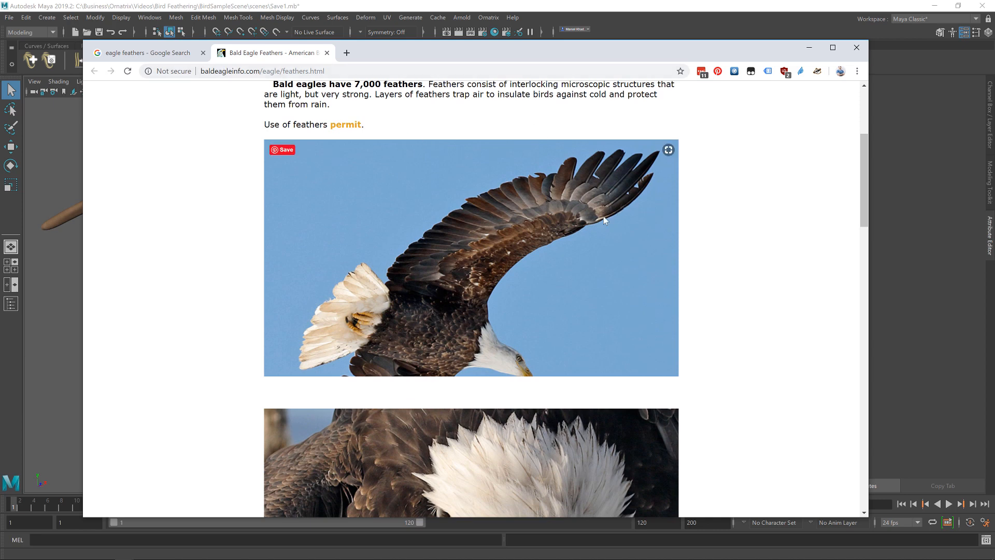
pyautogui.moveTo(617, 214)
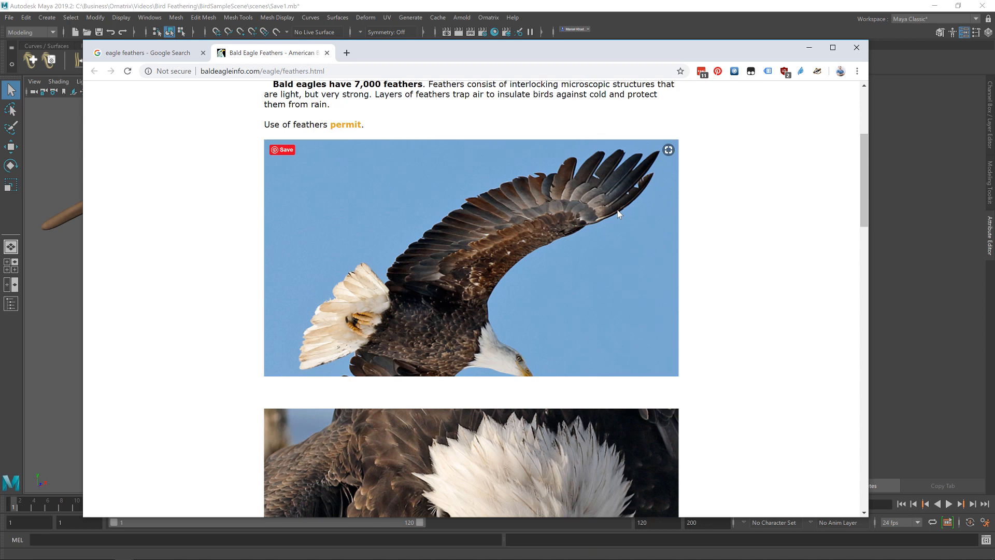
pyautogui.moveTo(611, 228)
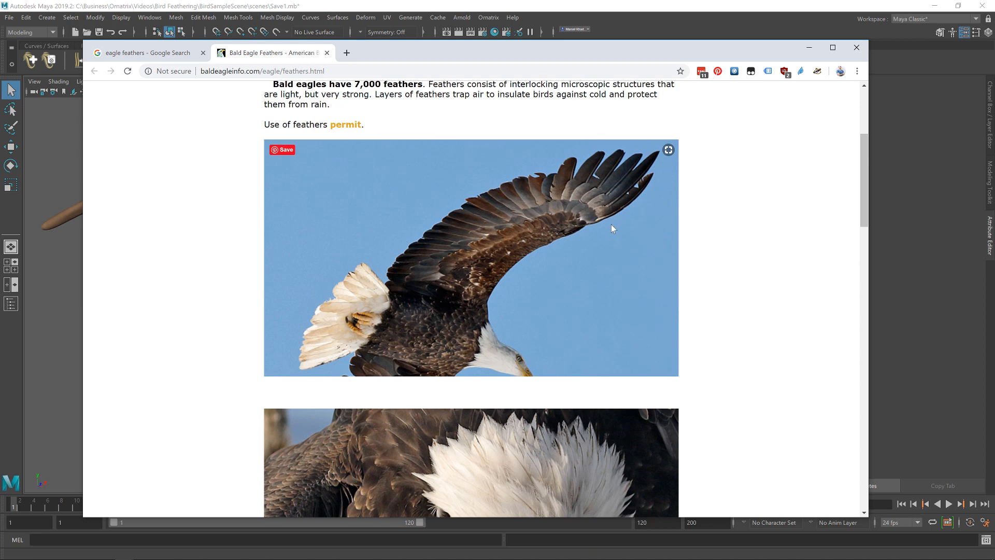
pyautogui.moveTo(614, 215)
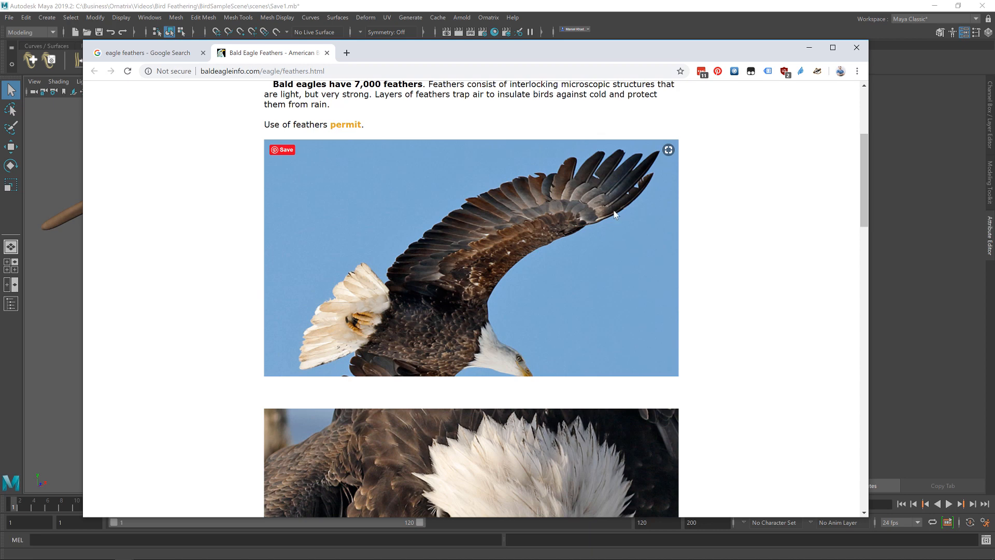
pyautogui.moveTo(520, 246)
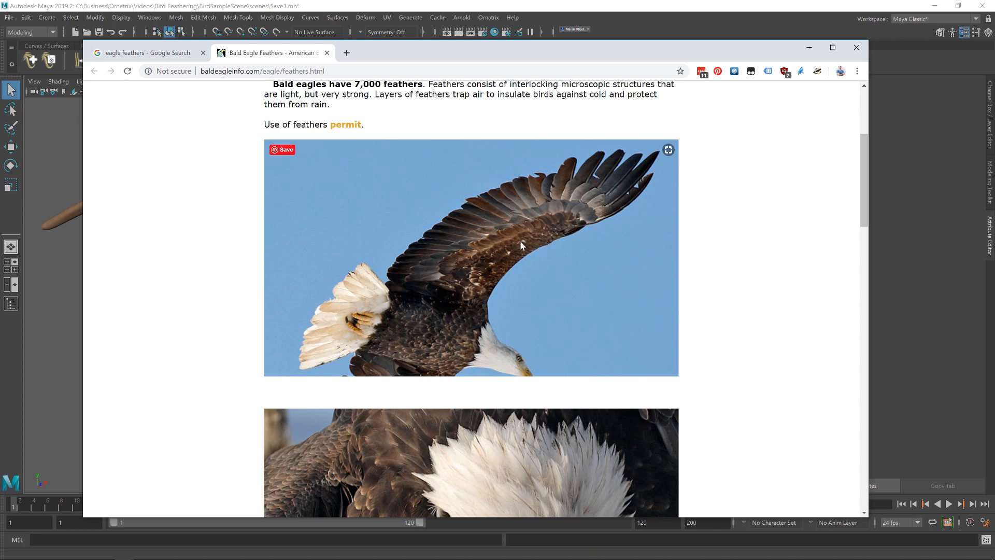
pyautogui.moveTo(518, 247)
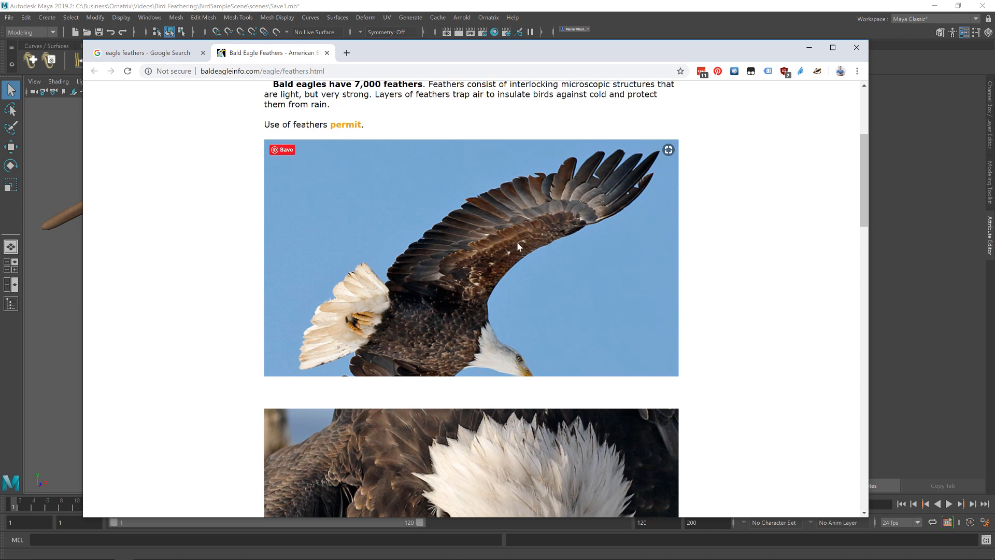
pyautogui.moveTo(567, 262)
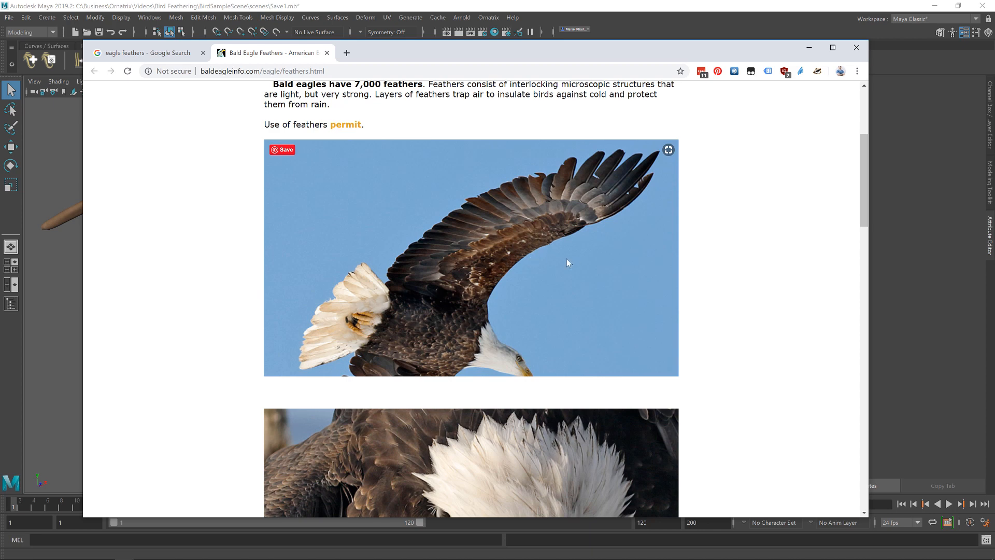
pyautogui.moveTo(393, 285)
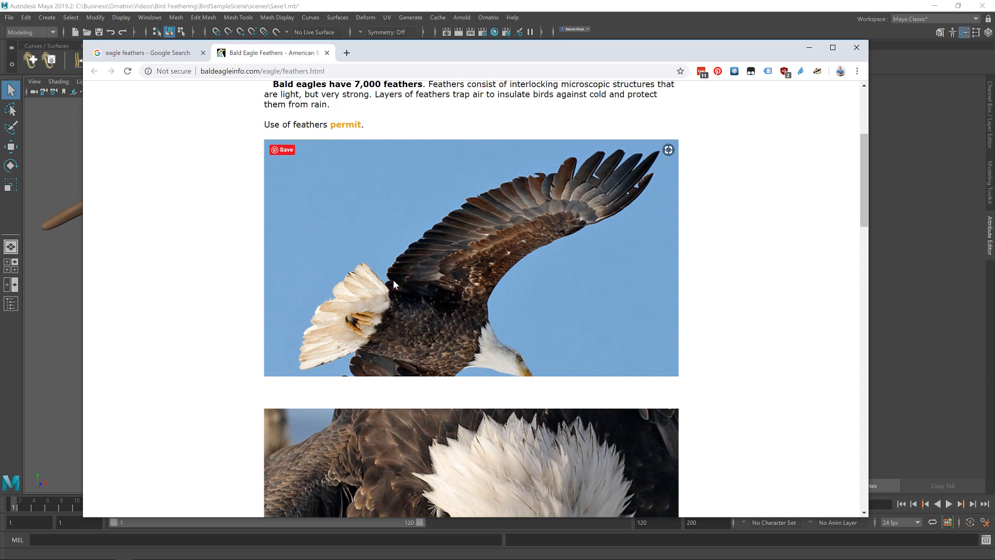
pyautogui.moveTo(533, 220)
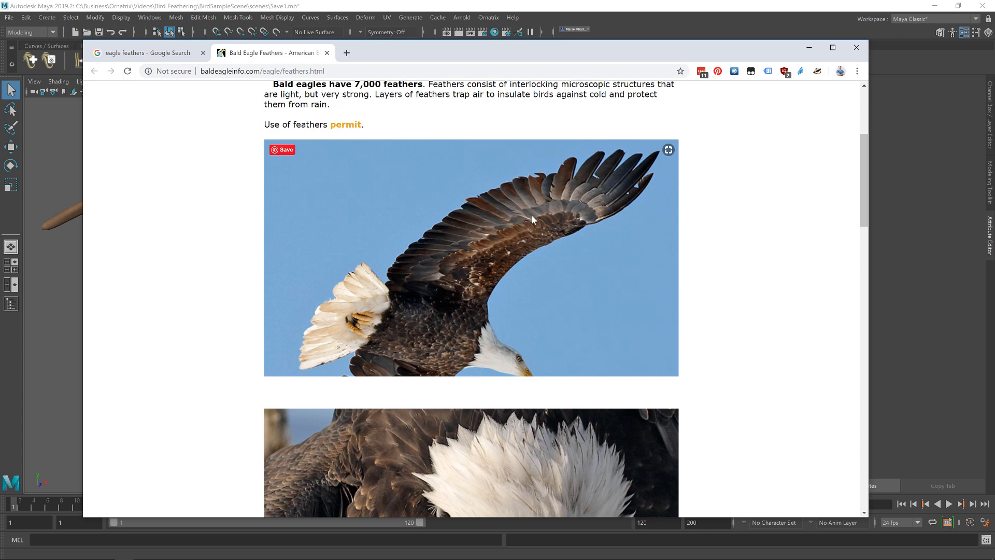
pyautogui.moveTo(609, 228)
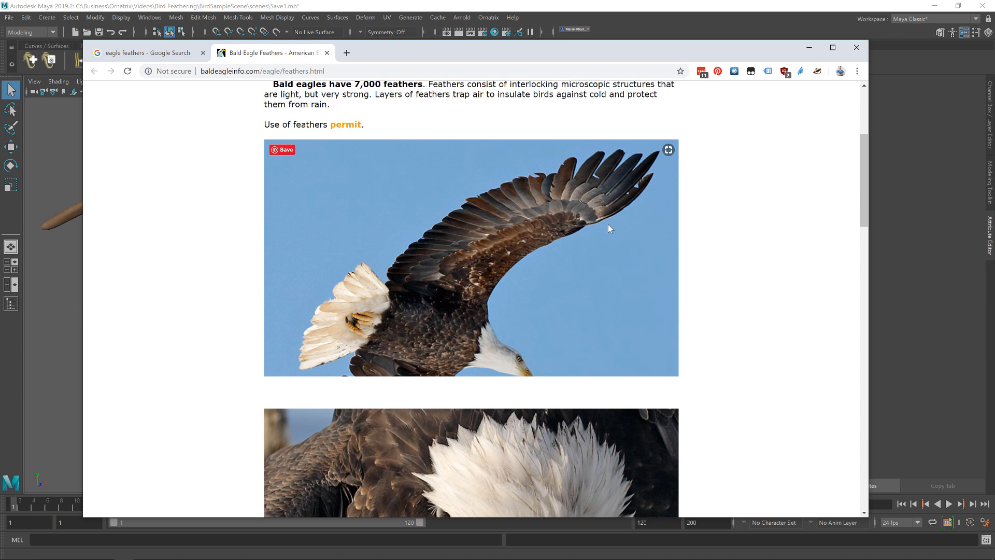
pyautogui.moveTo(533, 195)
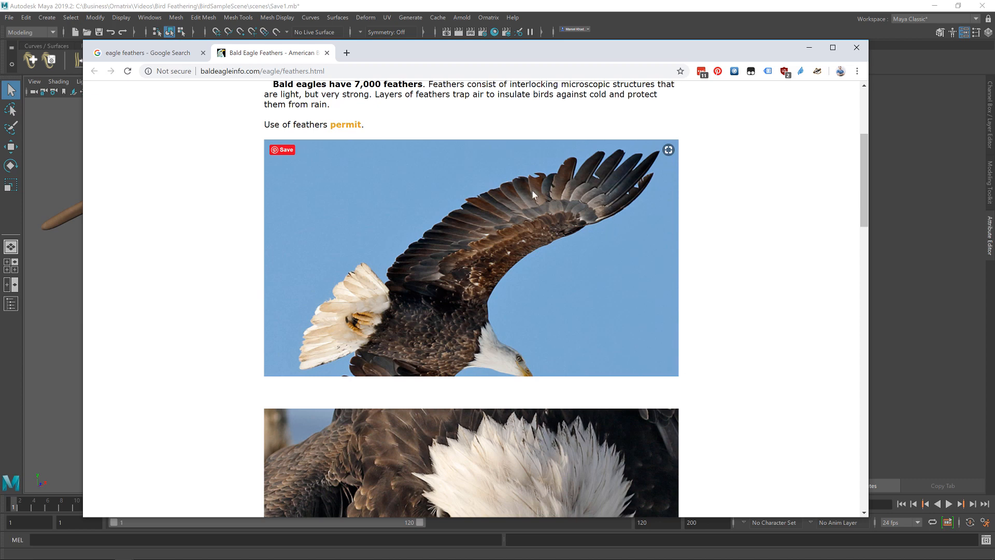
pyautogui.moveTo(632, 214)
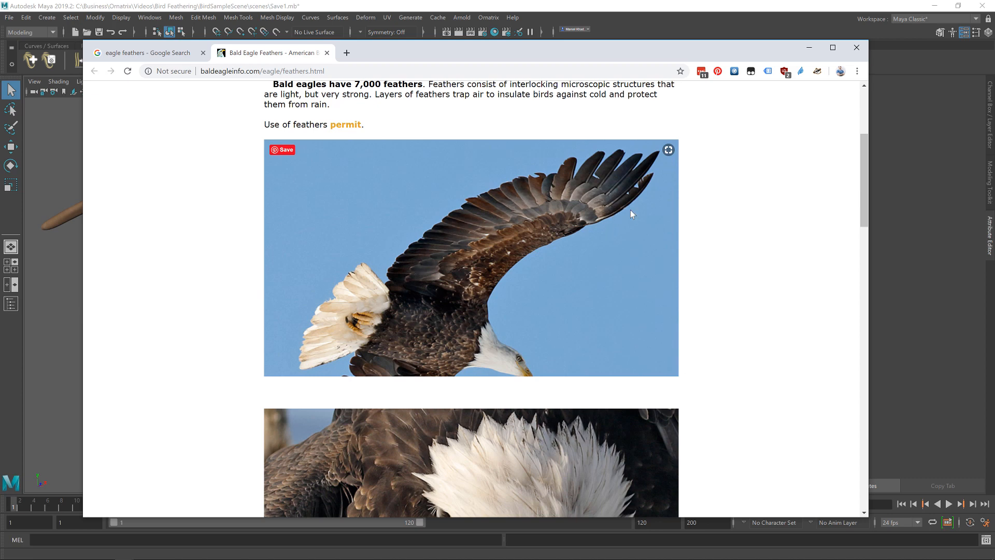
pyautogui.moveTo(621, 210)
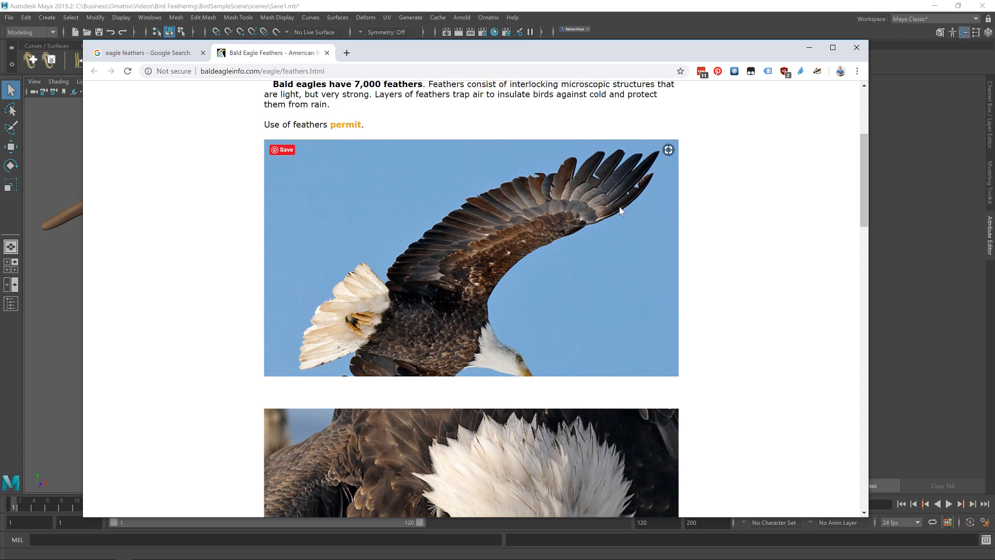
pyautogui.moveTo(521, 194)
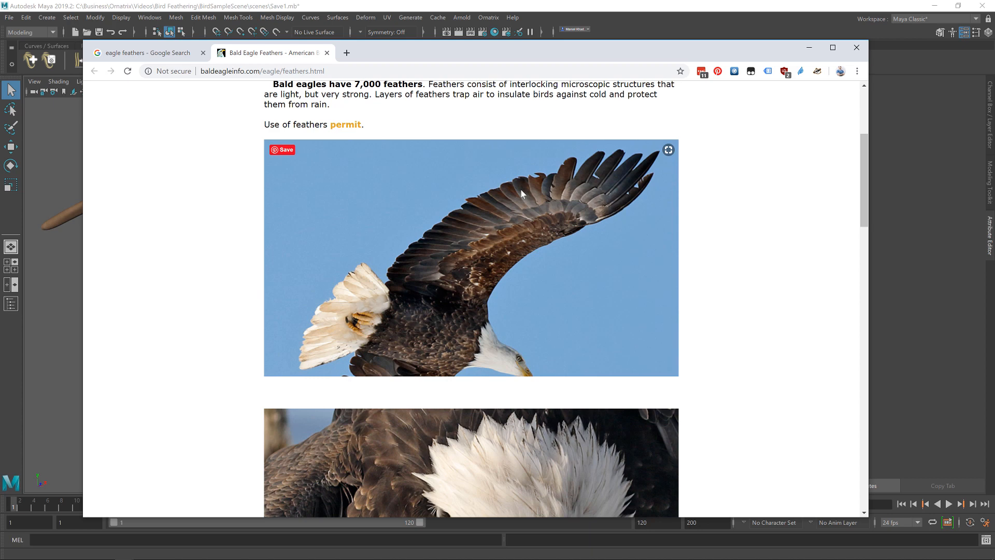
pyautogui.moveTo(531, 199)
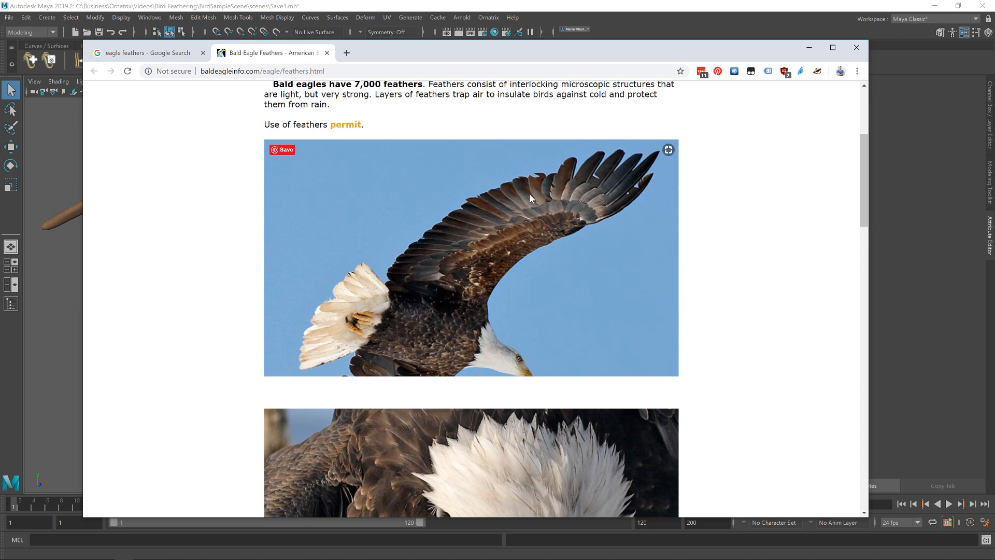
pyautogui.moveTo(593, 171)
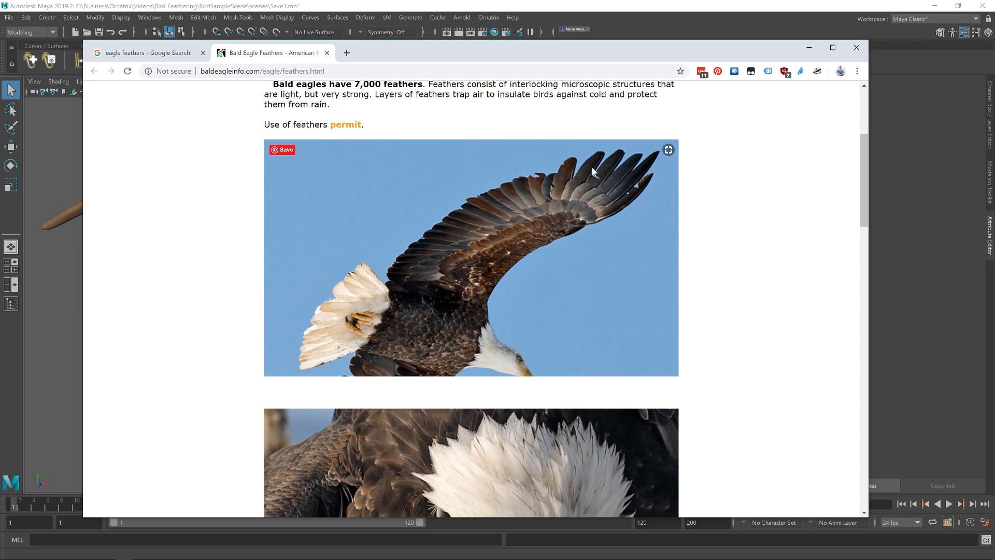
pyautogui.moveTo(520, 197)
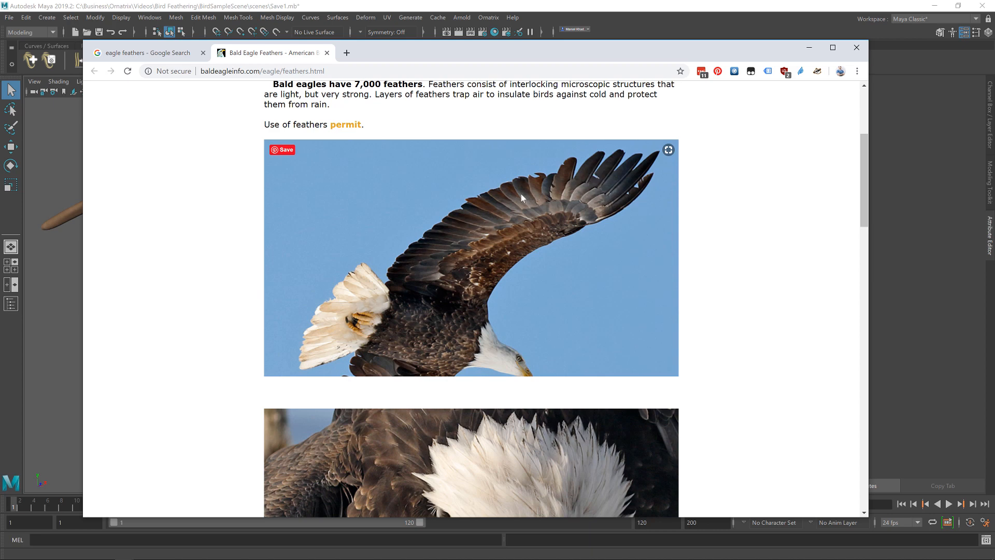
pyautogui.moveTo(479, 224)
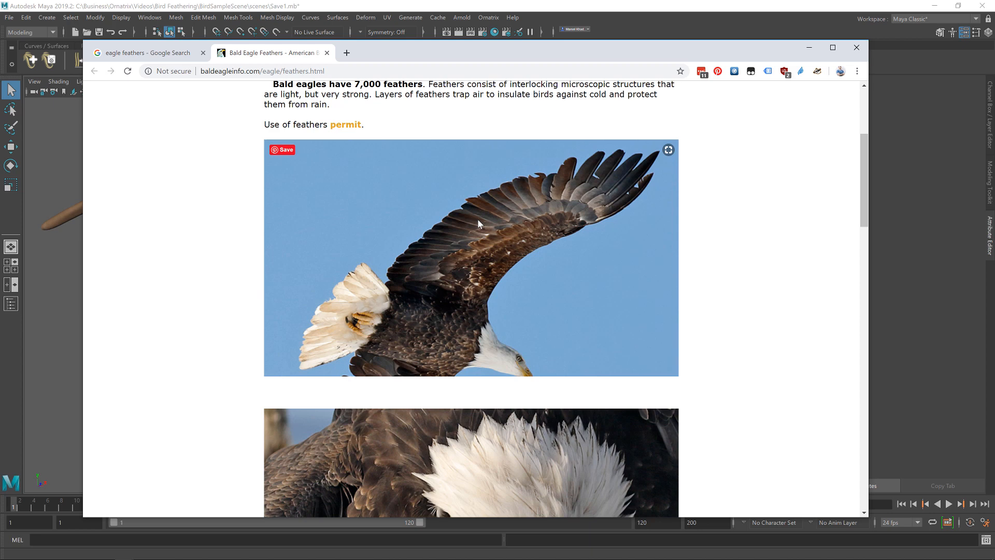
pyautogui.moveTo(597, 221)
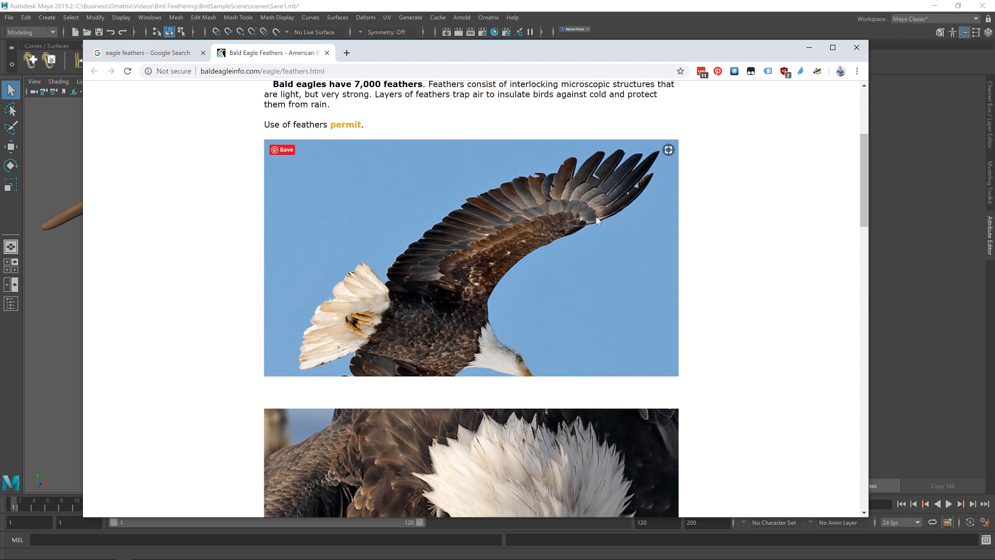
pyautogui.moveTo(561, 231)
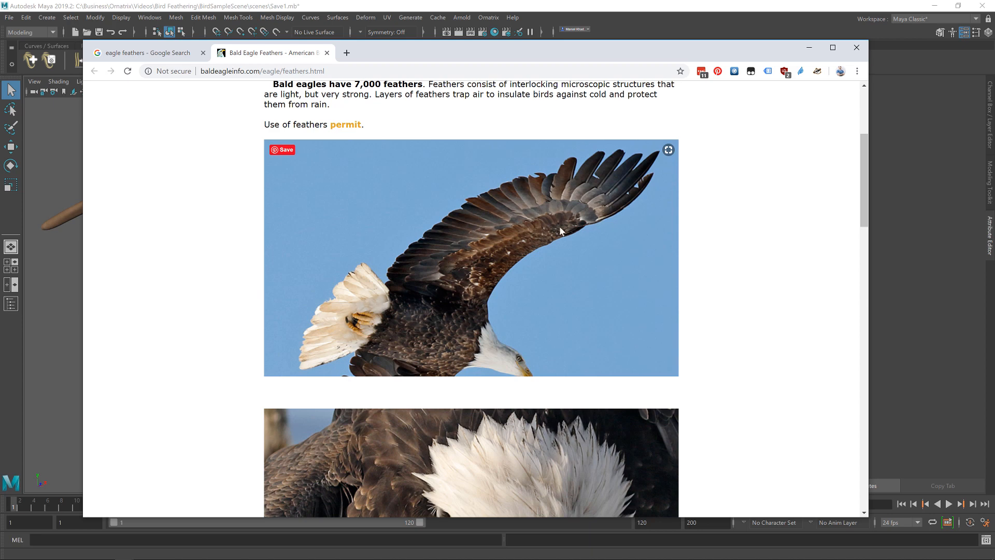
pyautogui.moveTo(577, 206)
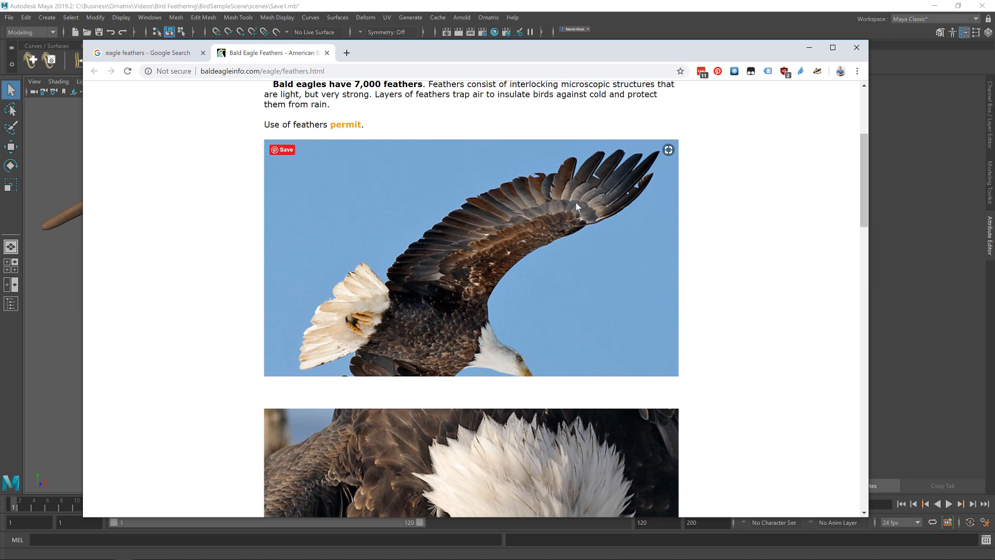
pyautogui.moveTo(531, 258)
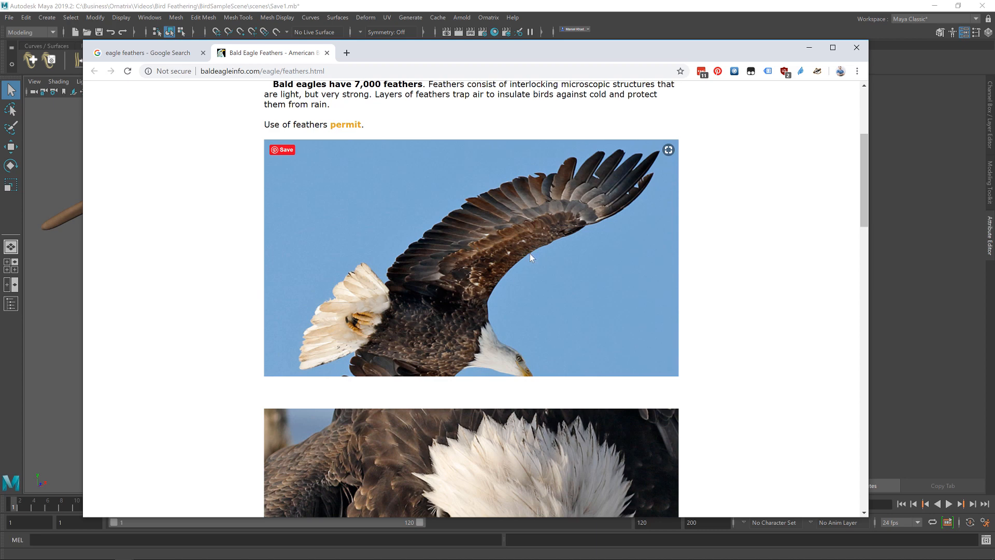
pyautogui.moveTo(575, 187)
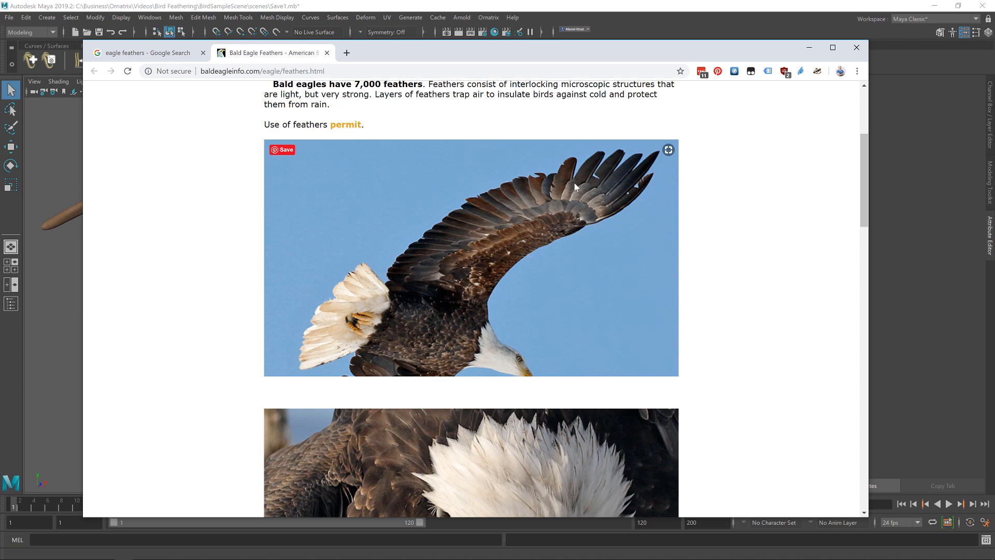
pyautogui.moveTo(604, 221)
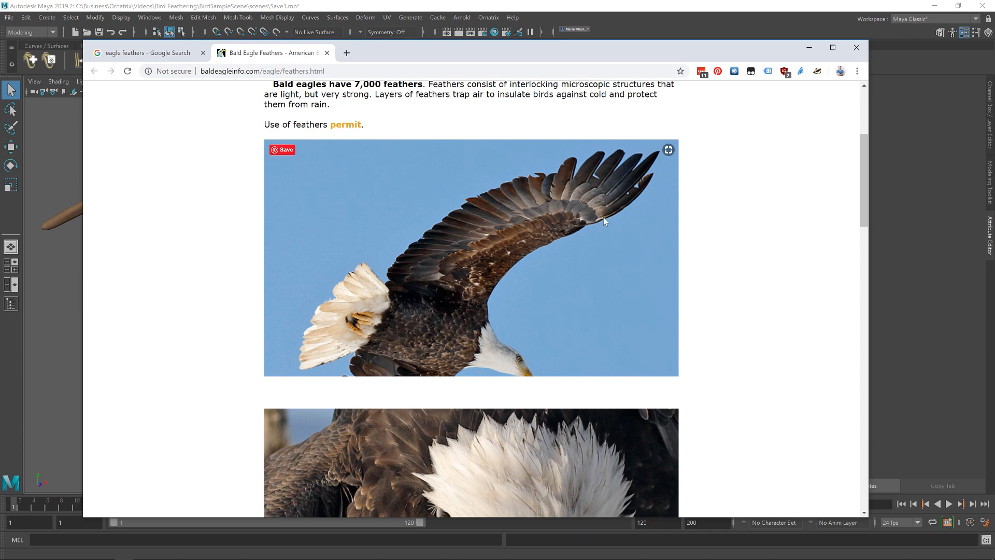
pyautogui.moveTo(617, 212)
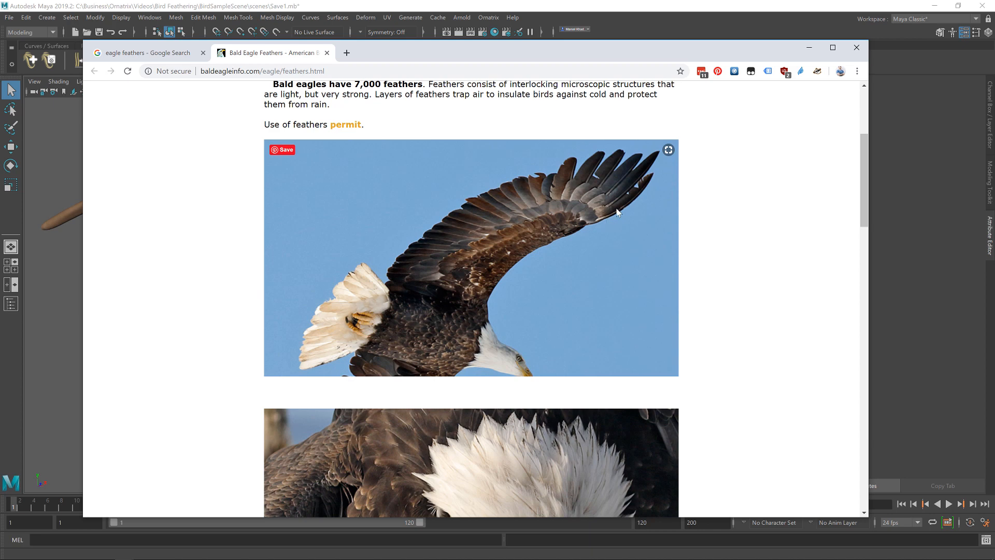
pyautogui.moveTo(410, 275)
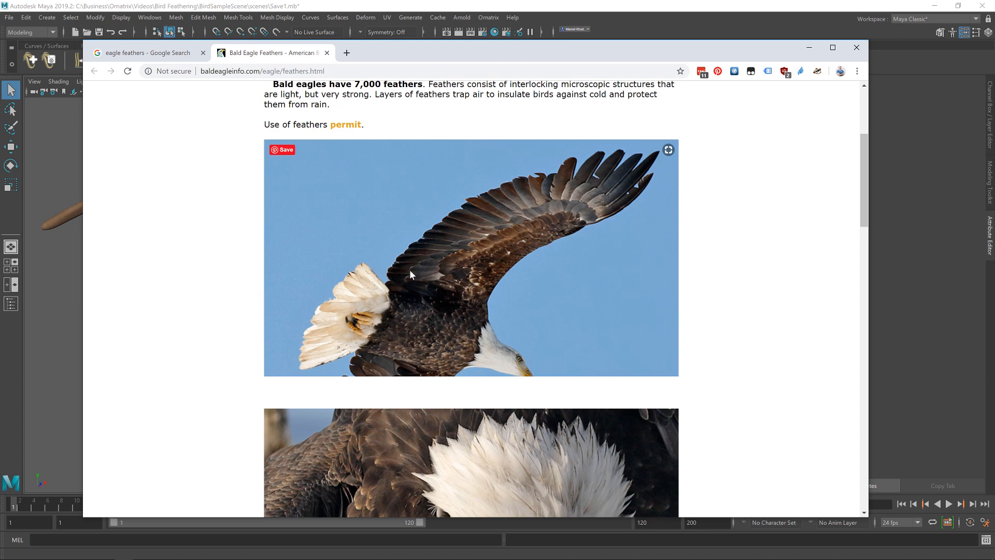
pyautogui.moveTo(554, 236)
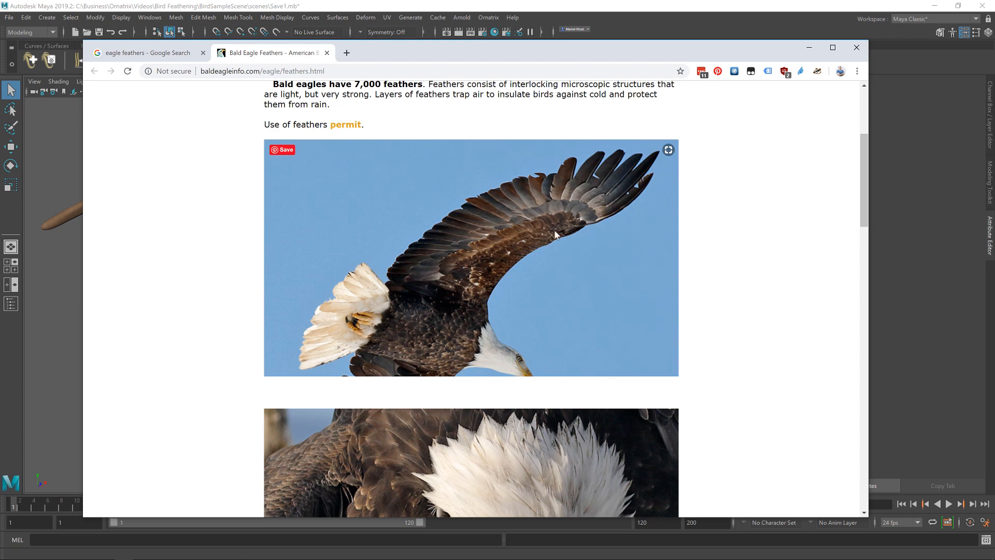
pyautogui.moveTo(584, 310)
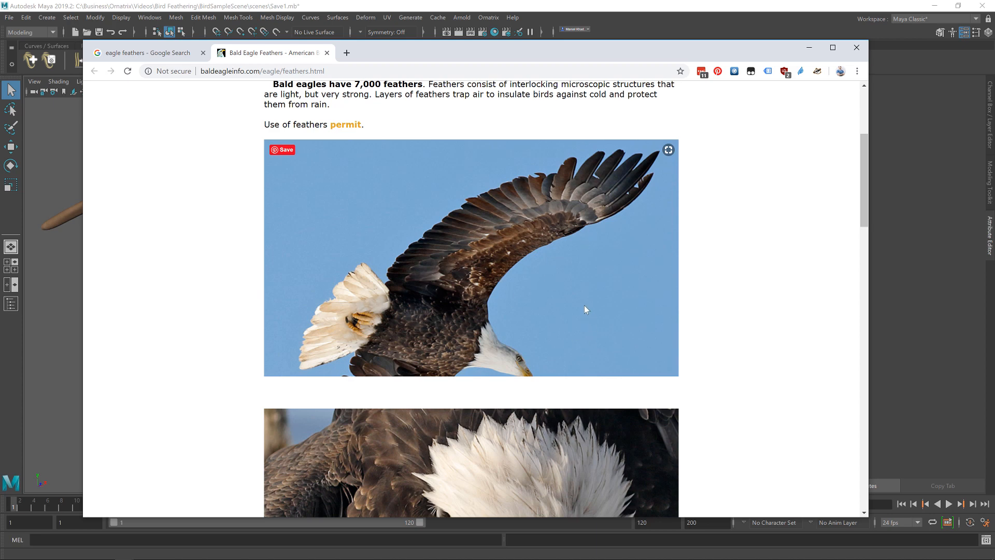
pyautogui.moveTo(576, 242)
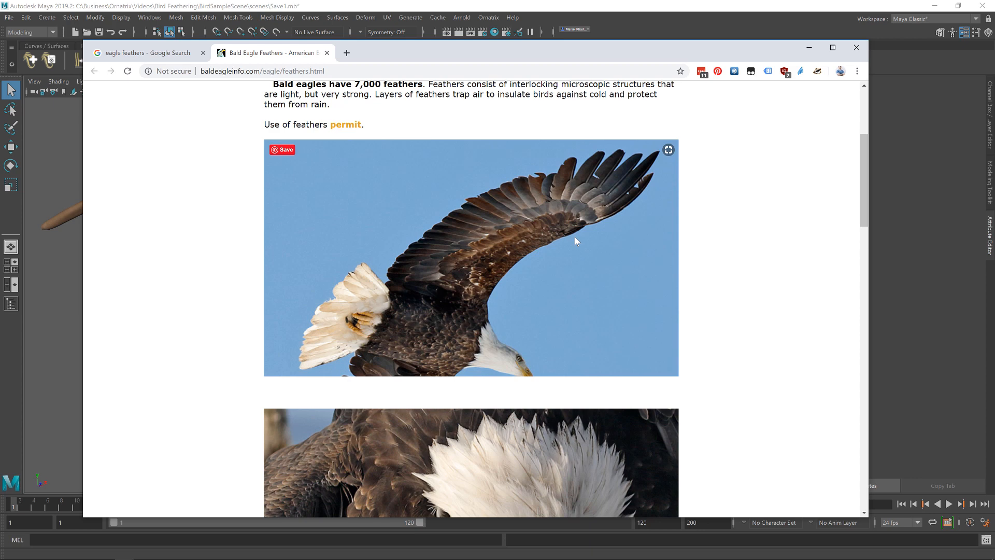
pyautogui.moveTo(612, 211)
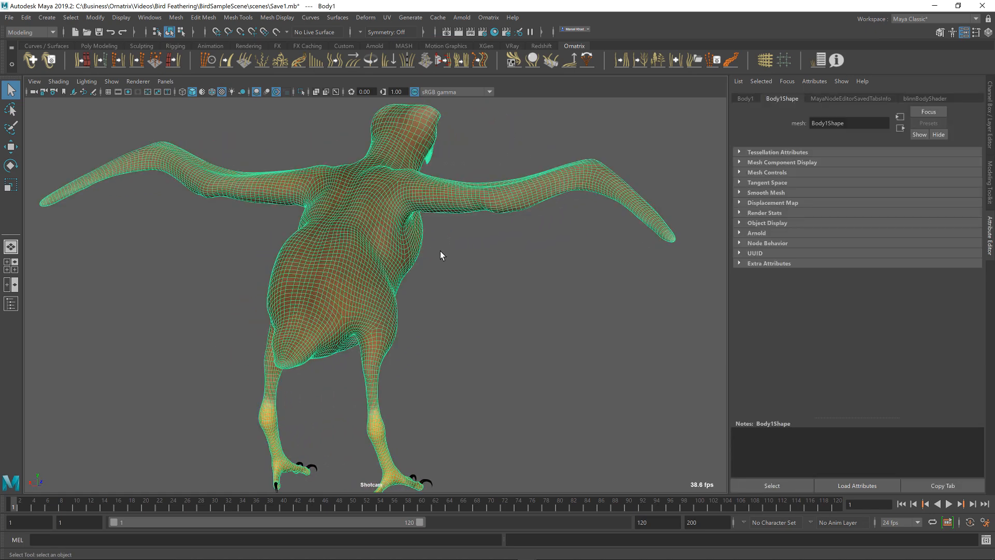
pyautogui.moveTo(437, 210)
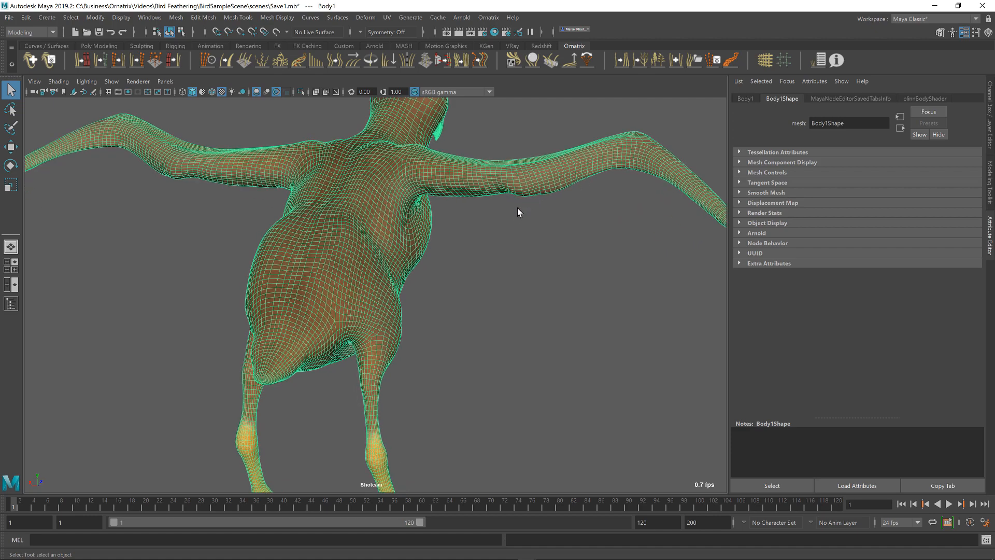
# Zoom onto the wing and select an edge on its upper surface in edge mode
pyautogui.moveTo(517, 213); pyautogui.dragTo(277, 304)
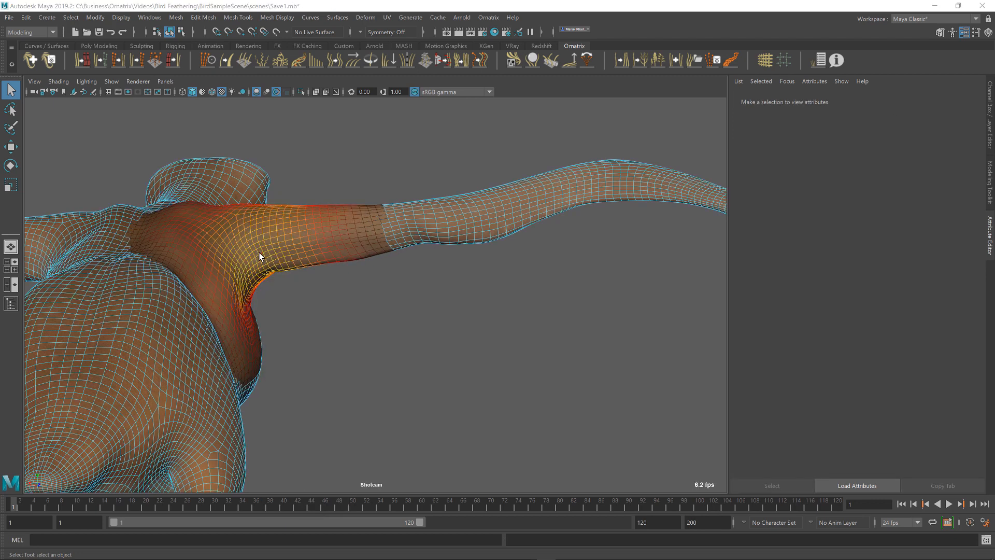
pyautogui.press('b')
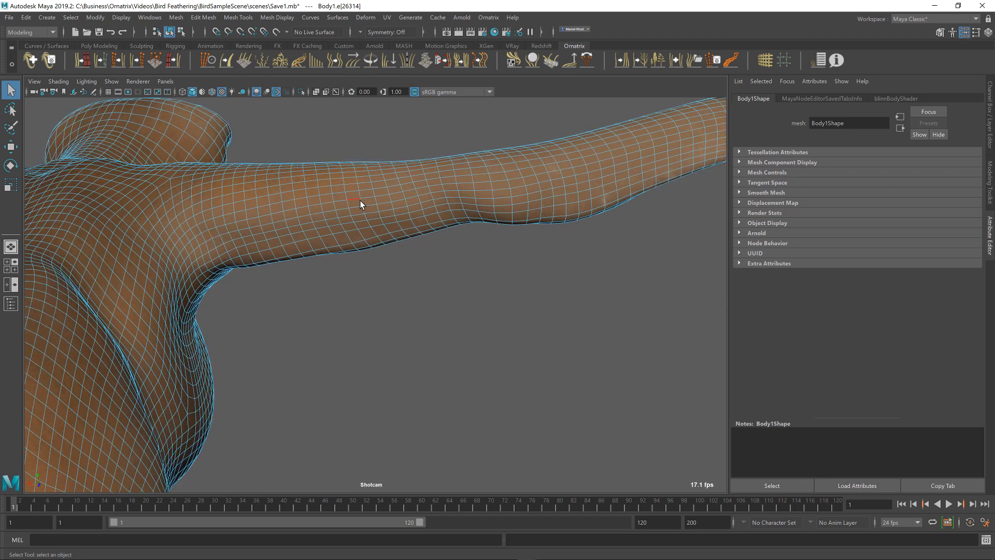
pyautogui.moveTo(560, 179)
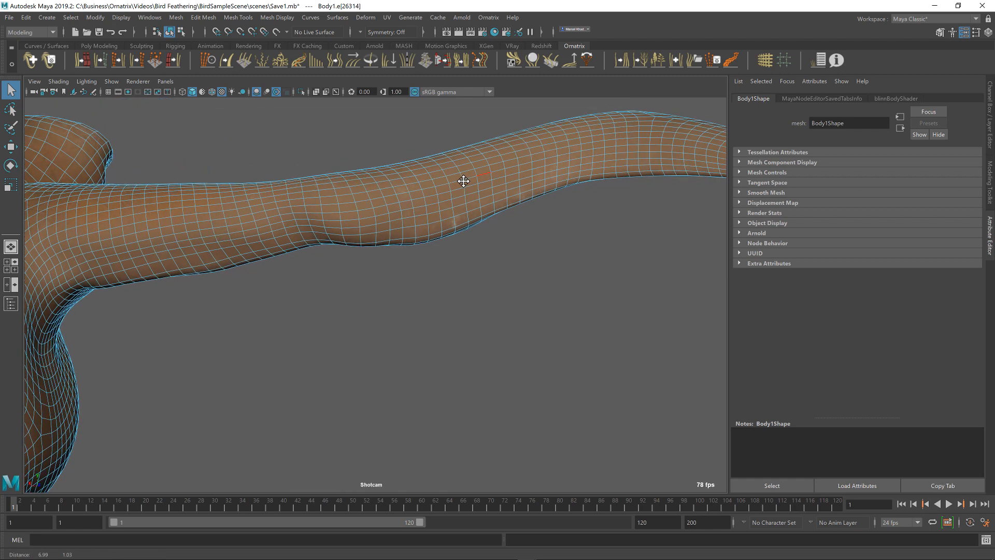
pyautogui.moveTo(463, 180); pyautogui.dragTo(496, 219)
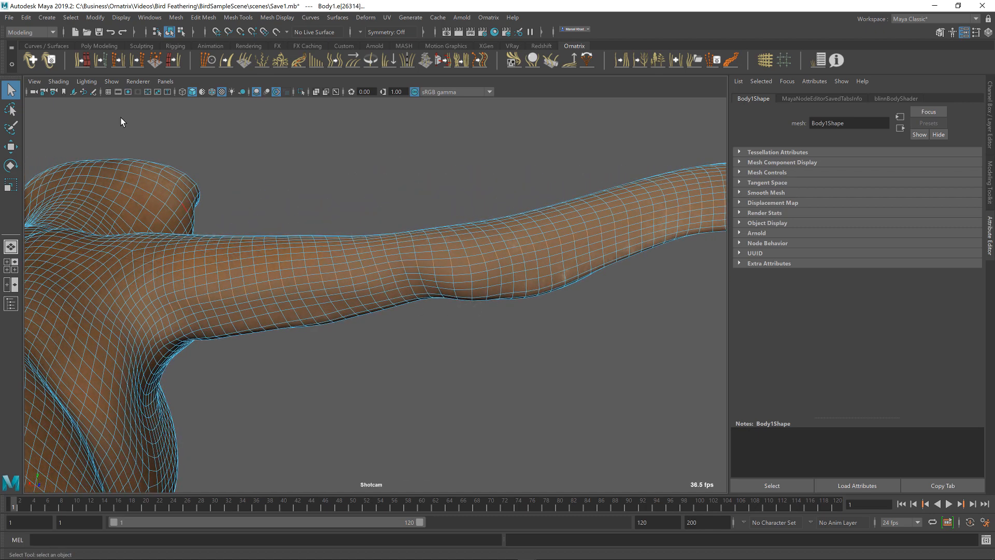
# Convert the body's selection to faces via Select > Convert Selection > To Faces
pyautogui.click(70, 17)
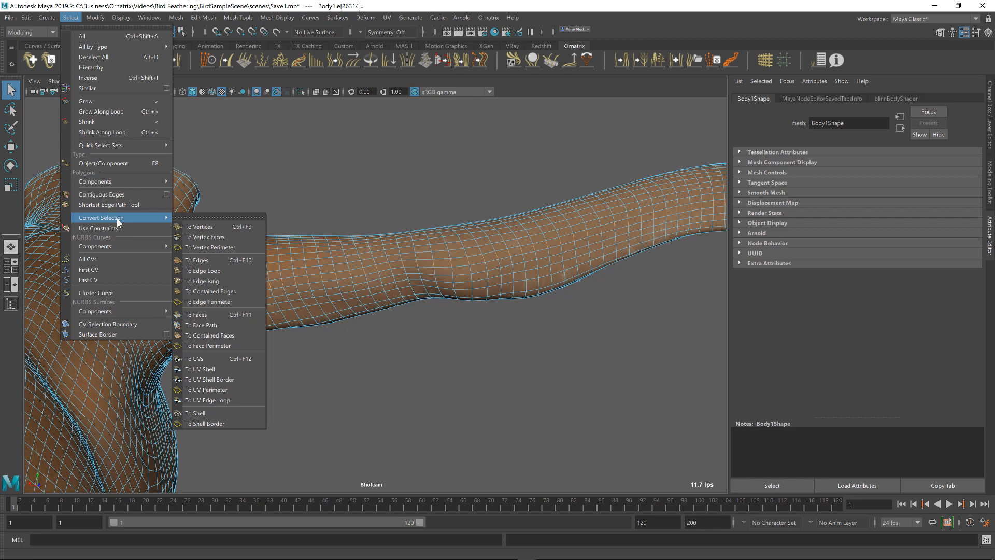
pyautogui.moveTo(199, 227)
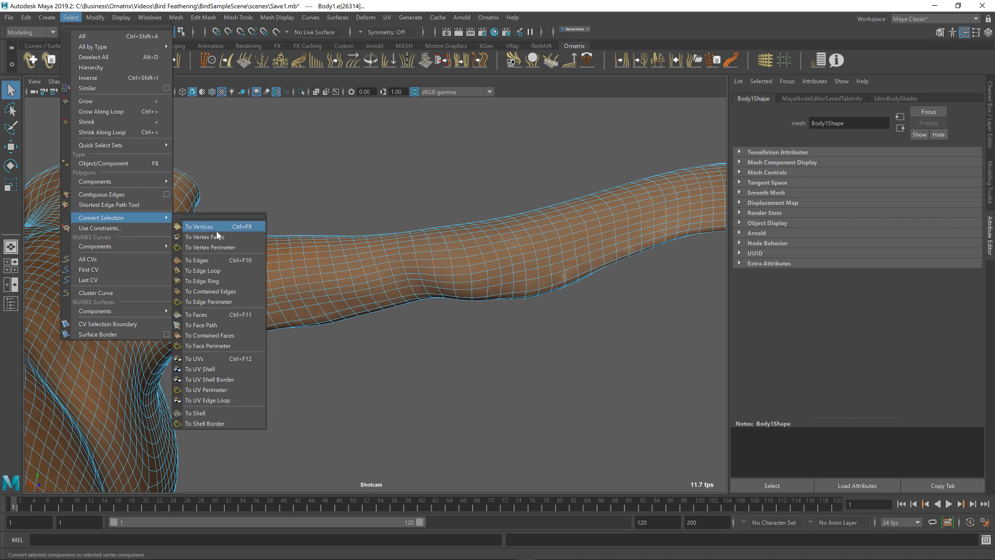
pyautogui.moveTo(224, 314)
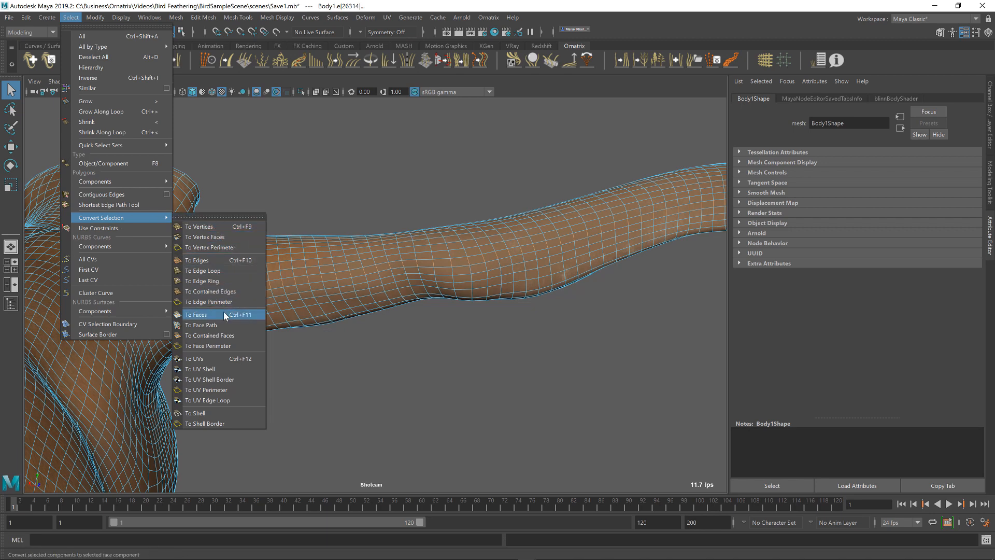
pyautogui.click(196, 315)
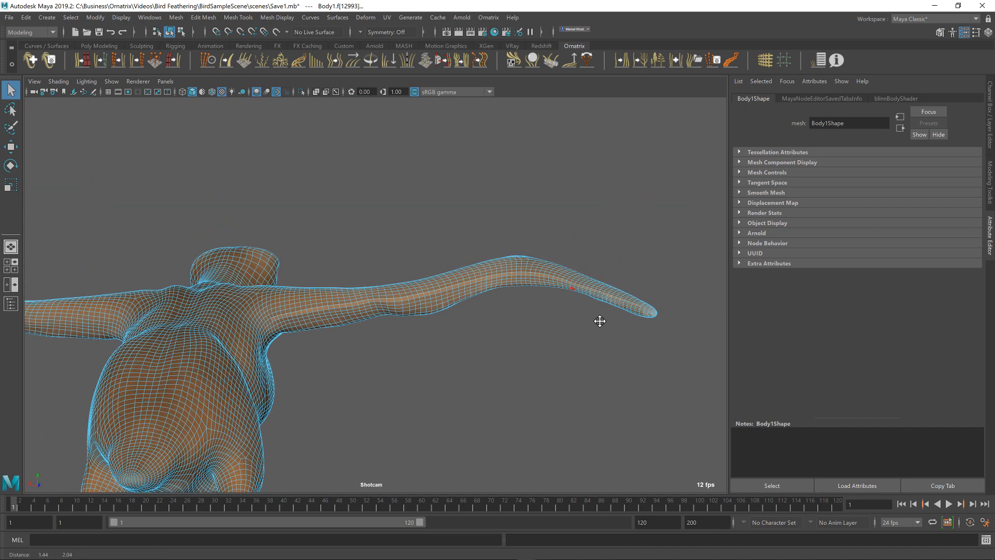
pyautogui.moveTo(599, 321); pyautogui.dragTo(510, 331)
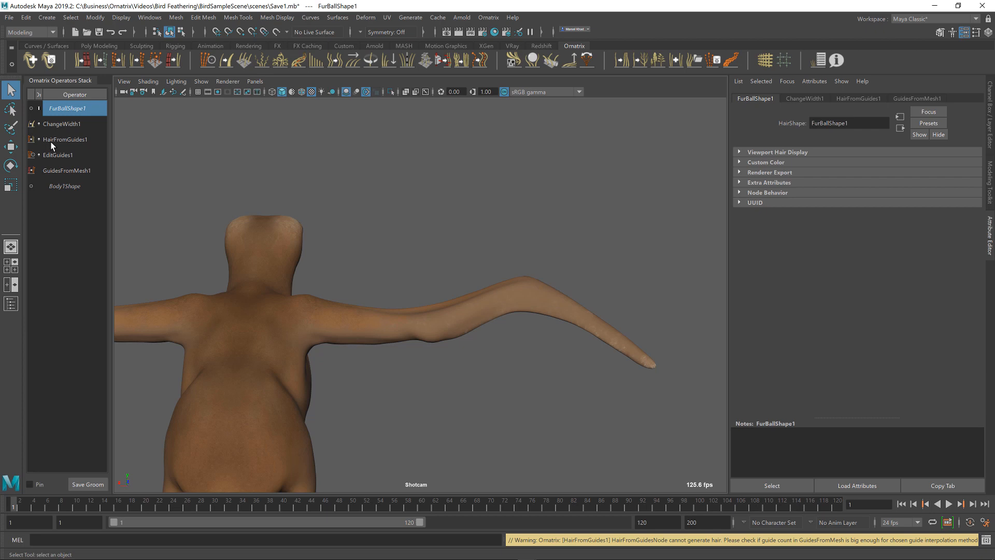
pyautogui.moveTo(295, 210)
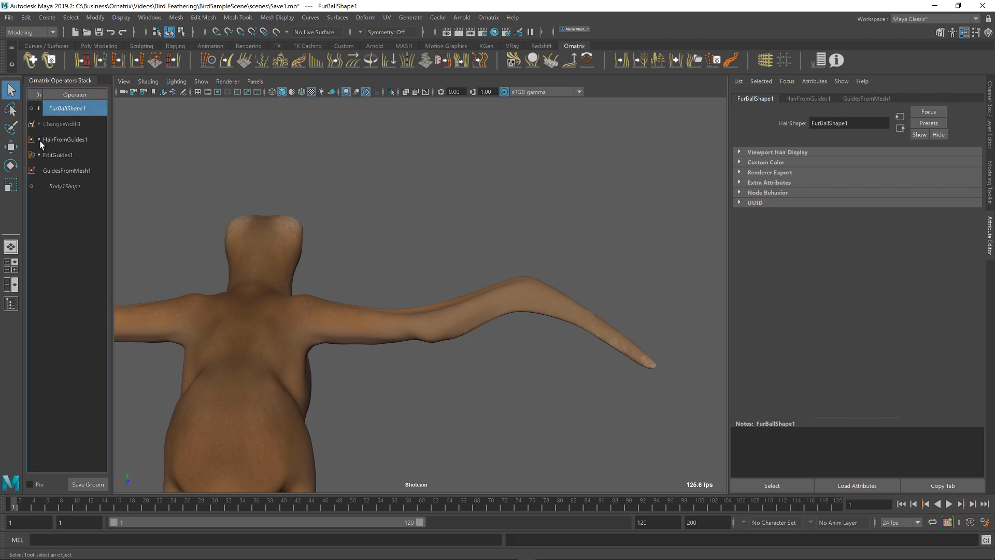
# Disable HairFromGuides1 and select GuidesFromMesh1 with its guide Count at 0
pyautogui.click(58, 155)
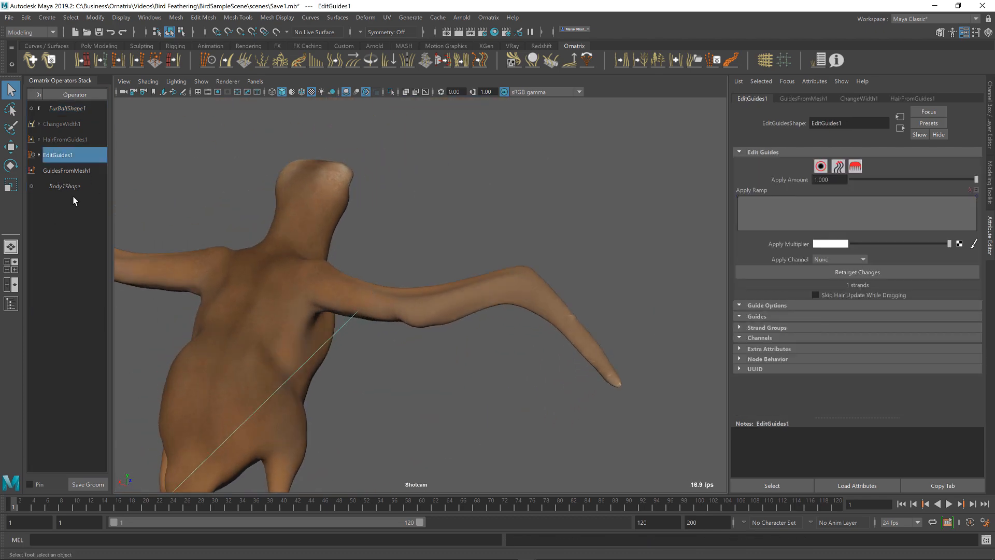
pyautogui.click(67, 170)
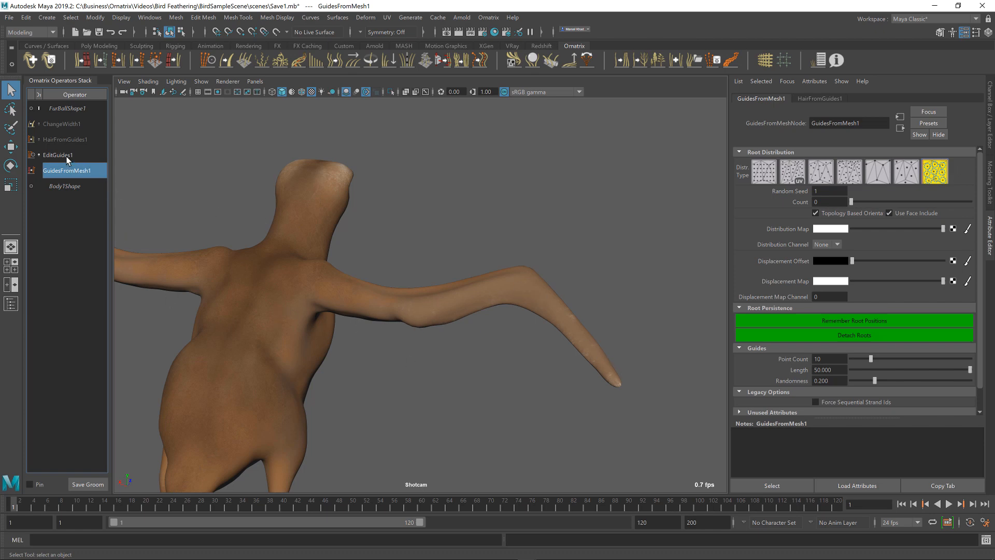
# Plant guides of length 10 along the wing with EditGuides1's Plant Guide Tool, then re-enable HairFromGuides1
pyautogui.click(58, 155)
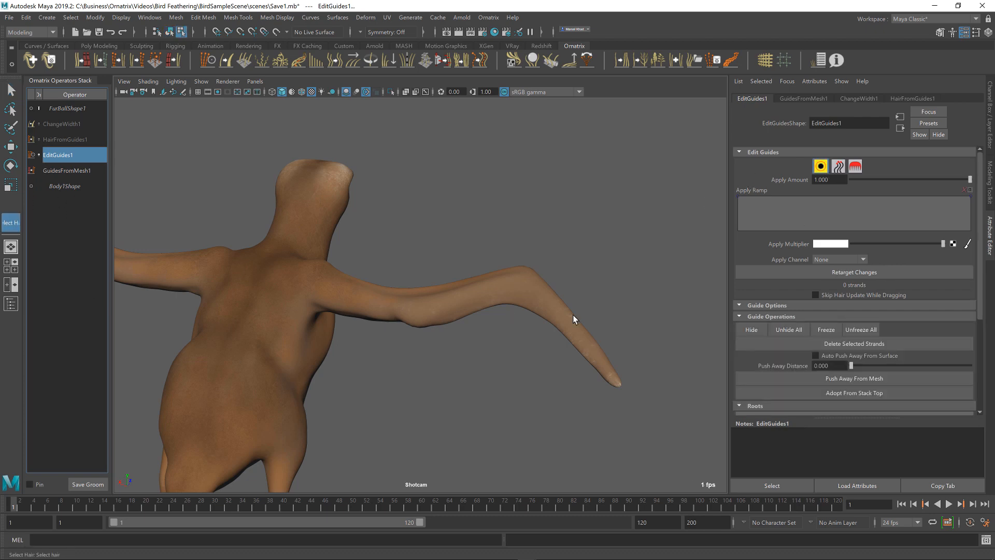
pyautogui.moveTo(784, 362)
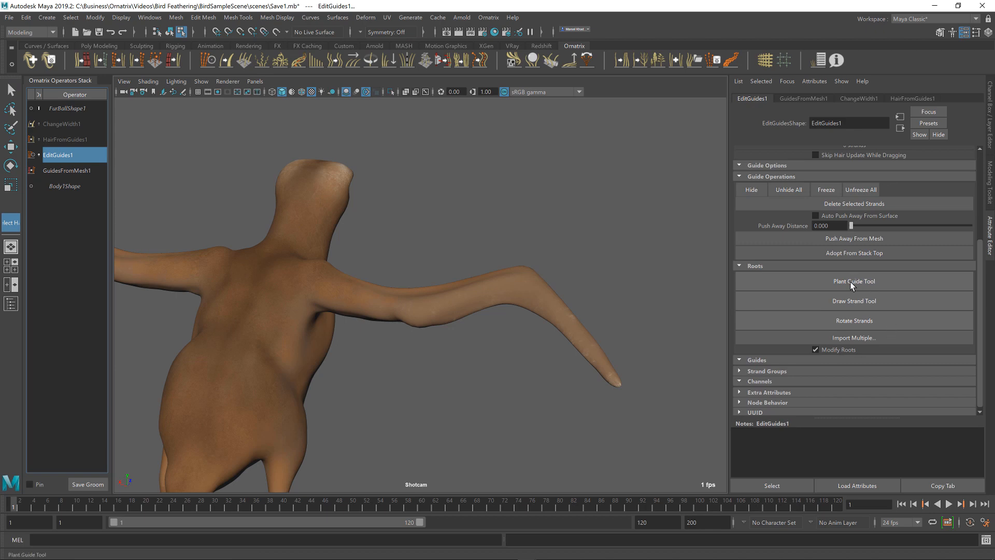
pyautogui.click(853, 281)
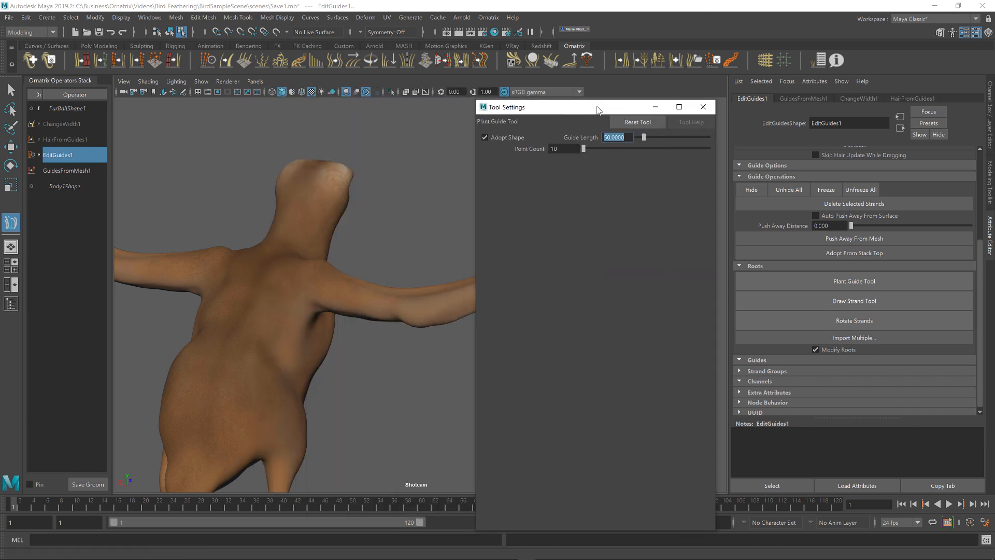
pyautogui.write('10.0000')
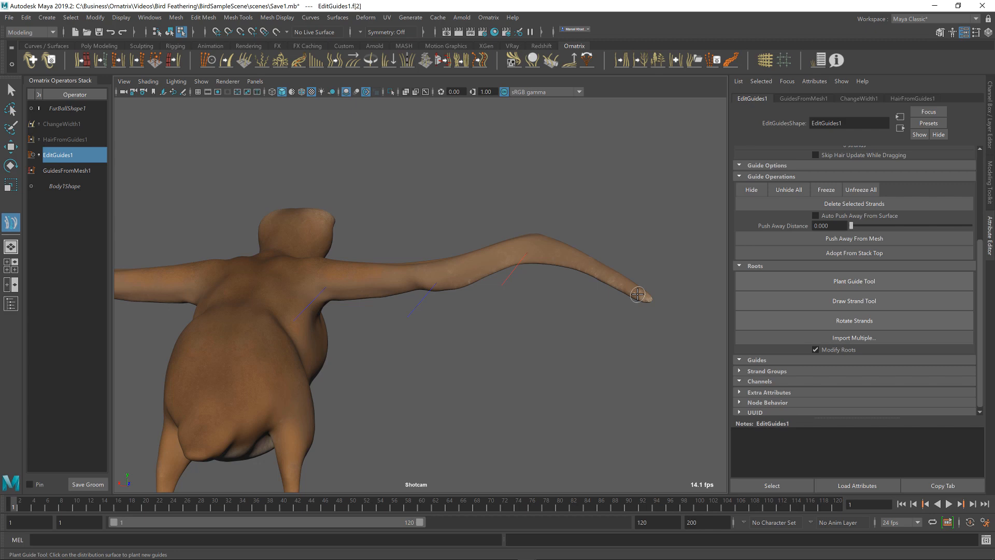
pyautogui.moveTo(635, 293); pyautogui.dragTo(557, 281)
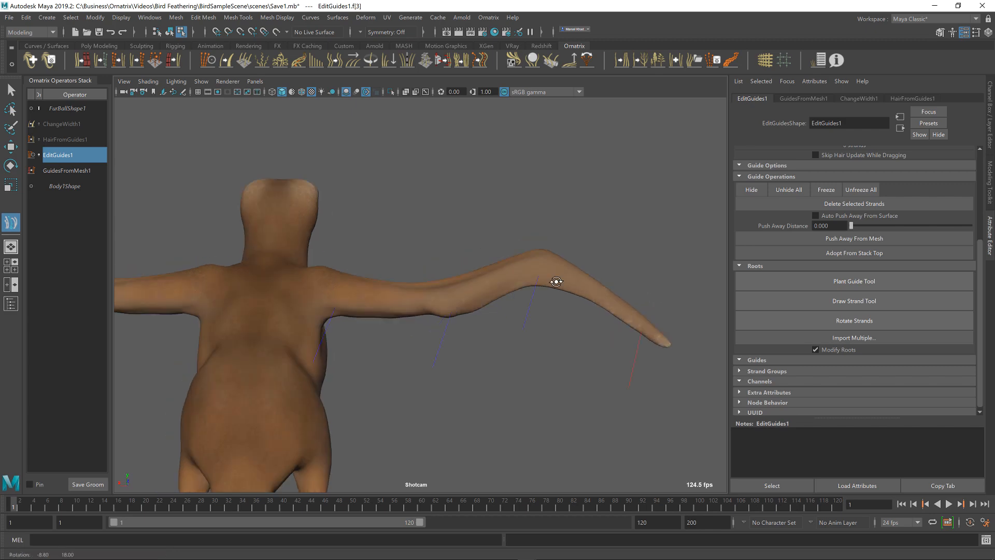
pyautogui.moveTo(557, 282); pyautogui.dragTo(507, 310)
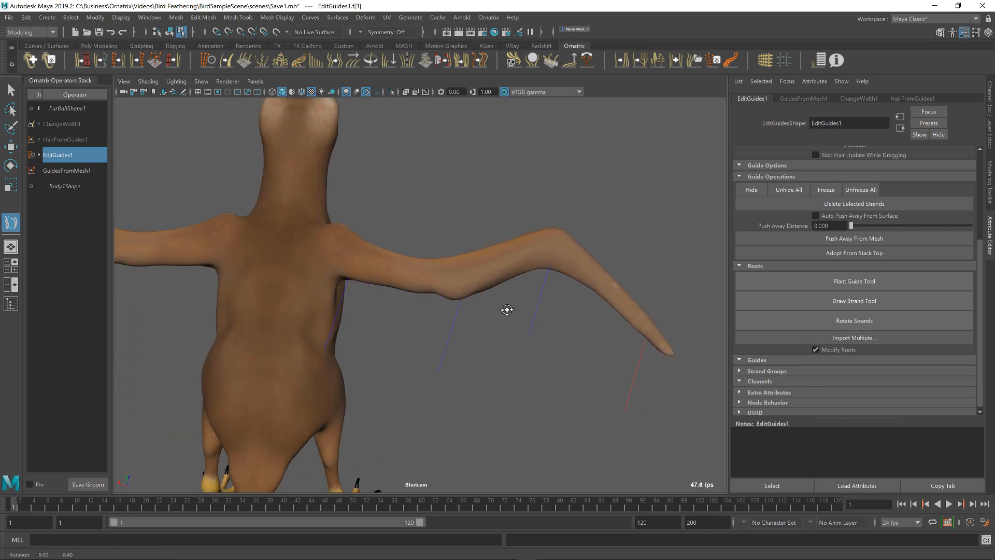
pyautogui.click(65, 138)
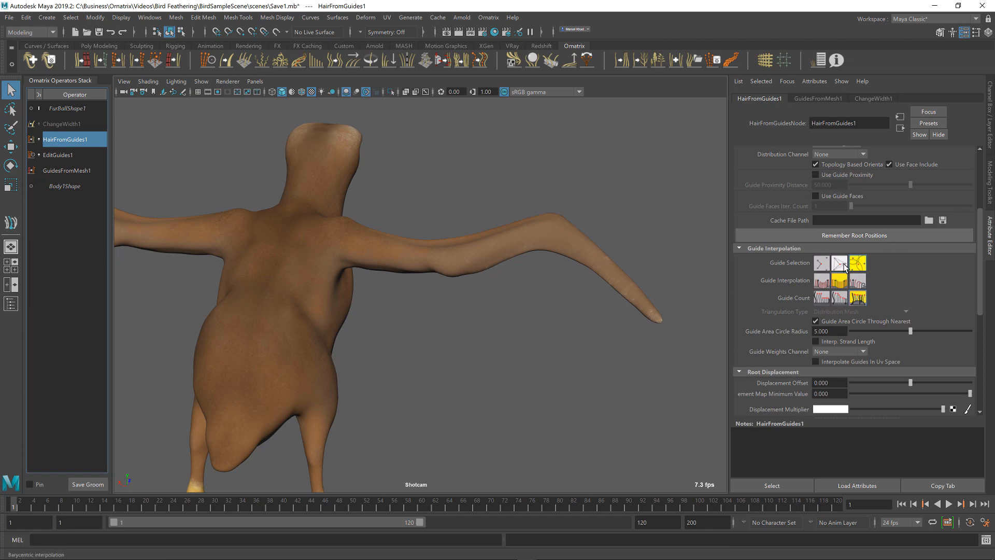
# Set HairFromGuides1 to Nearest Neighbour Triangulation and raise Viewport Count Fraction to 1
pyautogui.click(860, 311)
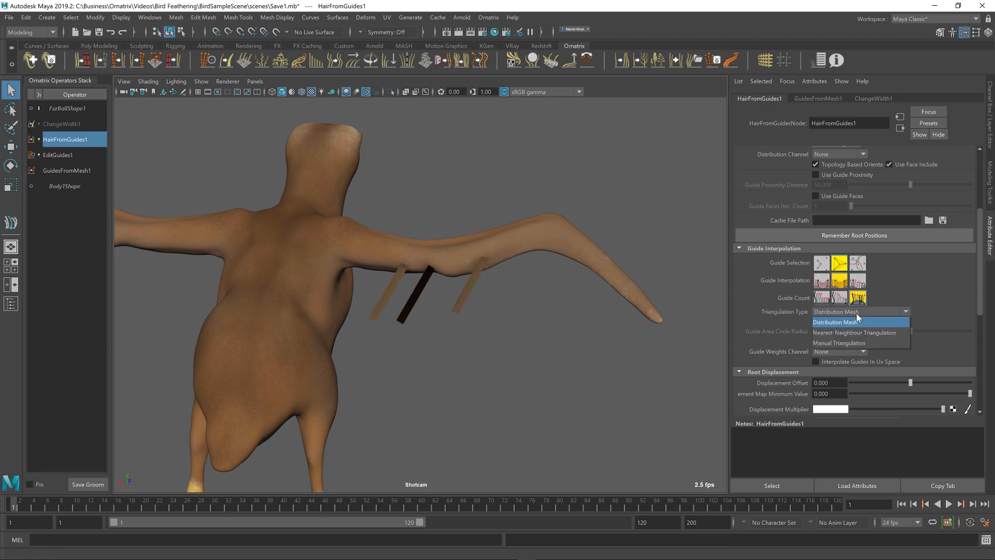
pyautogui.moveTo(856, 331)
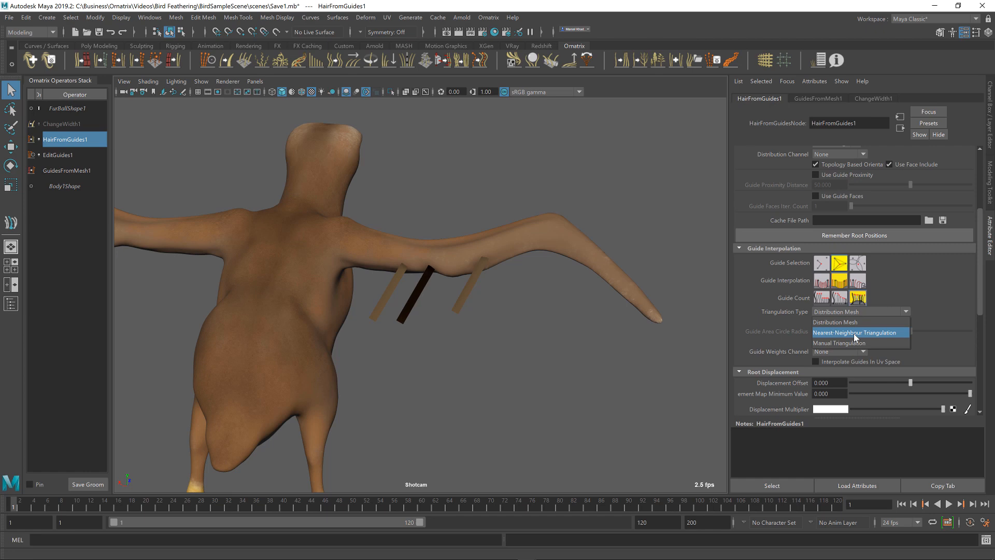
pyautogui.click(838, 343)
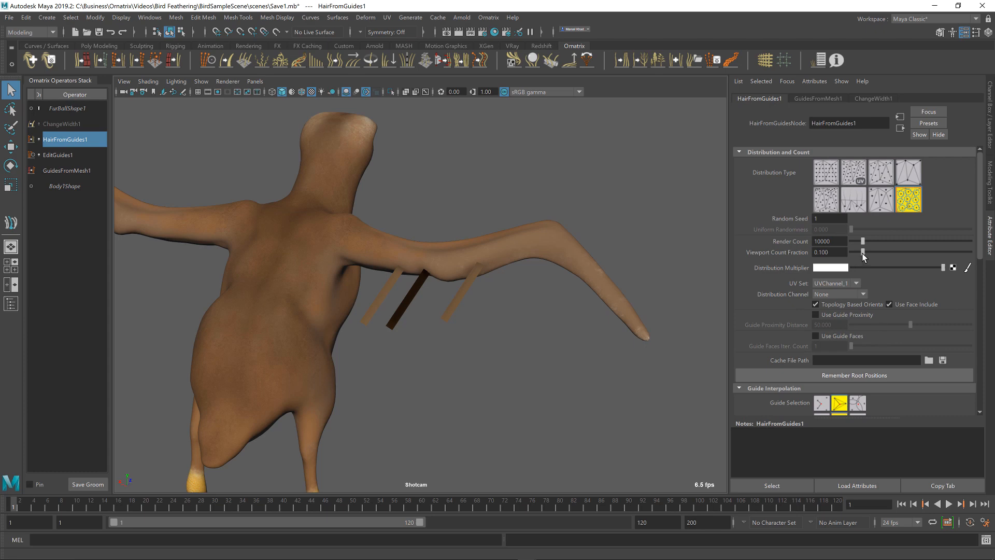
pyautogui.moveTo(863, 252); pyautogui.dragTo(970, 252)
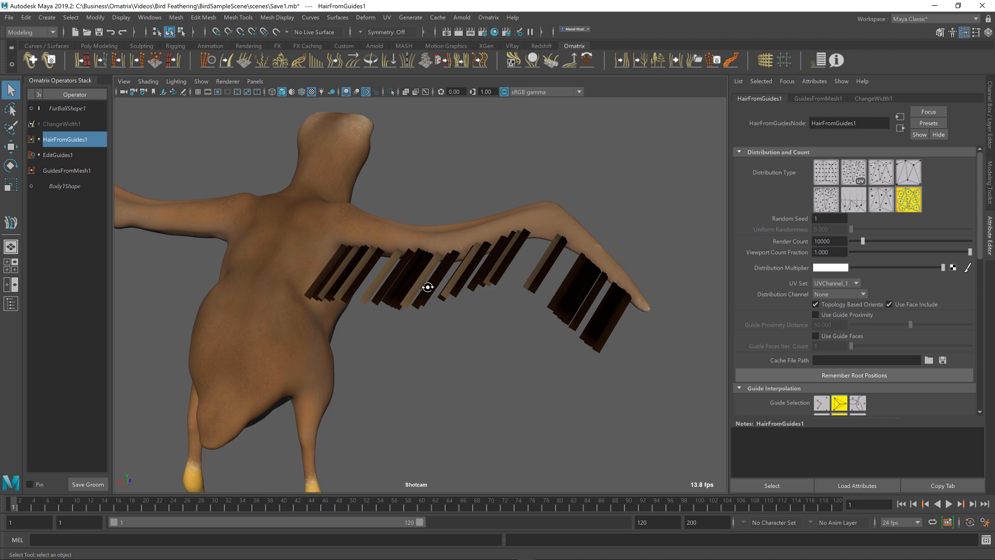
pyautogui.moveTo(460, 267)
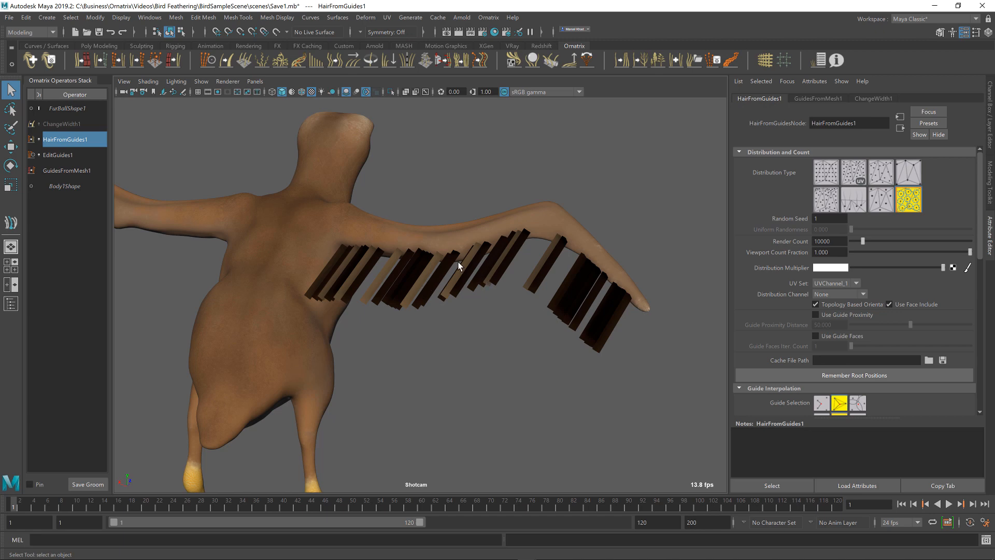
pyautogui.moveTo(800, 163)
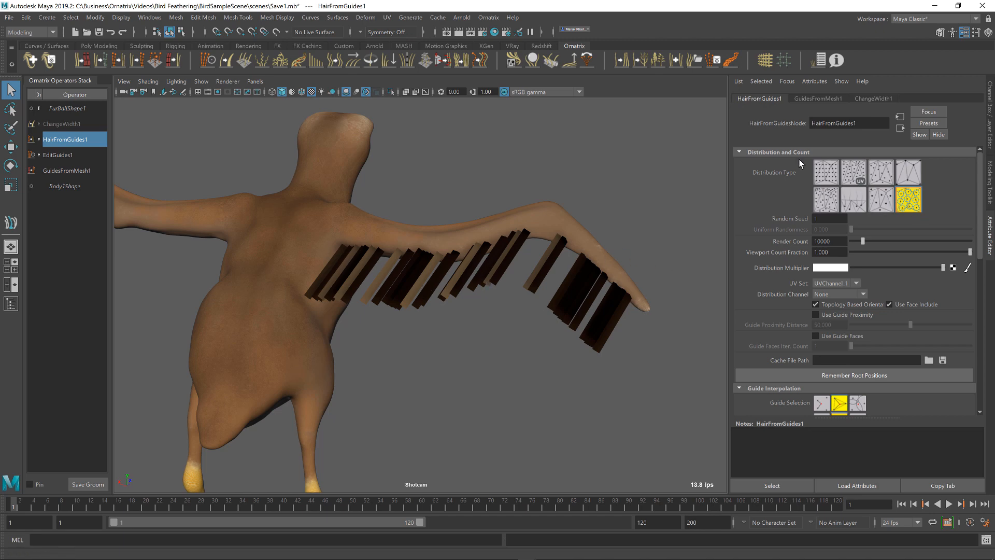
# Switch HairFromGuides1 to uniform distribution and raise Render Count to 12855
pyautogui.click(826, 171)
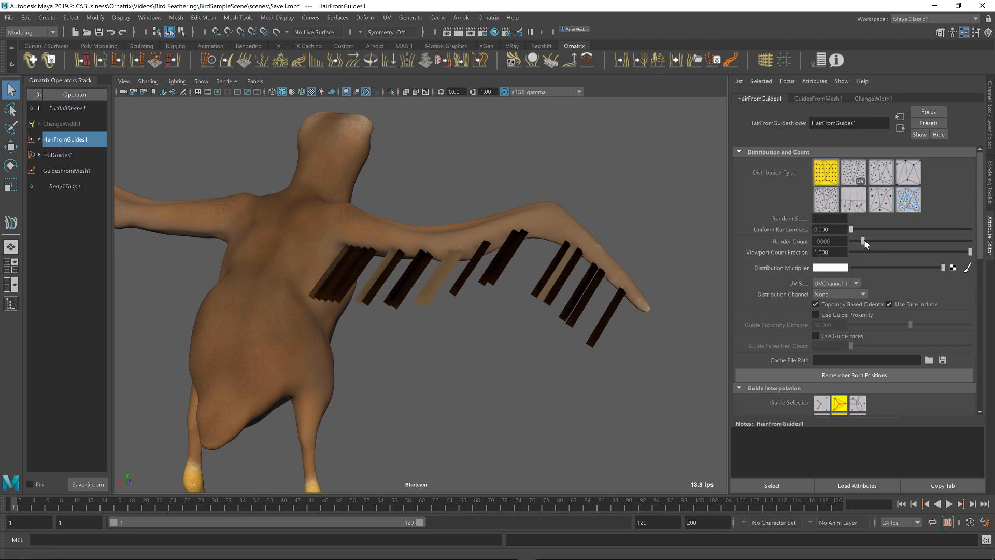
pyautogui.moveTo(861, 243); pyautogui.dragTo(869, 242)
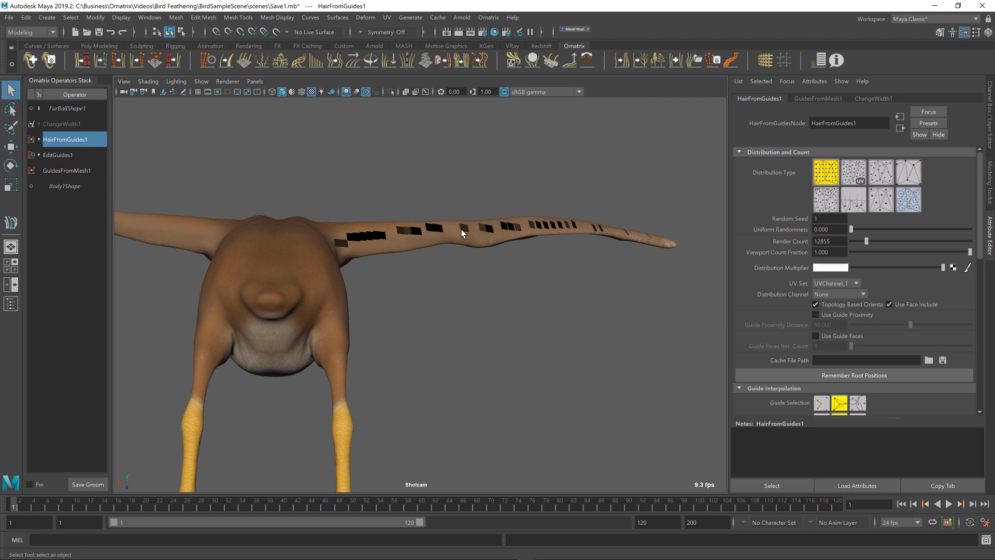
pyautogui.moveTo(434, 236)
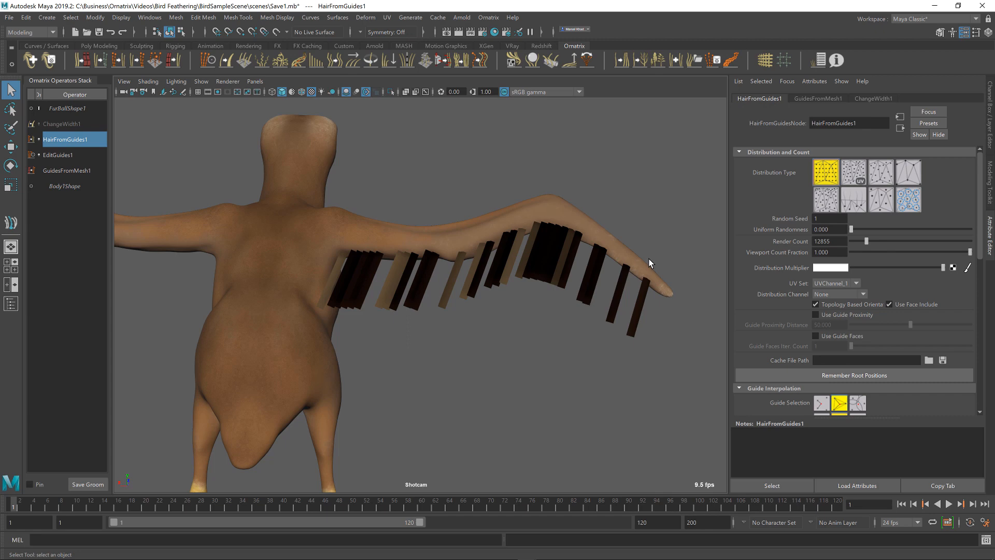
pyautogui.moveTo(339, 269)
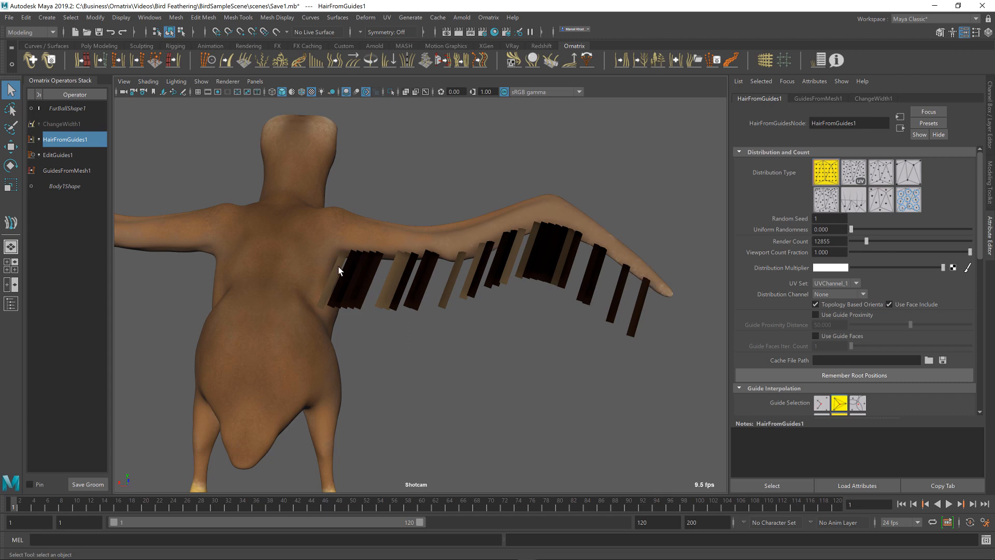
pyautogui.moveTo(707, 320)
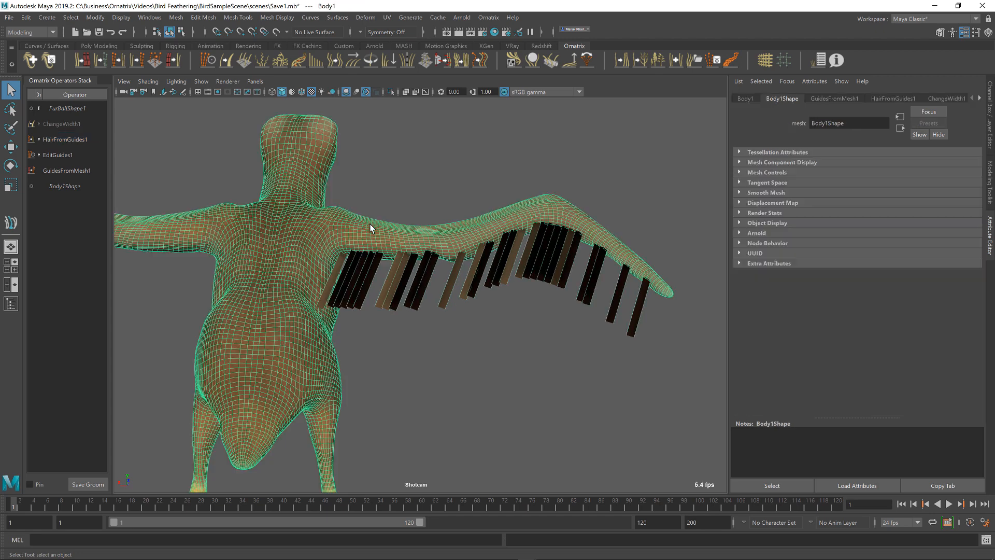
pyautogui.moveTo(525, 235)
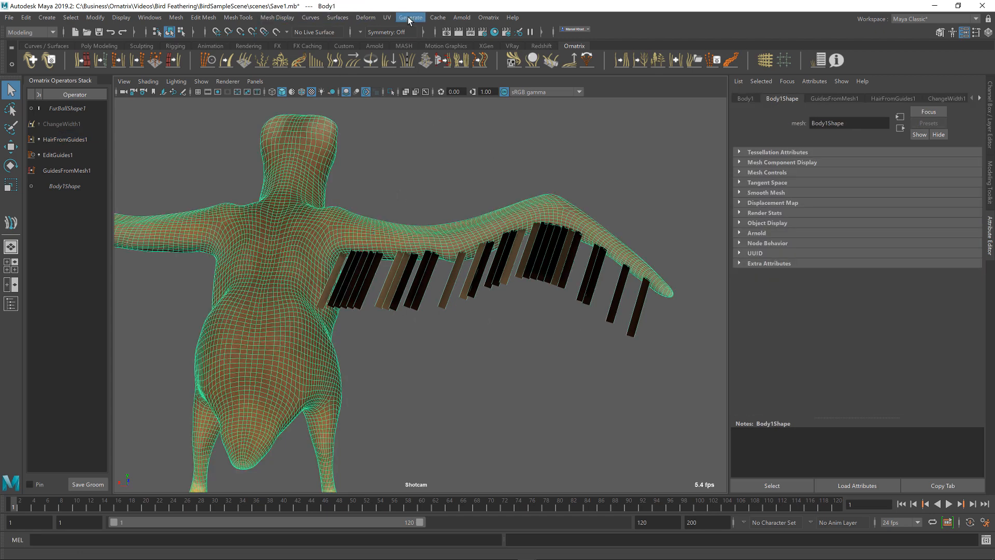
# Rename uvSet1 to HairDistribution in the UV Set Editor, close it, and select HairFromGuides1
pyautogui.click(385, 17)
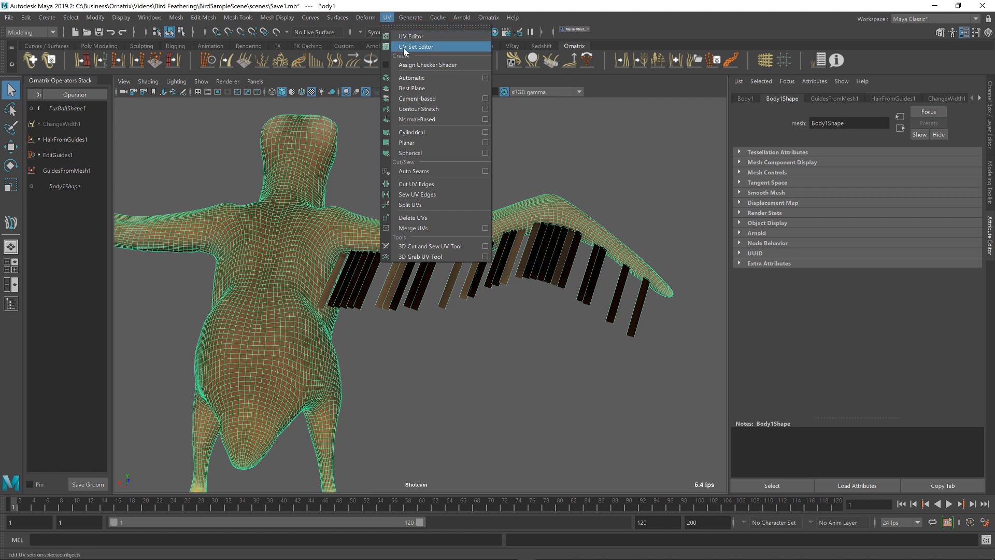
pyautogui.click(415, 47)
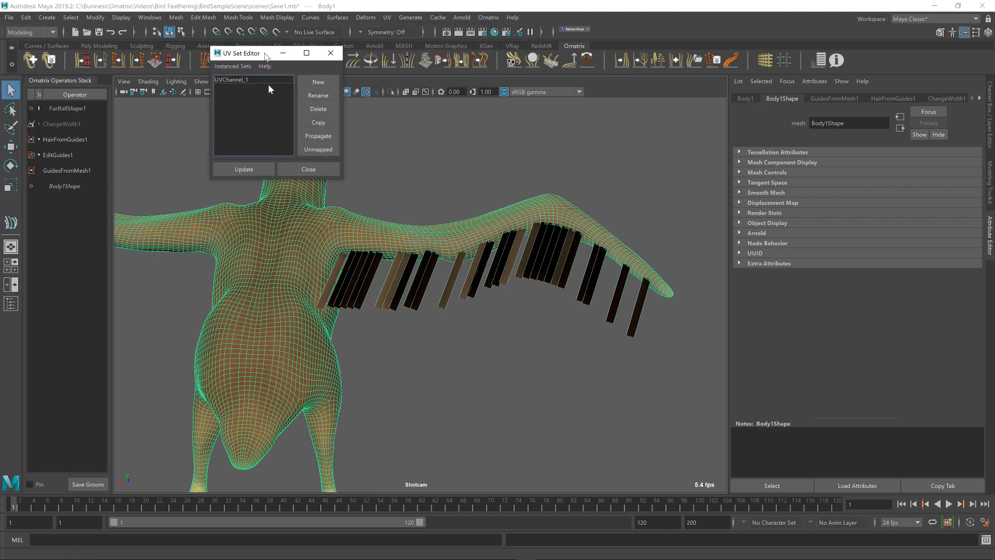
pyautogui.moveTo(260, 53); pyautogui.dragTo(225, 188)
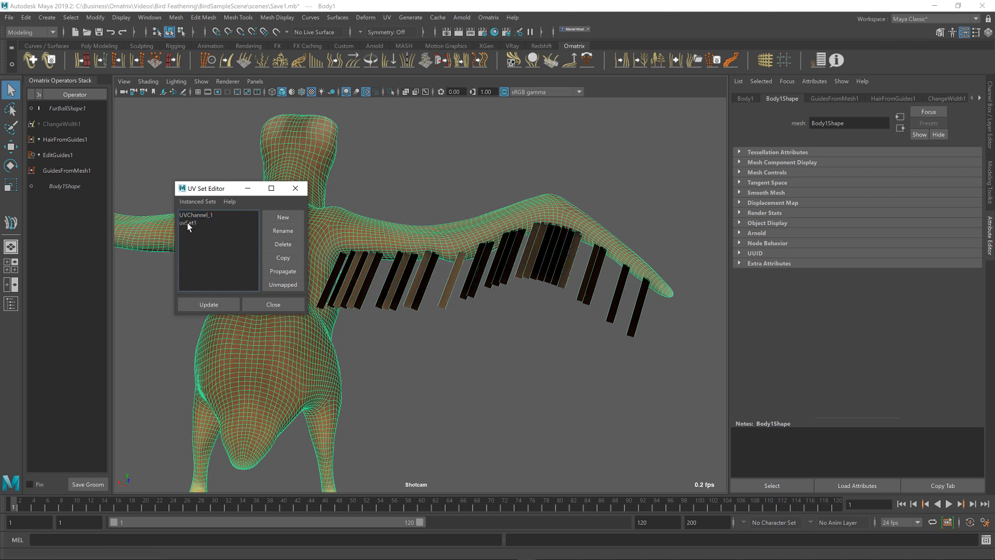
pyautogui.click(282, 230)
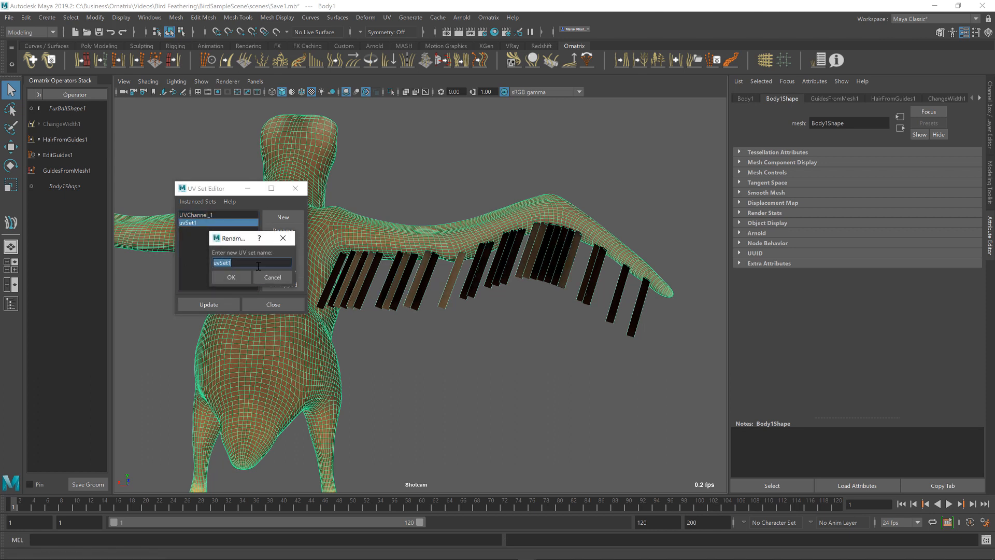
pyautogui.write('Hair')
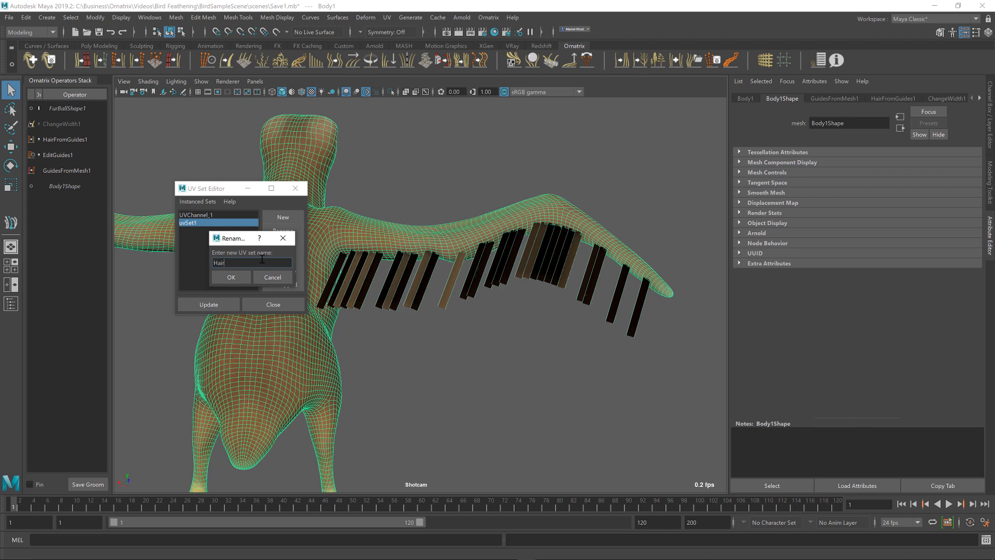
pyautogui.click(230, 278)
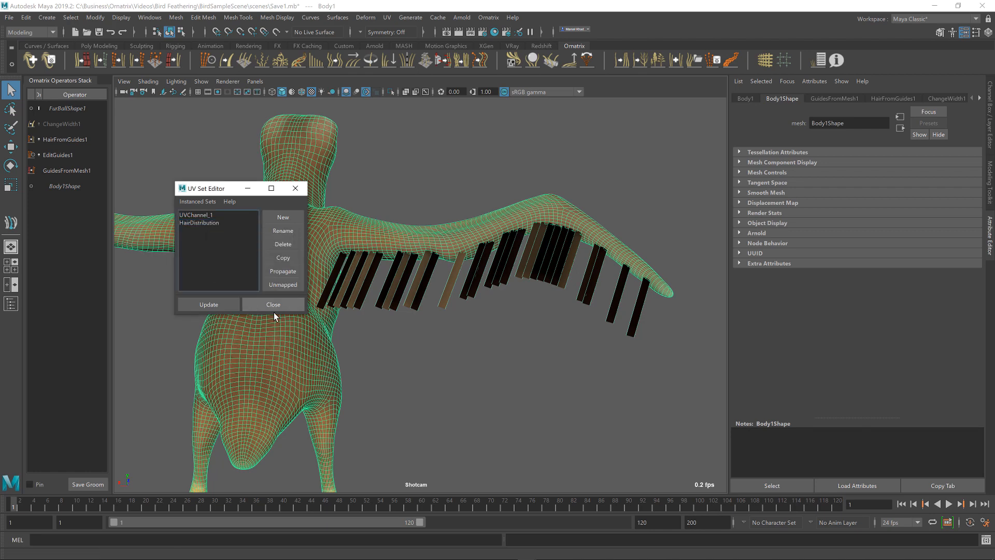
pyautogui.click(273, 304)
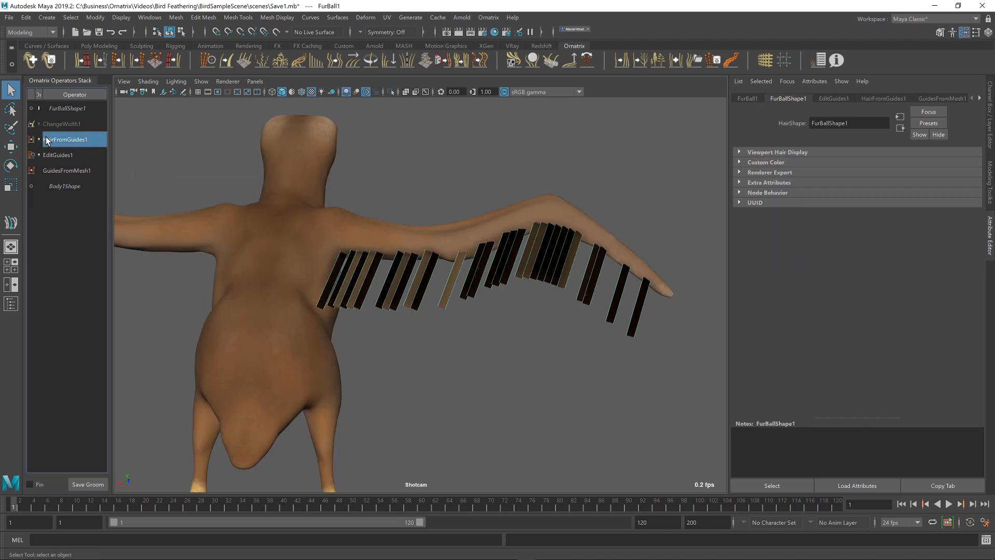
pyautogui.click(68, 139)
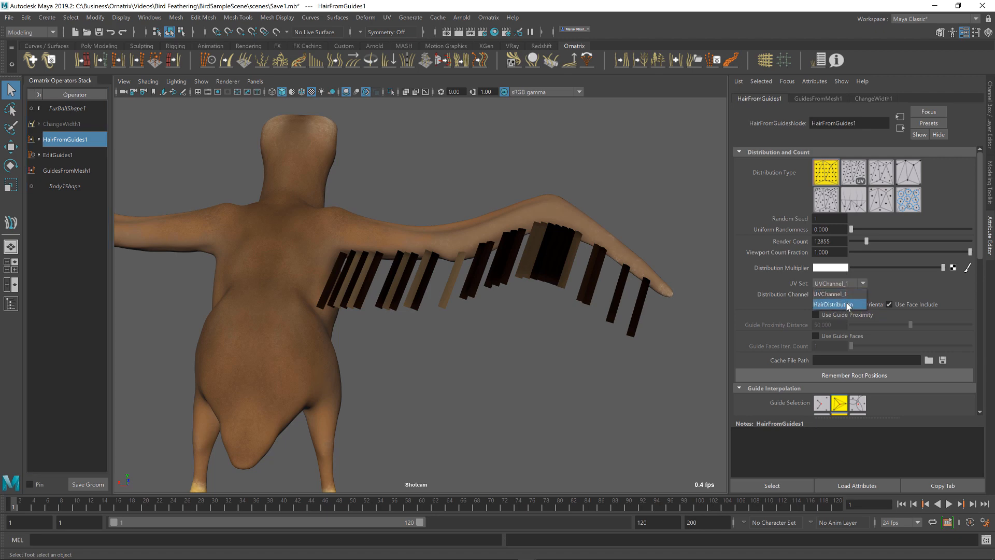
# Set HairFromGuides1's UV Set to HairDistribution
pyautogui.click(832, 304)
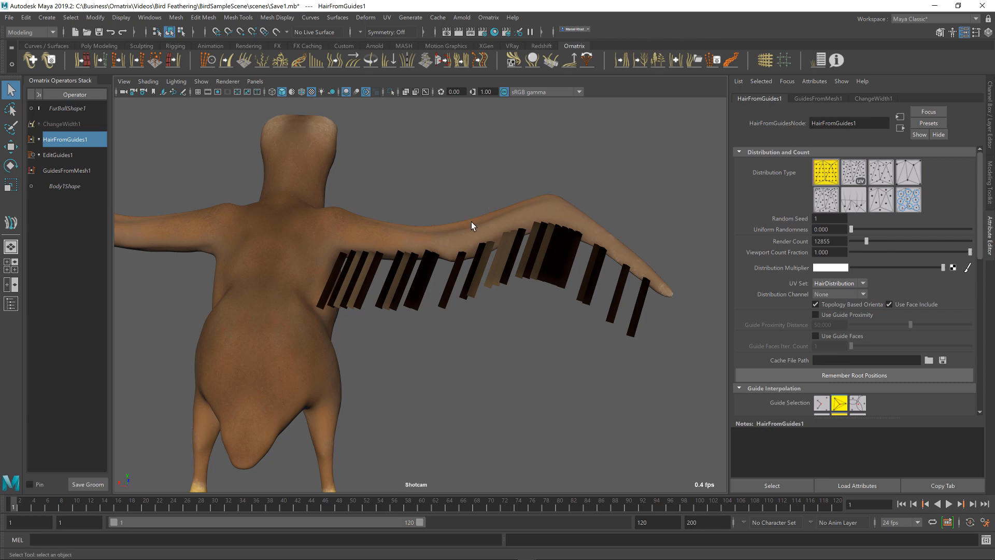
pyautogui.click(386, 17)
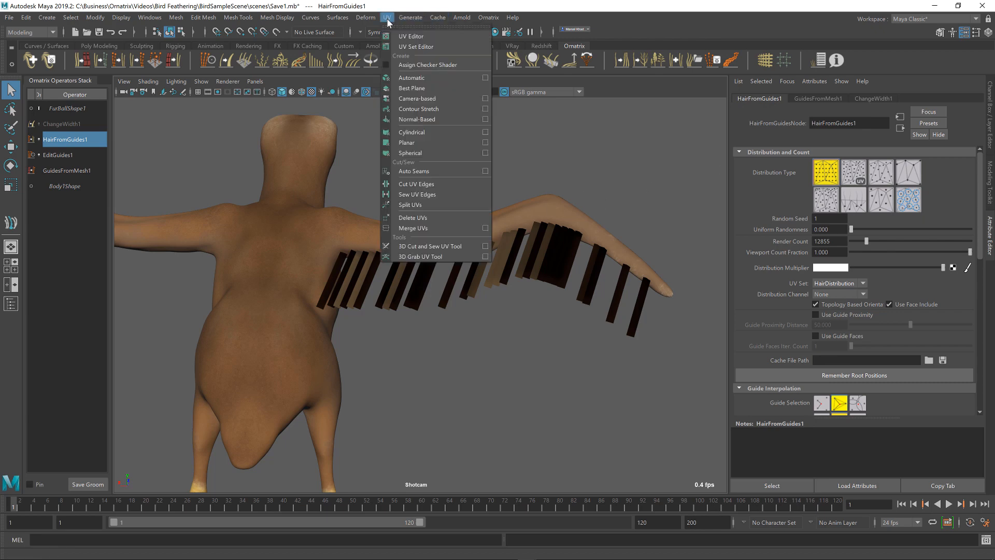
# Cut the wing face strip into its own UV shell via Create UV Shell in the UV Toolkit
pyautogui.click(410, 36)
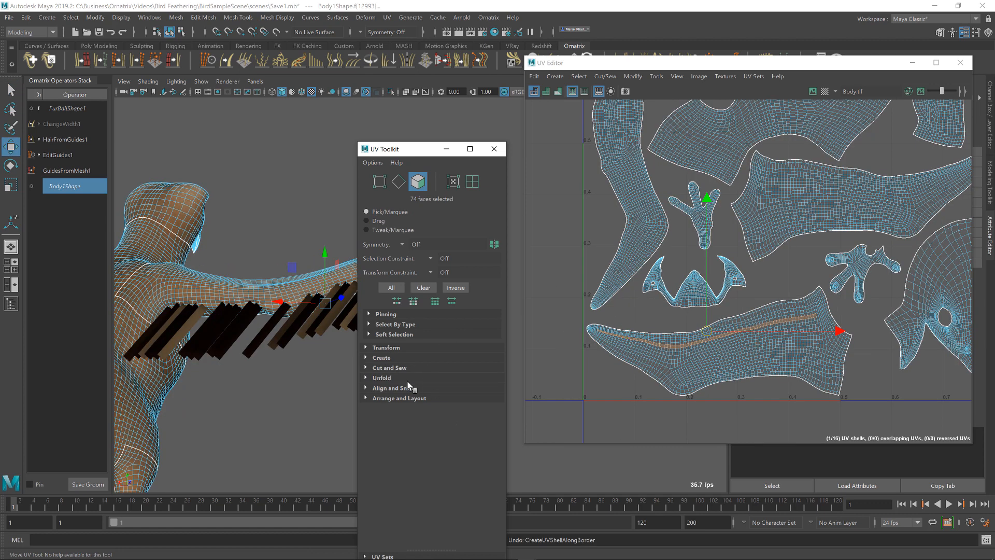
pyautogui.click(369, 367)
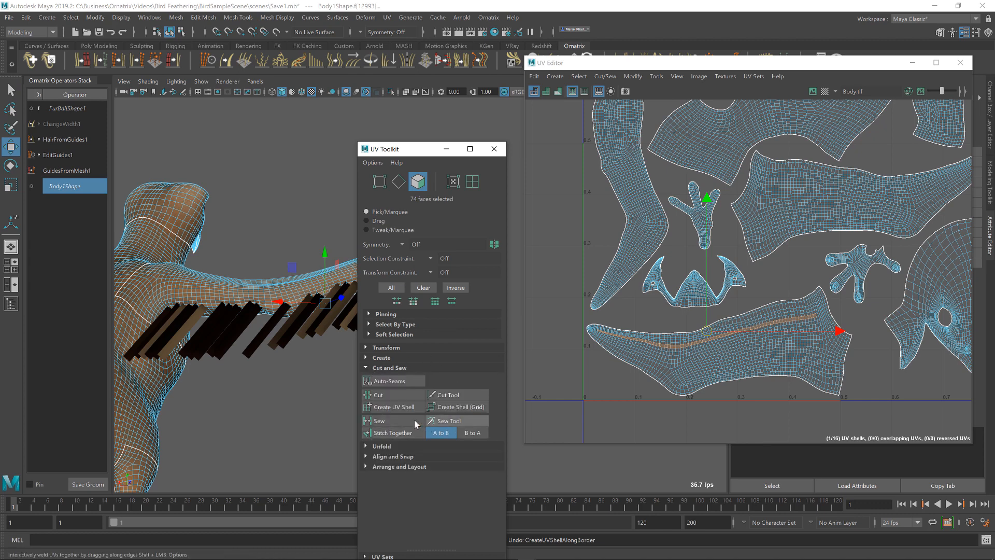
pyautogui.click(392, 407)
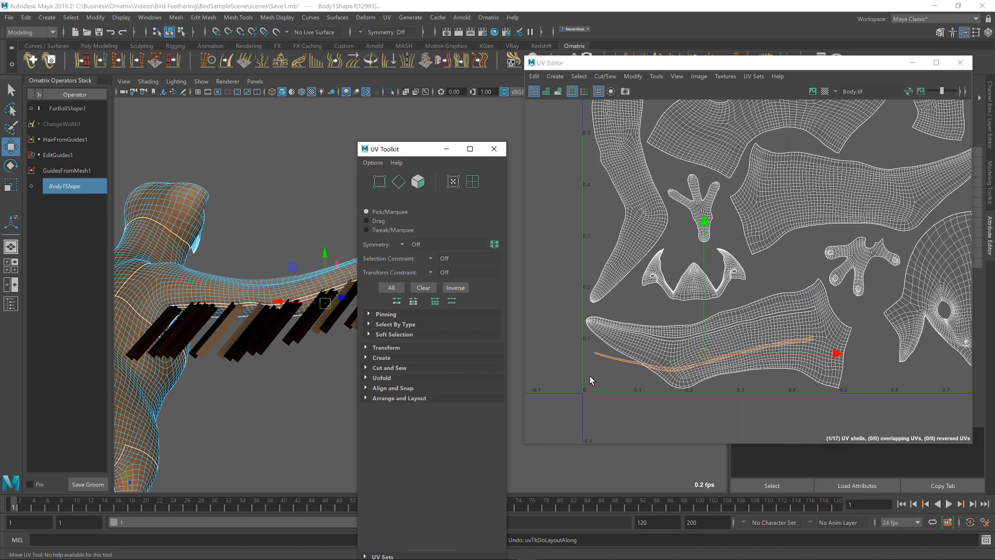
pyautogui.moveTo(595, 380)
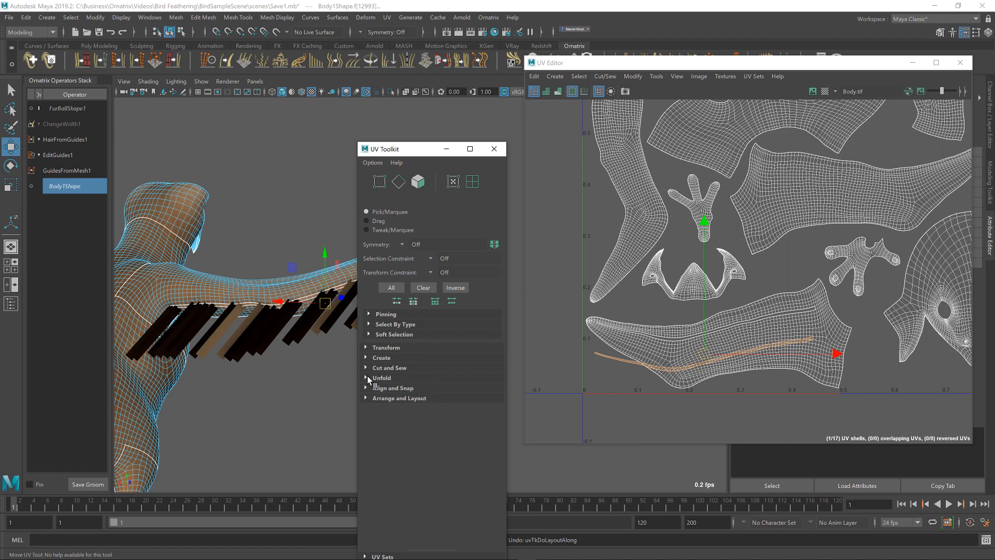
# Straighten the wing shell's UVs from the Unfold section so the feathers line up evenly
pyautogui.click(380, 377)
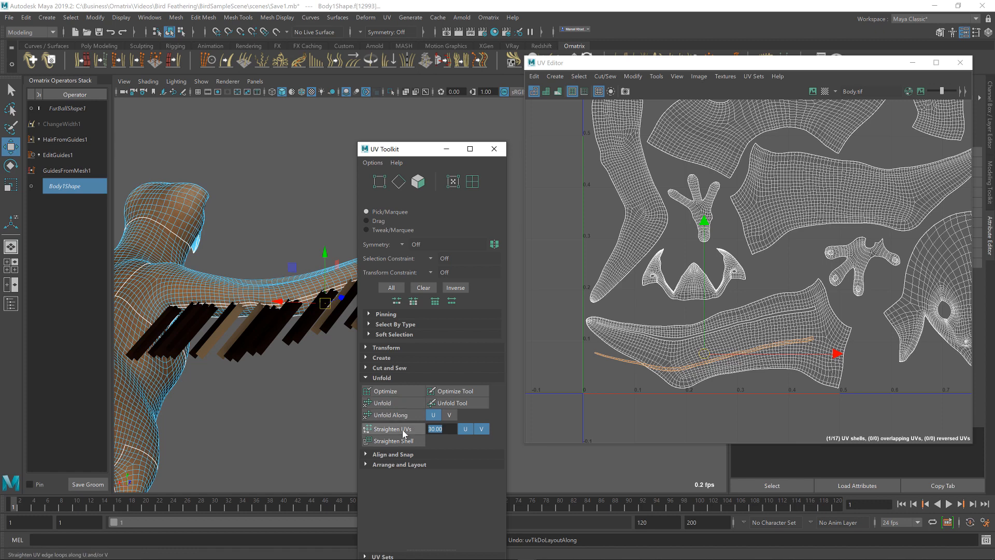
pyautogui.click(388, 430)
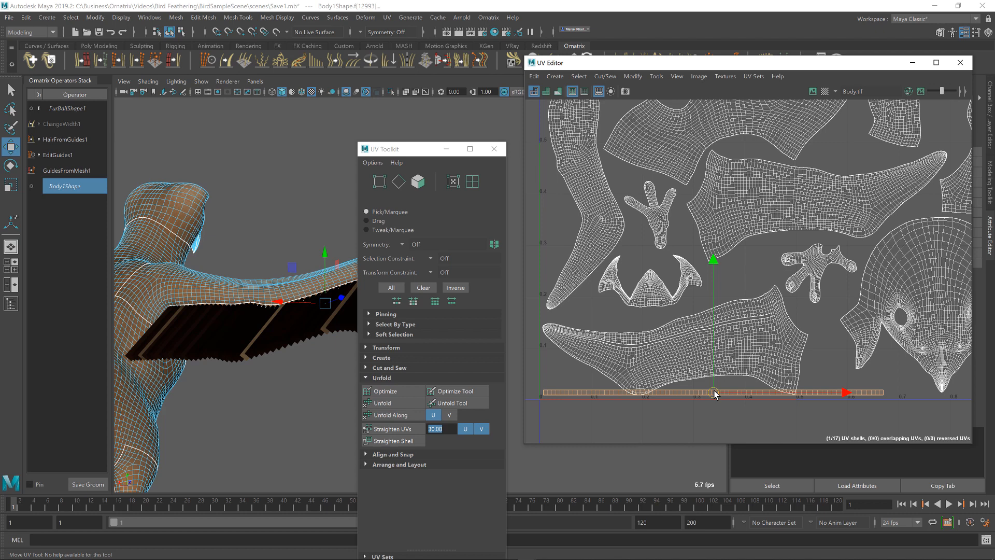
pyautogui.moveTo(892, 362)
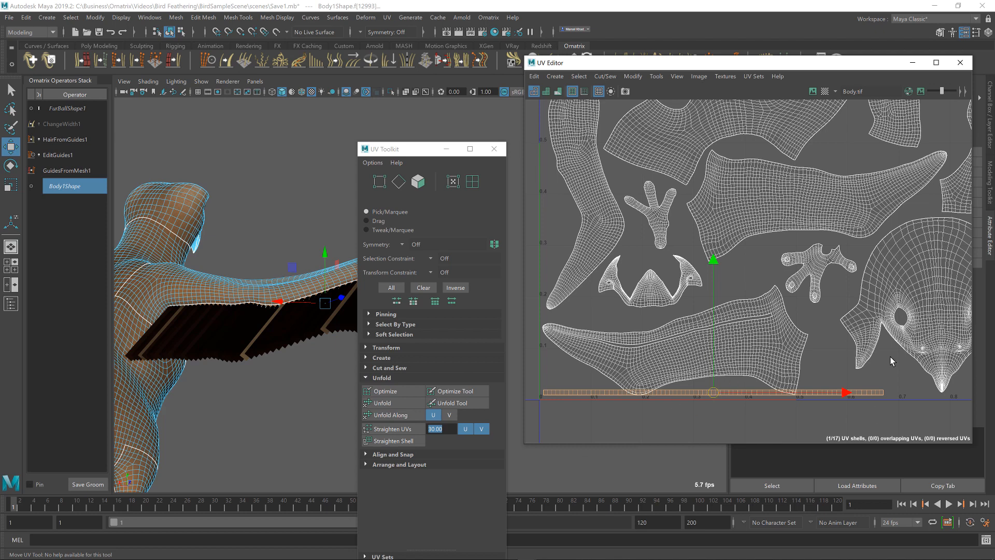
pyautogui.moveTo(649, 415)
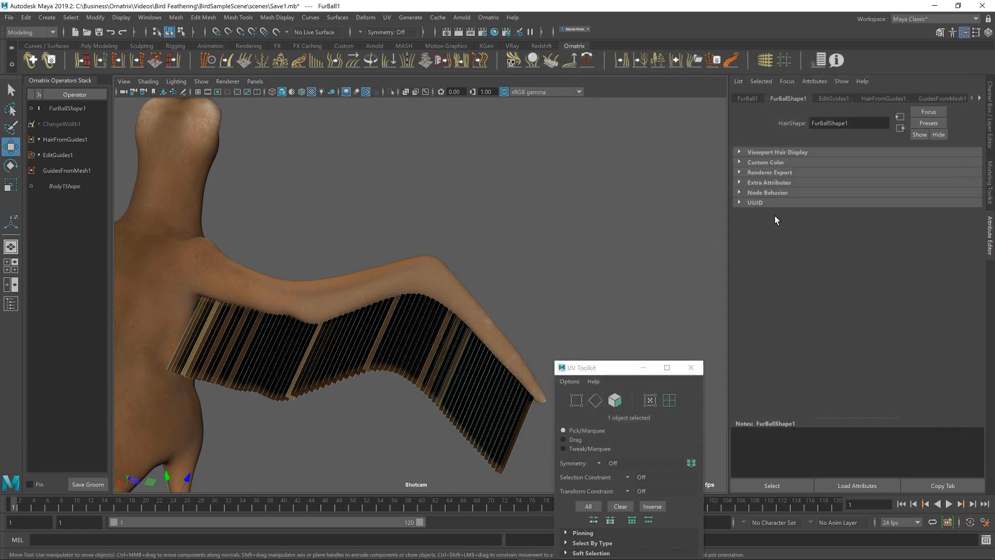
pyautogui.moveTo(794, 75)
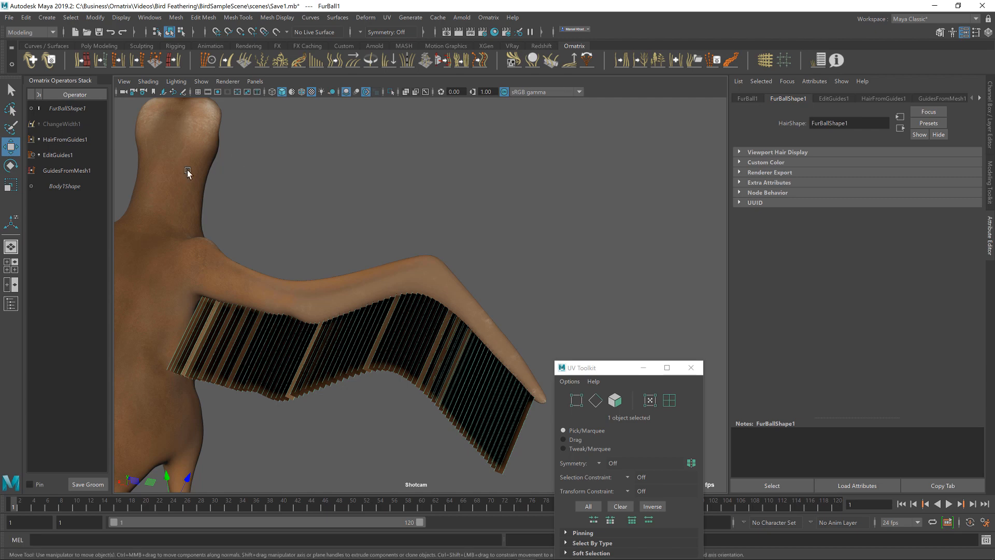
# Lower the HairFromGuides1 render count to 3269 for fewer, wider-spaced feathers
pyautogui.click(66, 139)
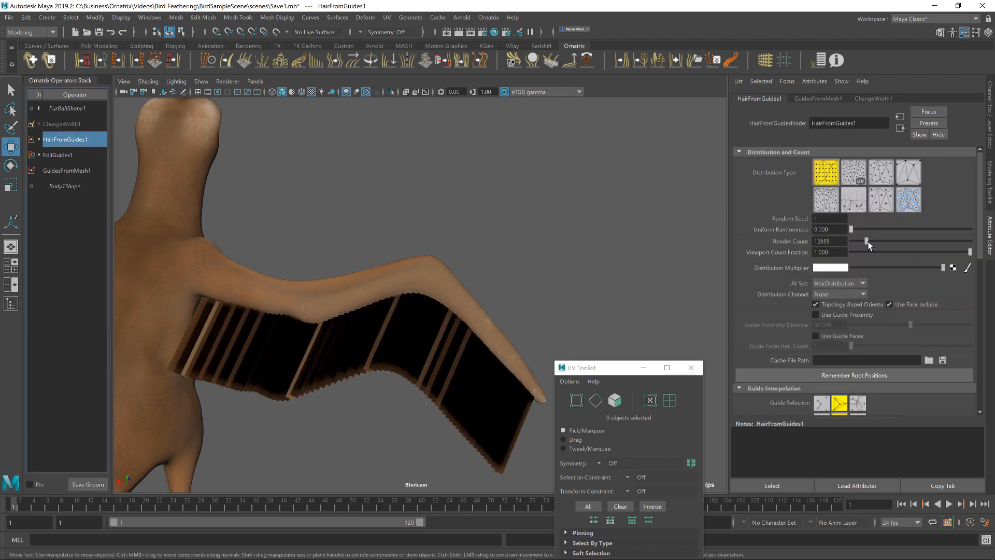
pyautogui.moveTo(880, 241); pyautogui.dragTo(860, 242)
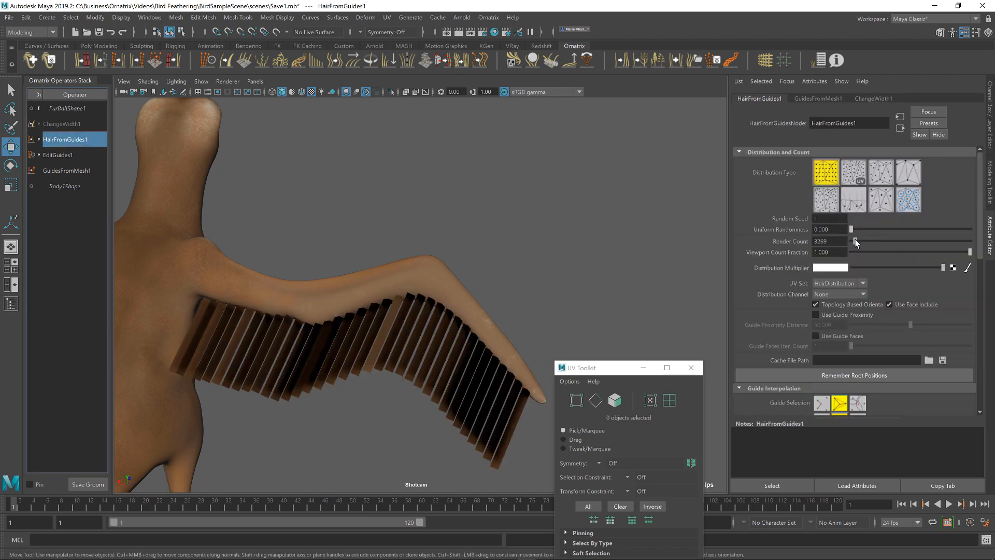
pyautogui.click(855, 239)
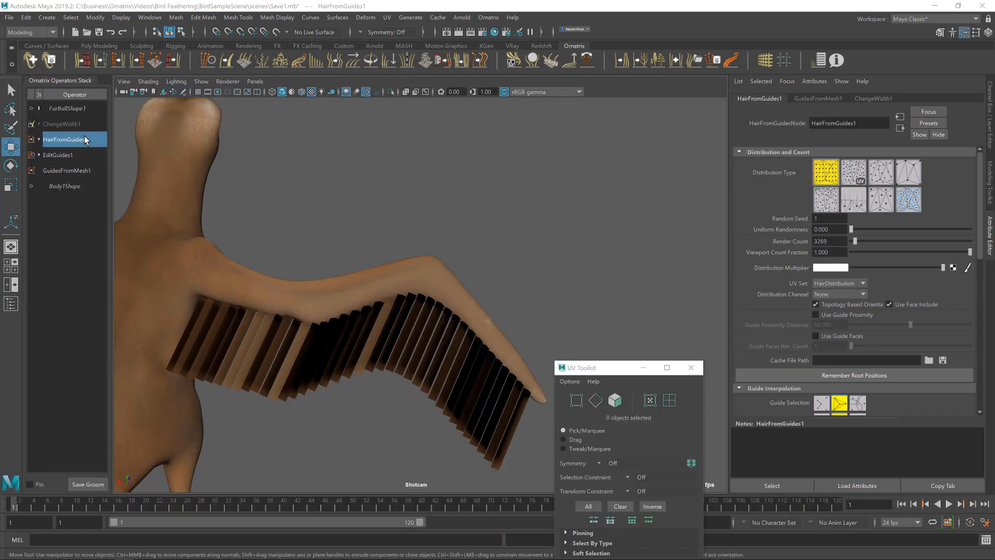
# Raise the ChangeWidth1 width to 2.526 so the feather strands overlap
pyautogui.click(61, 124)
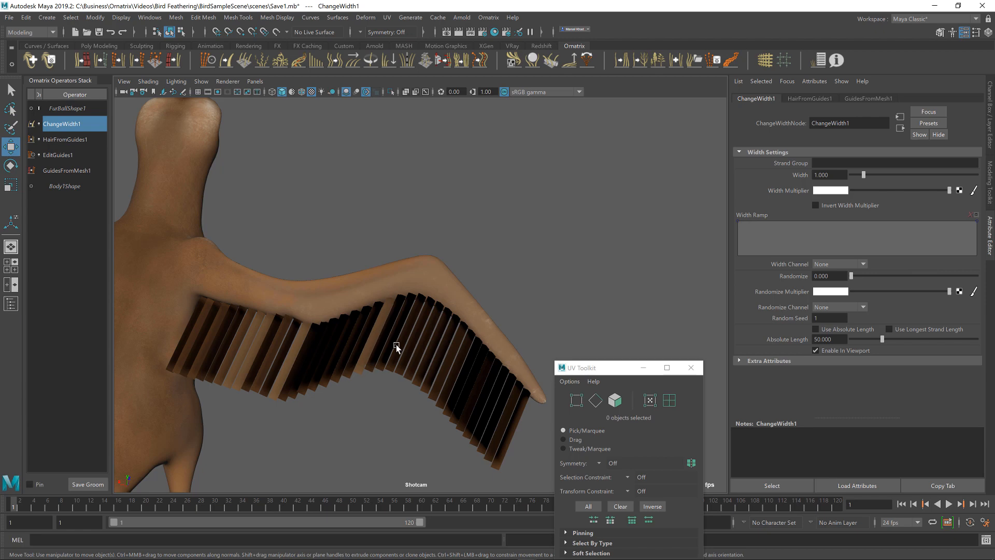
pyautogui.moveTo(516, 329)
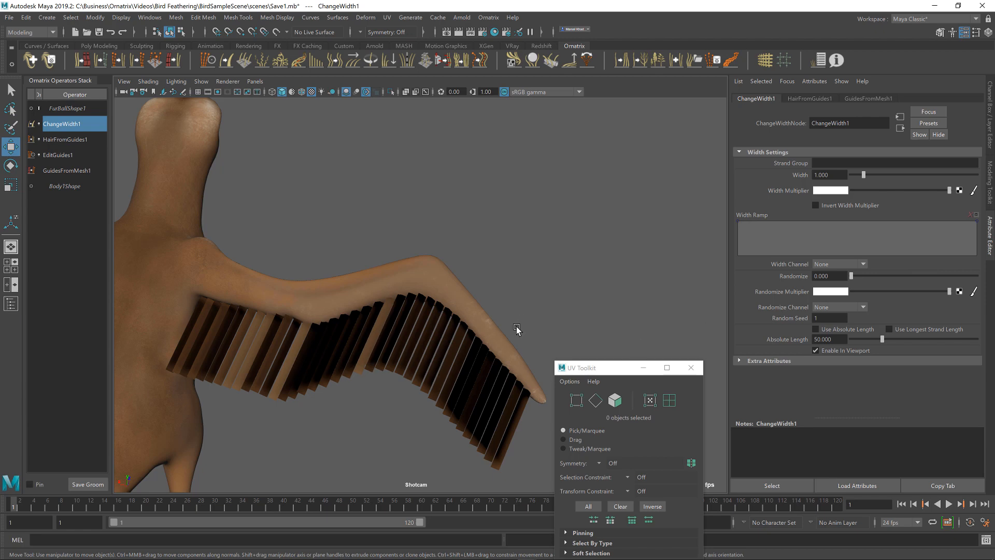
pyautogui.moveTo(493, 338)
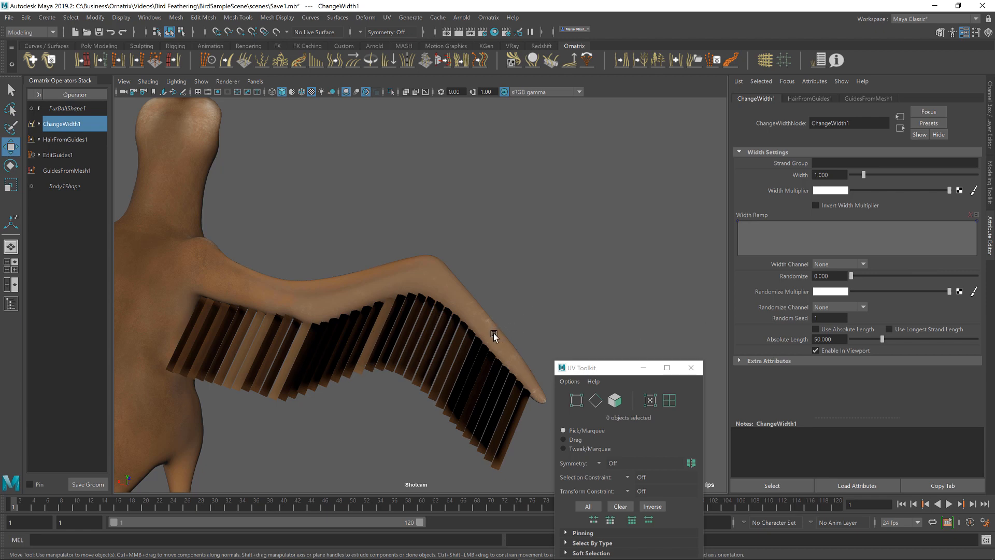
pyautogui.moveTo(441, 353)
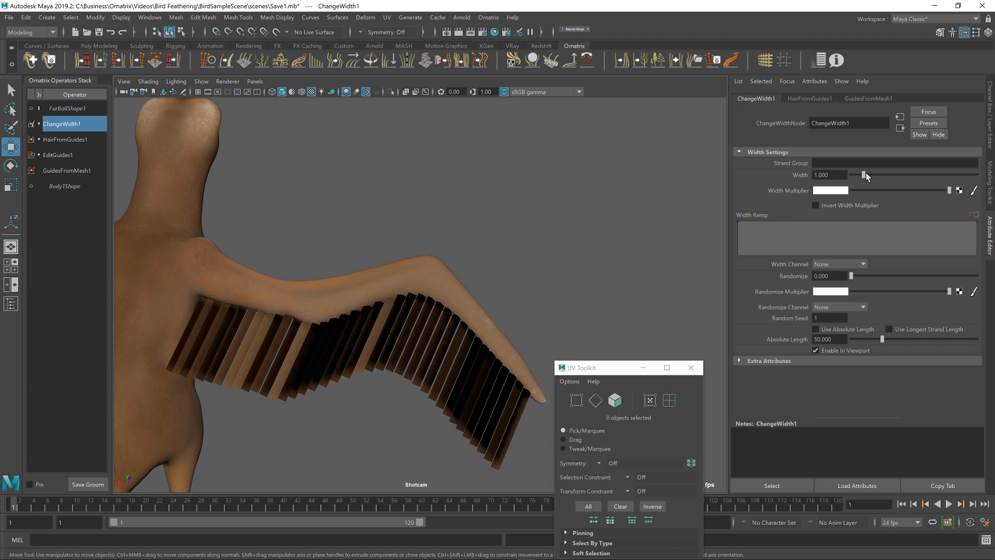
pyautogui.moveTo(861, 174); pyautogui.dragTo(865, 174)
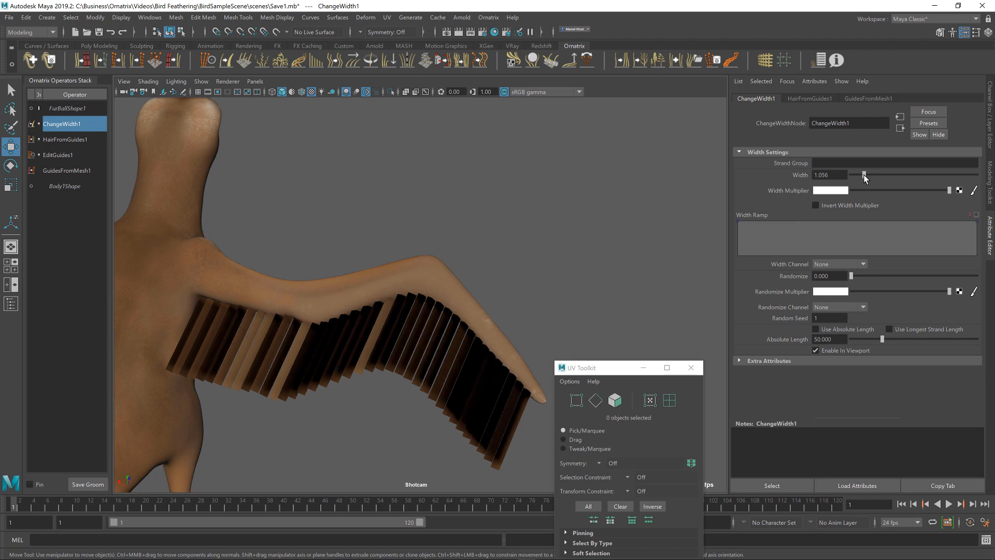
pyautogui.moveTo(863, 175); pyautogui.dragTo(875, 175)
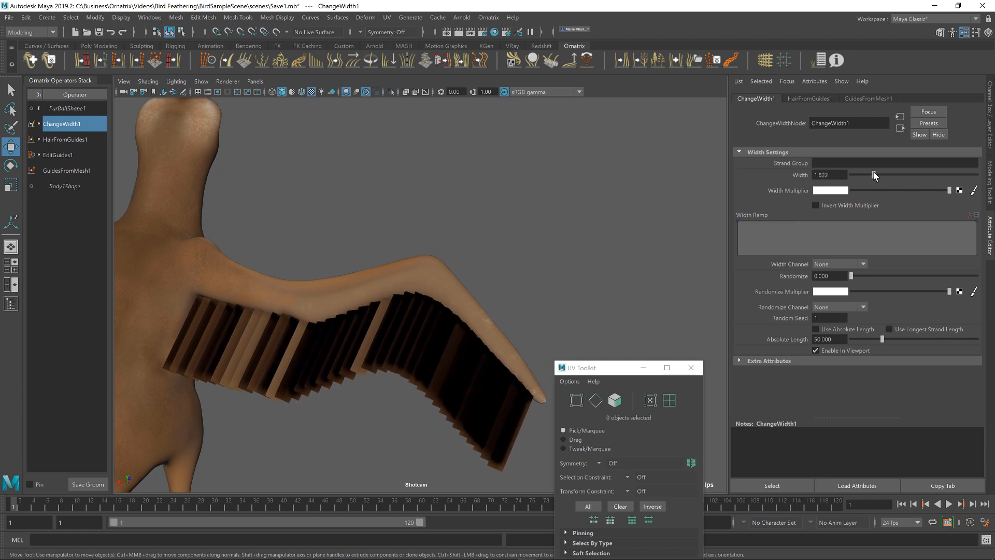
pyautogui.moveTo(875, 174); pyautogui.dragTo(879, 175)
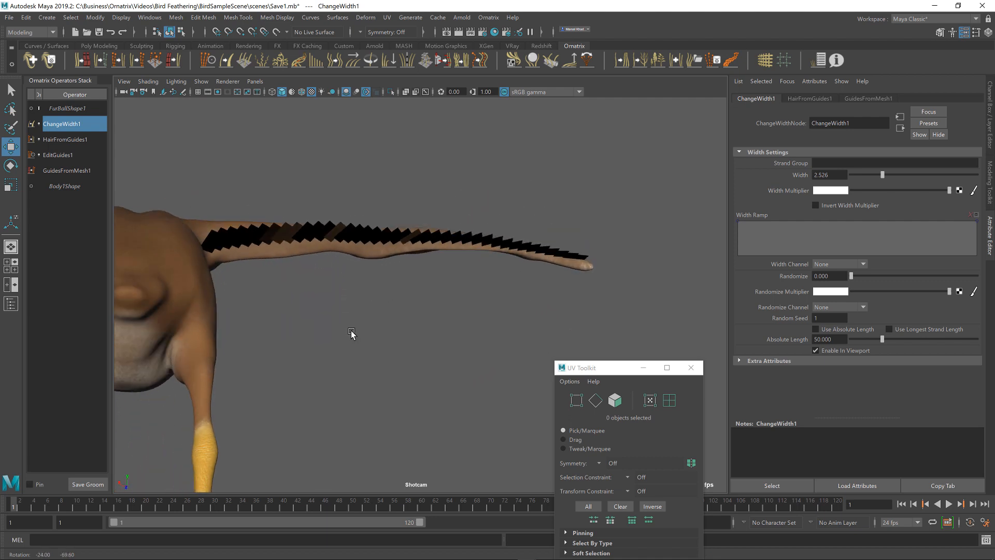
pyautogui.moveTo(352, 333); pyautogui.dragTo(317, 349)
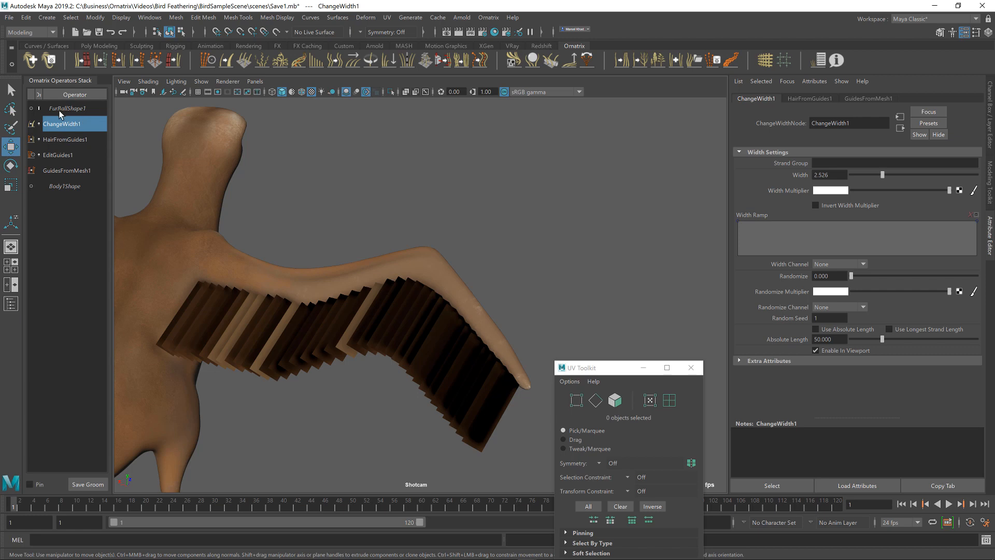
# Rename FurBallShape1 to MainWingFeathersShape and inspect the wing
pyautogui.click(66, 107)
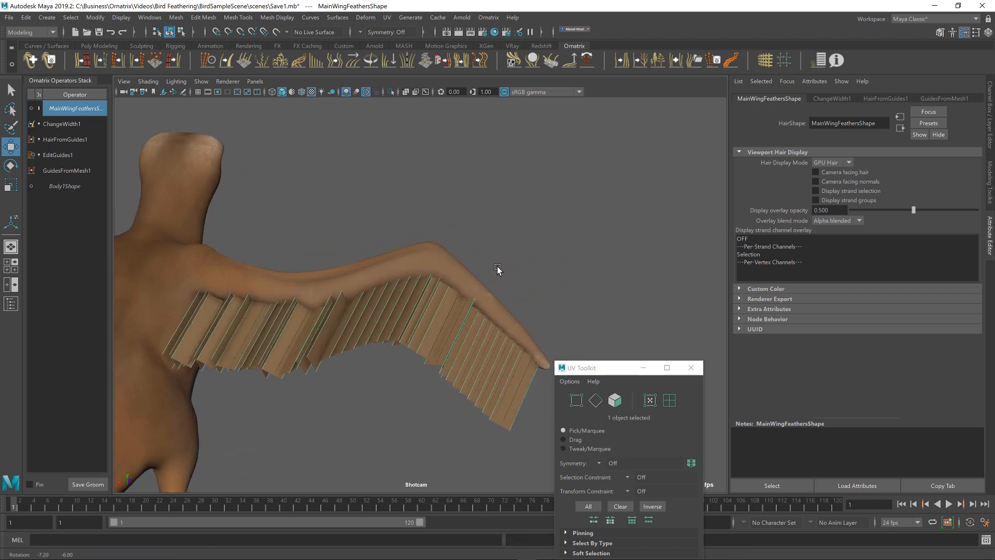
pyautogui.moveTo(498, 270); pyautogui.dragTo(503, 267)
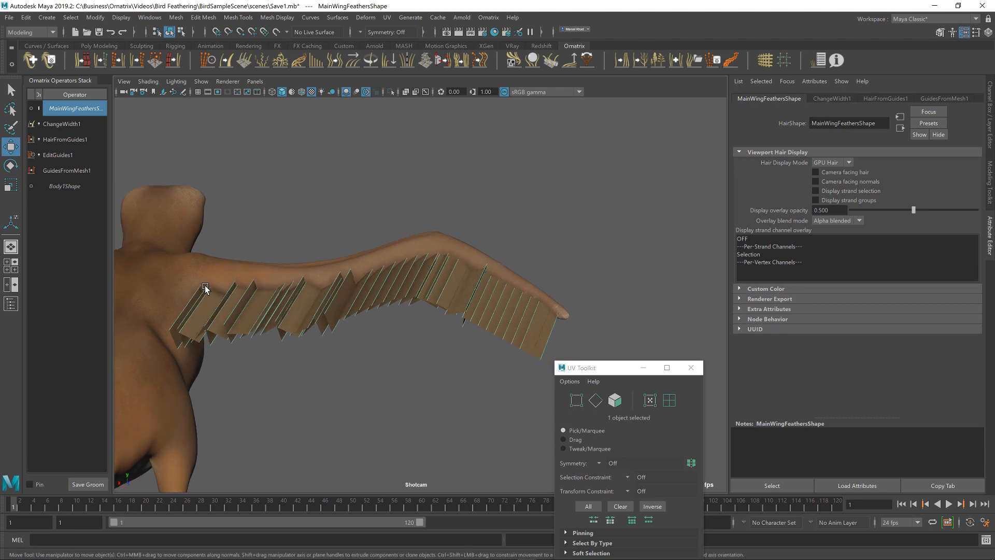
pyautogui.moveTo(210, 313)
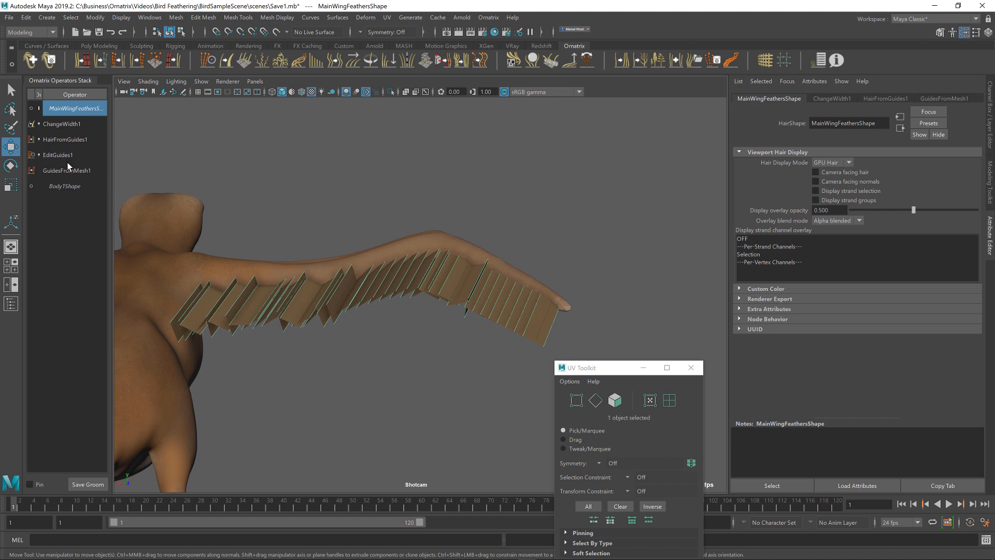
# In EditGuides1, move guide control points so the feather strip bends along the right wing
pyautogui.click(58, 154)
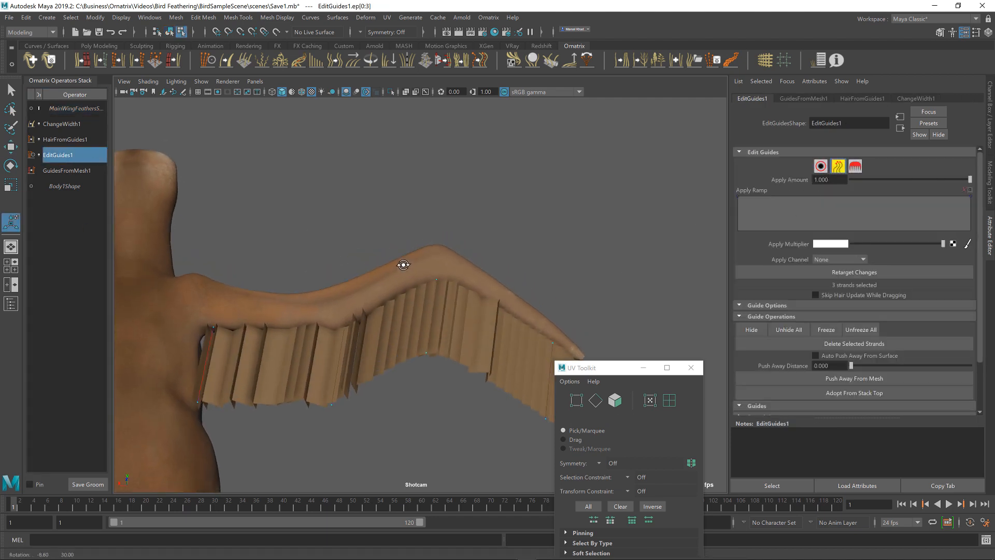
pyautogui.moveTo(403, 264); pyautogui.dragTo(397, 212)
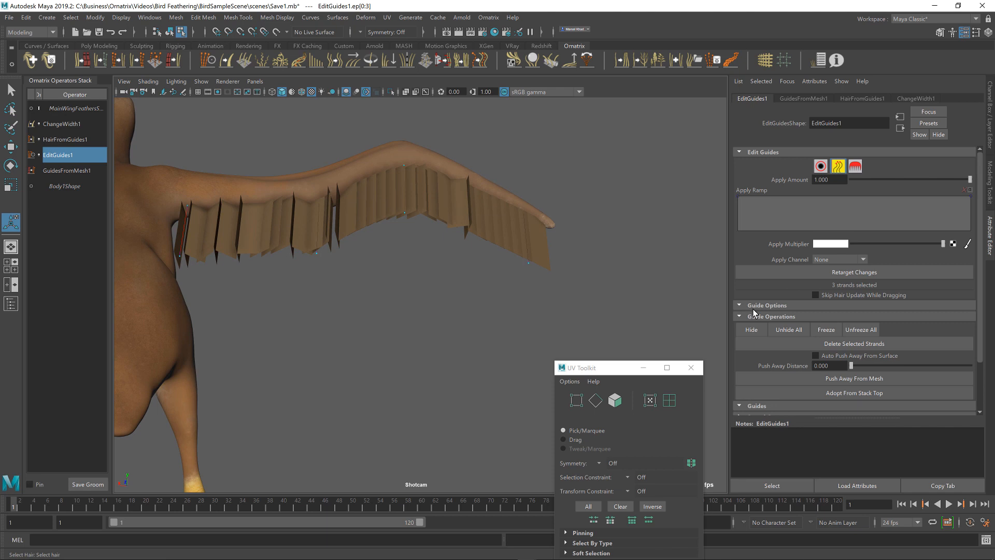
pyautogui.click(766, 305)
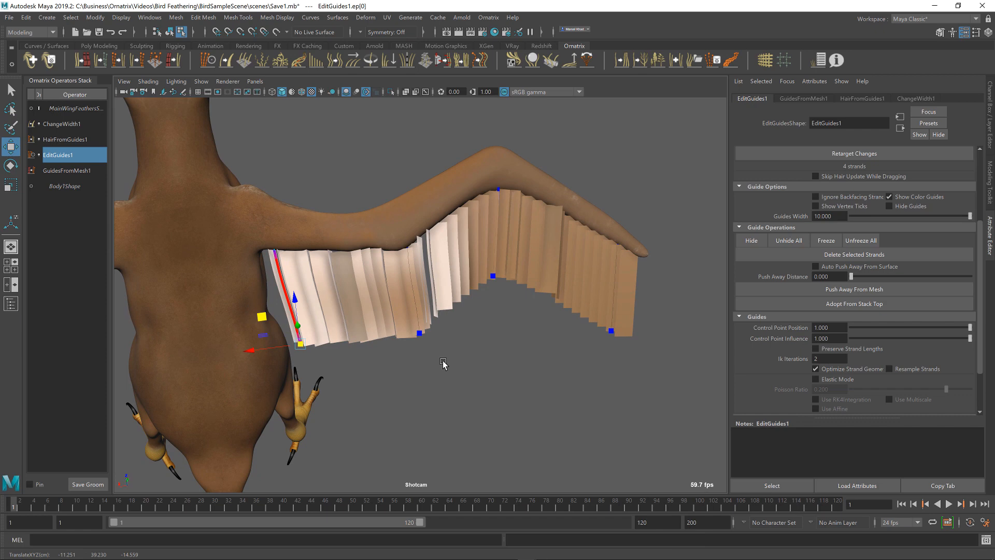
pyautogui.click(385, 301)
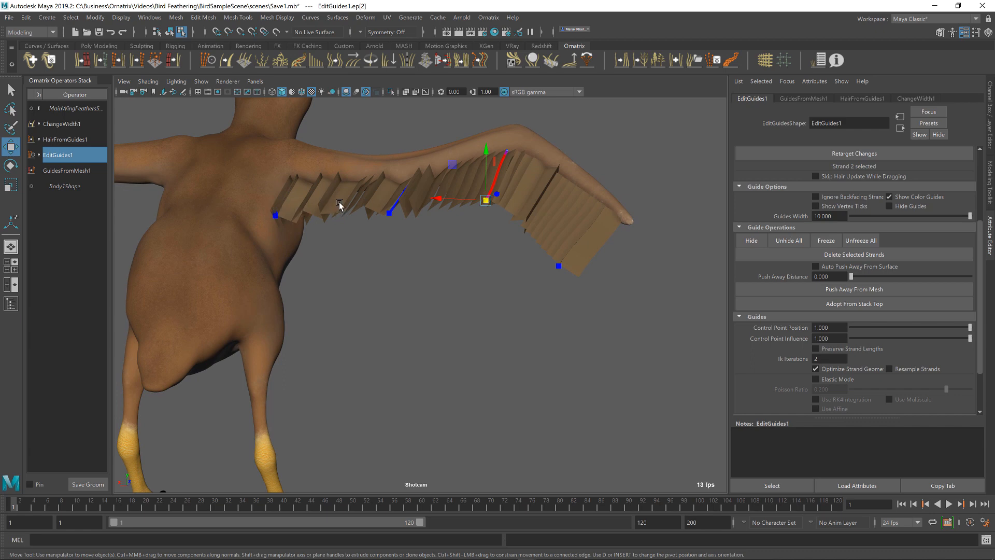
pyautogui.moveTo(394, 240)
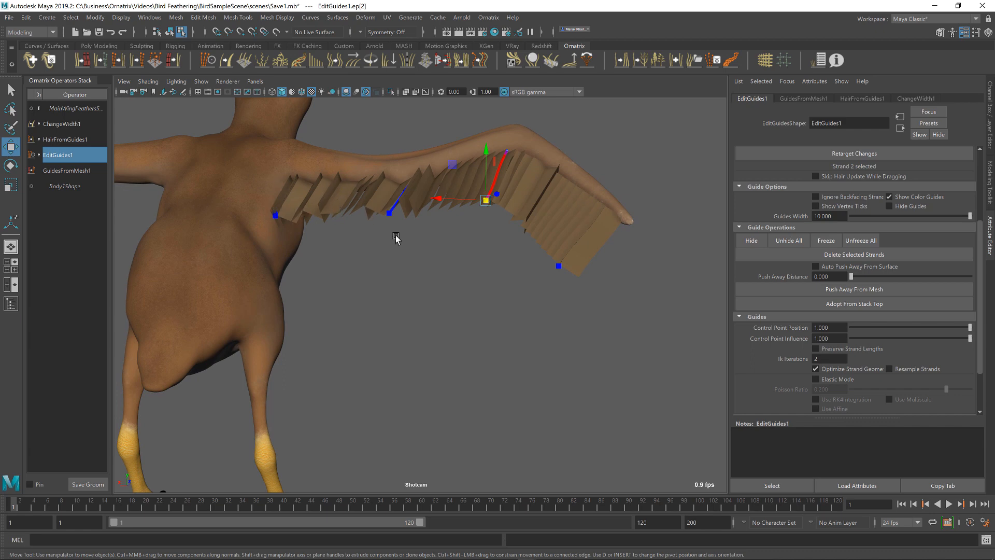
pyautogui.moveTo(479, 330)
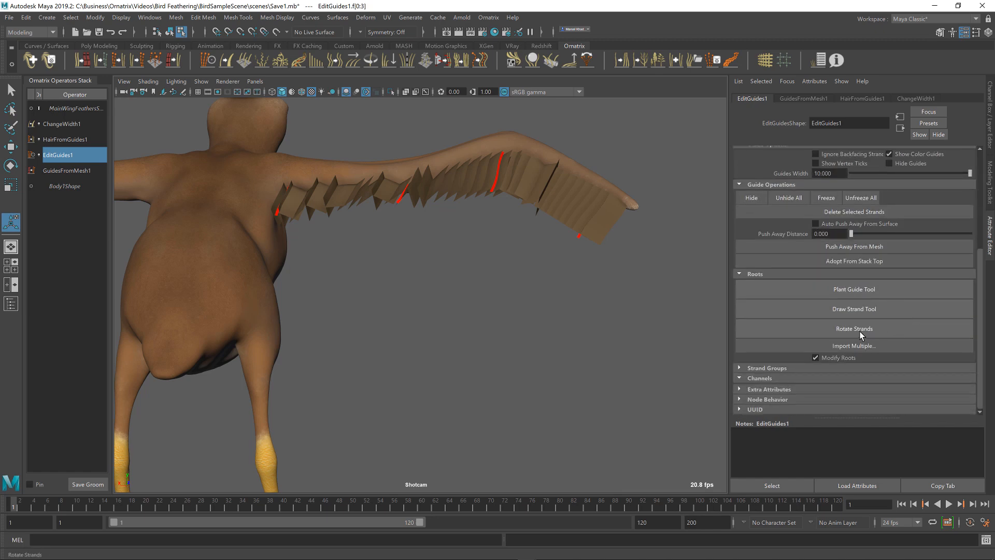
# Rotate the guide strand roots from wing root to tip so the feather strip lies flat
pyautogui.click(853, 329)
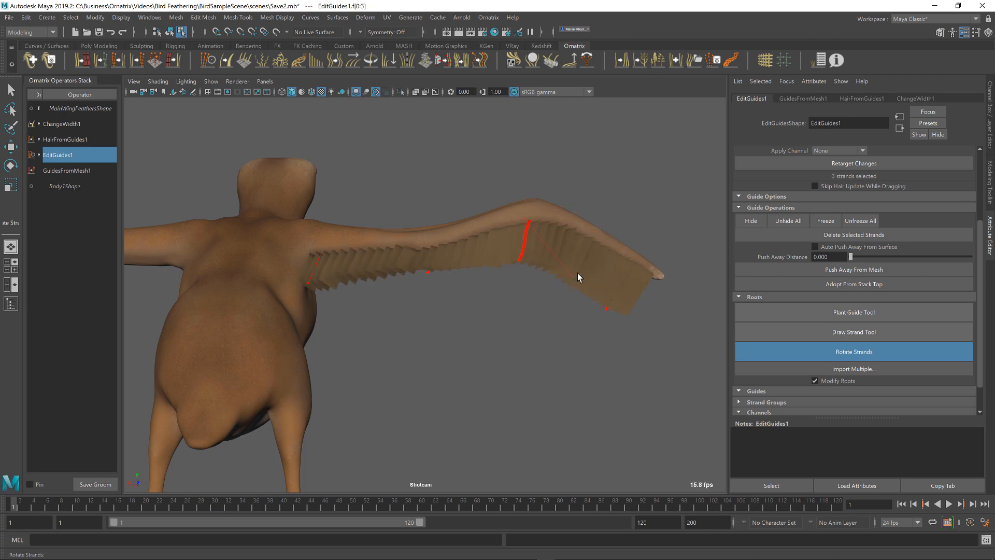
pyautogui.moveTo(577, 277); pyautogui.dragTo(626, 225)
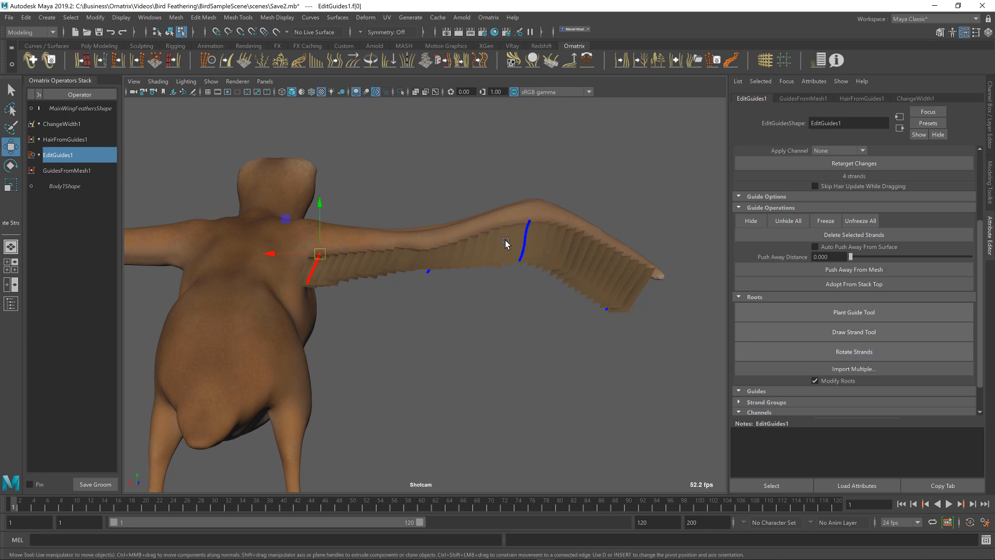
pyautogui.click(853, 351)
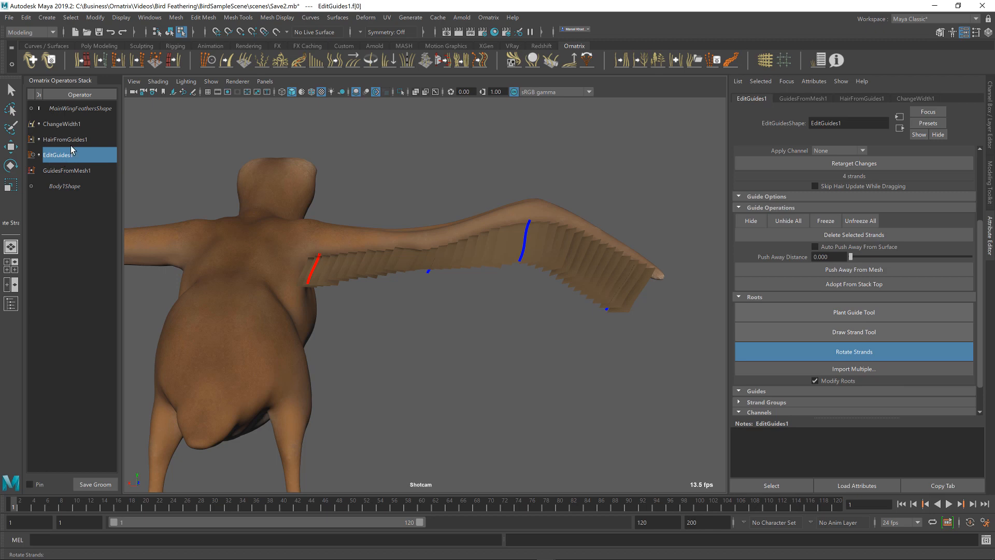
pyautogui.moveTo(462, 275)
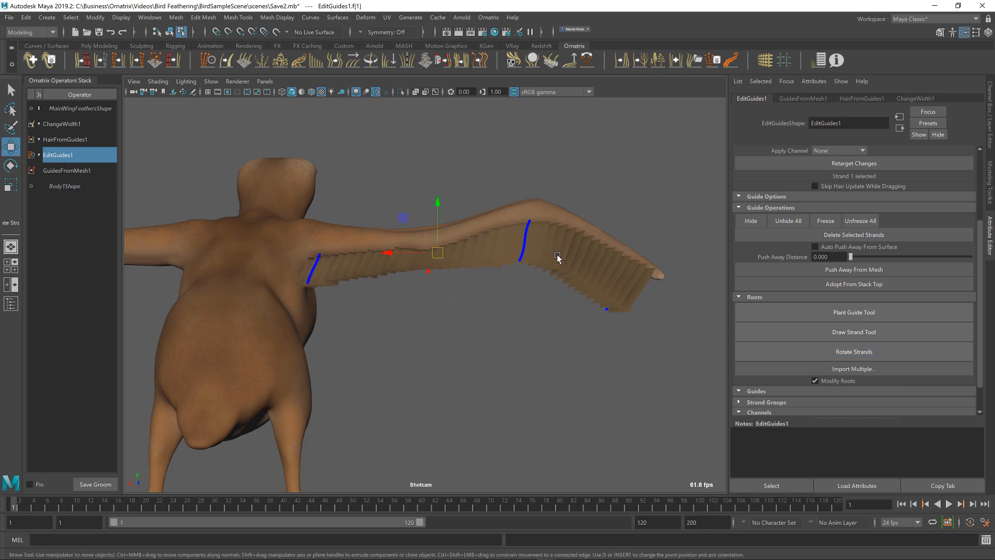
pyautogui.click(853, 352)
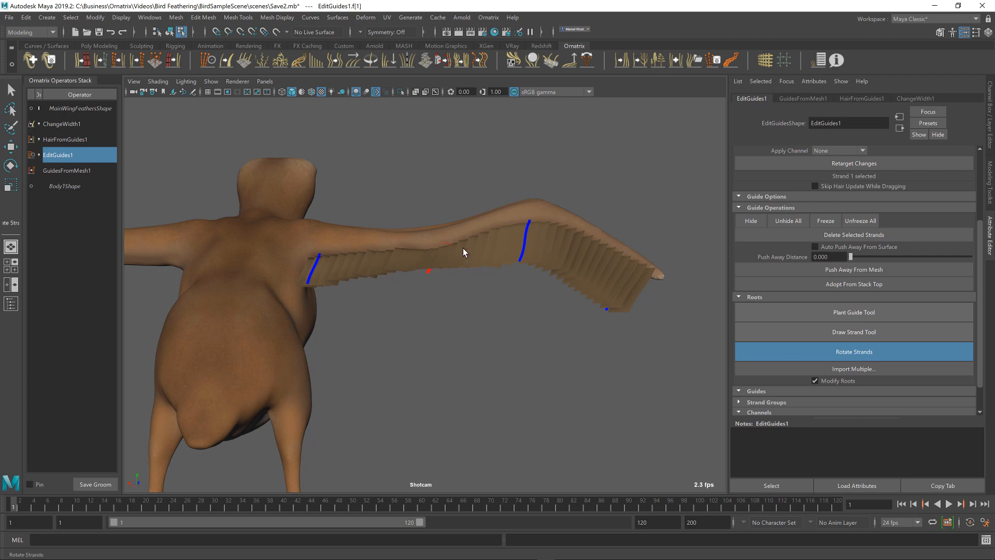
pyautogui.click(10, 146)
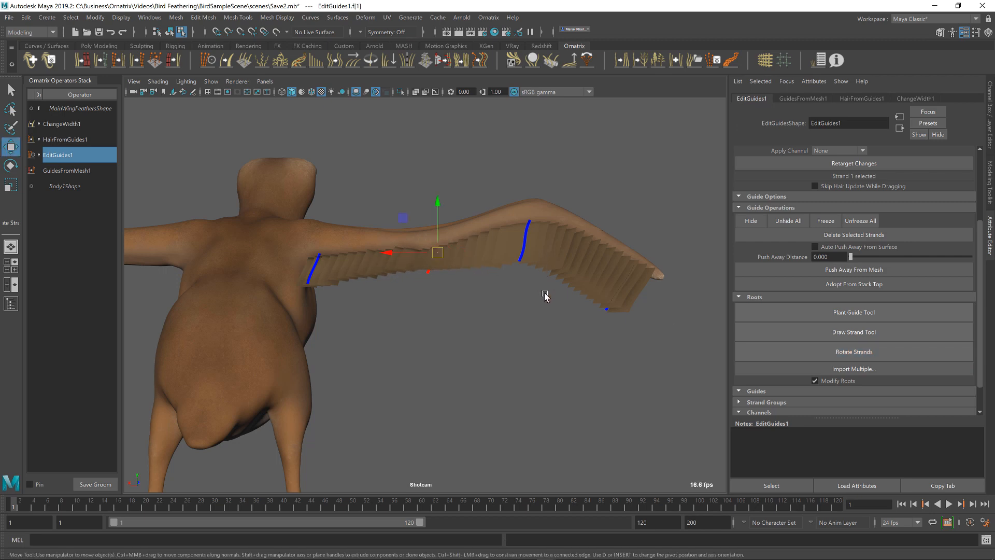
pyautogui.click(852, 352)
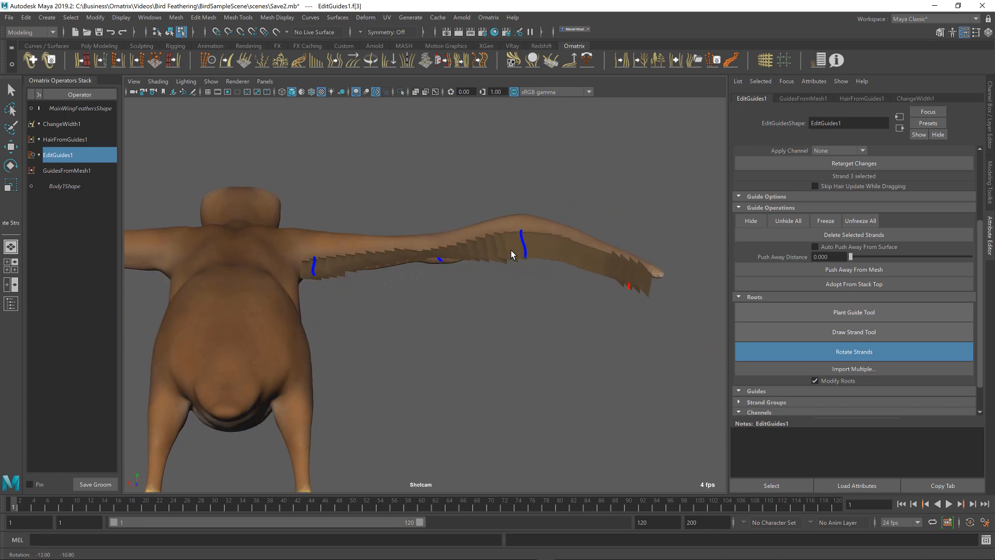
pyautogui.moveTo(512, 254); pyautogui.dragTo(504, 278)
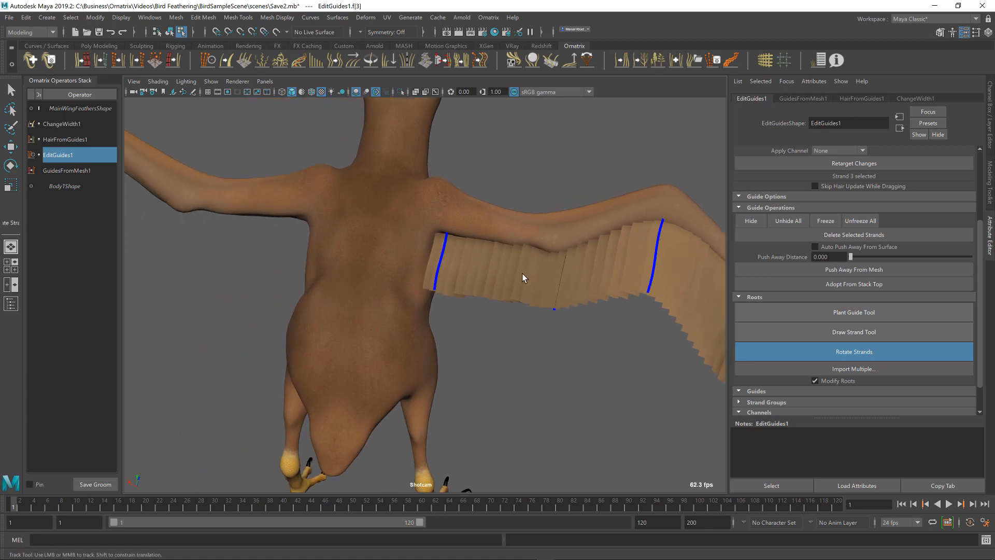
# Check the rotated strands at the ChangeWidth1 operator result
pyautogui.click(64, 139)
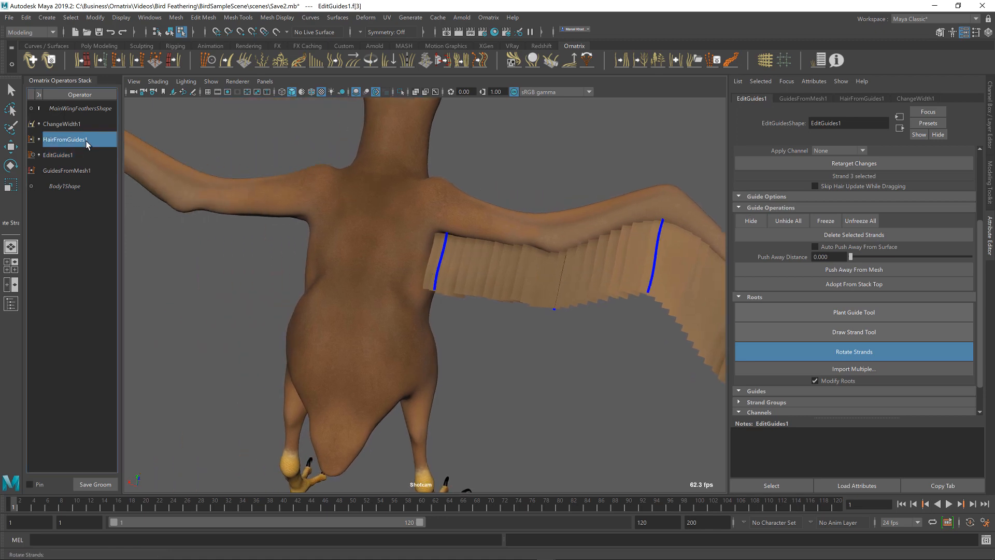
pyautogui.click(61, 123)
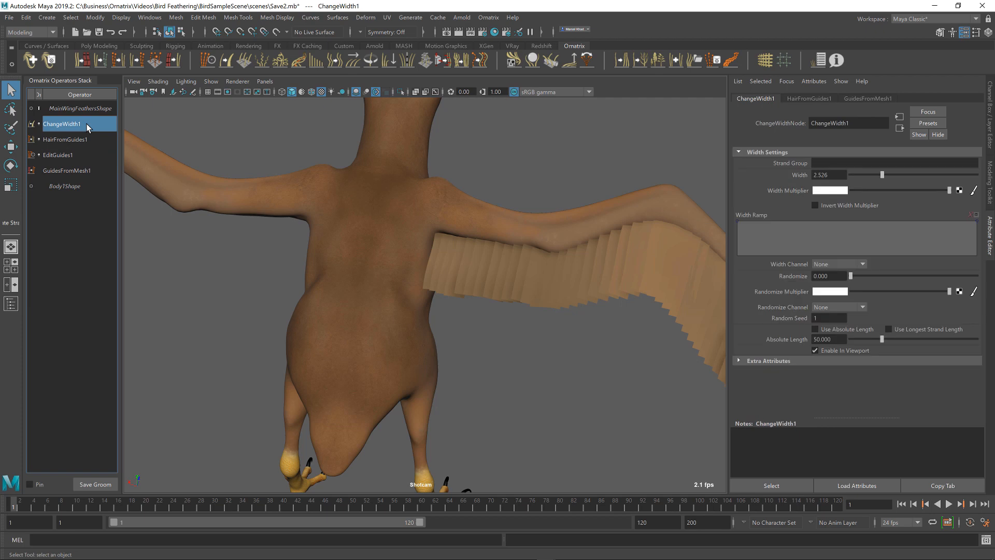
pyautogui.moveTo(84, 145)
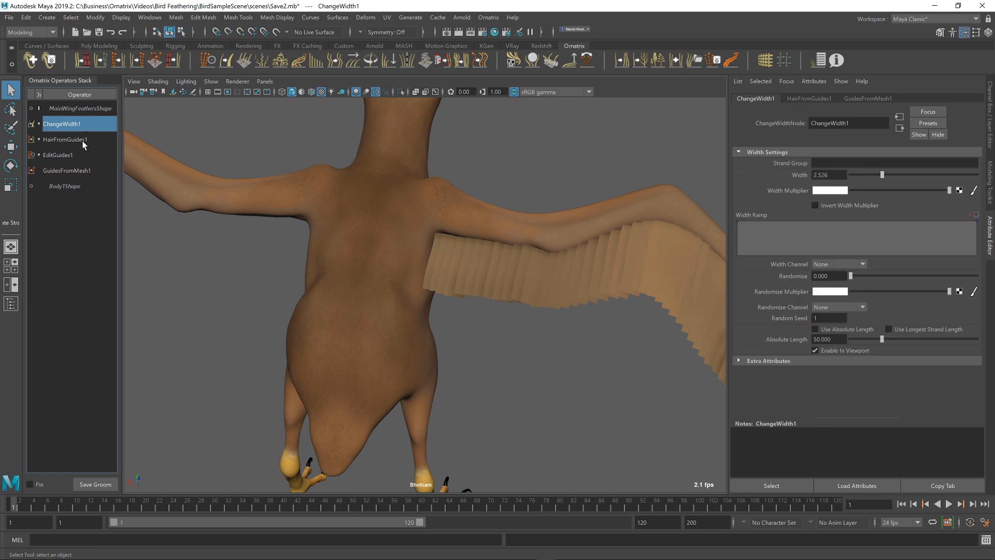
pyautogui.moveTo(409, 60)
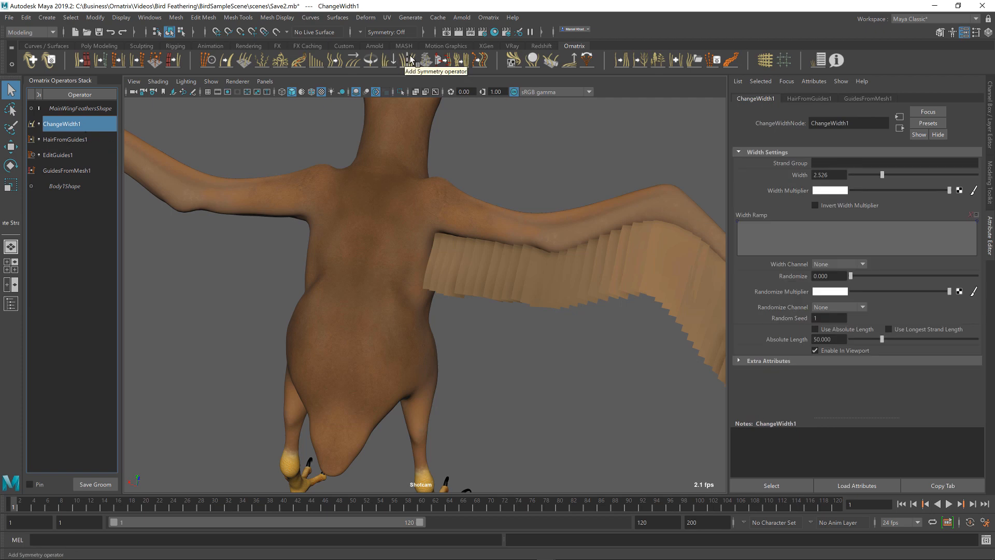
# Add a Symmetry operator mirroring feathers to the left wing, with Ground Mirrored Strands off
pyautogui.click(408, 60)
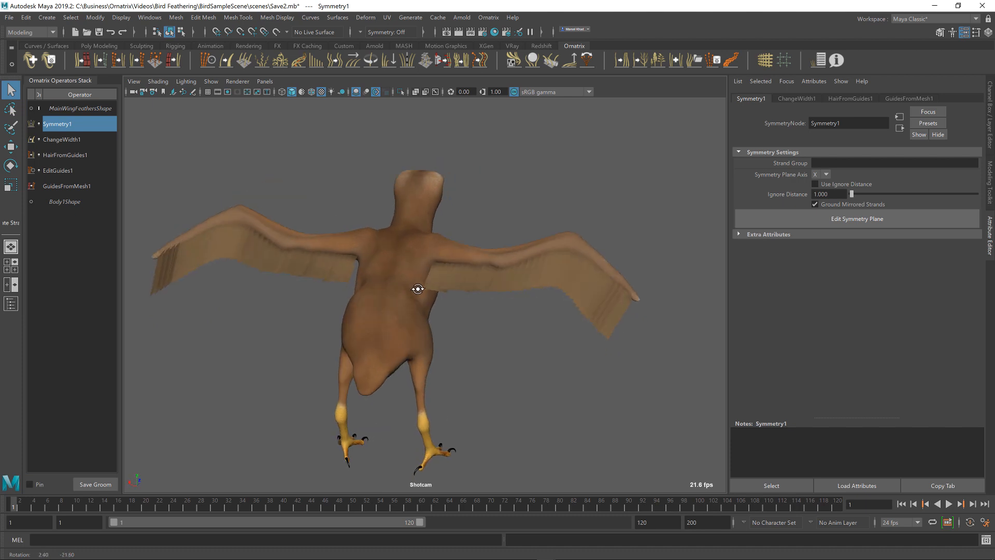
pyautogui.moveTo(418, 292); pyautogui.dragTo(431, 286)
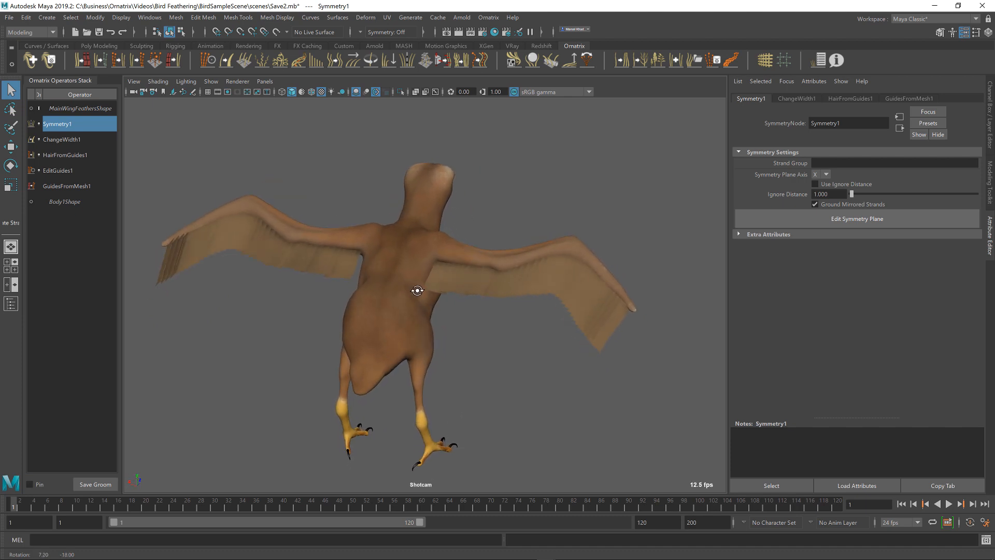
pyautogui.moveTo(417, 290); pyautogui.dragTo(421, 301)
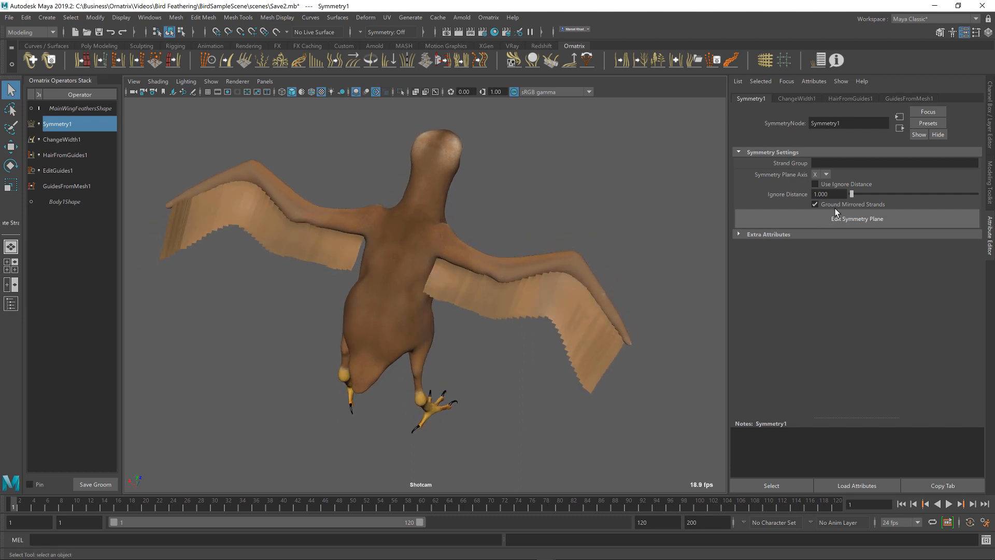
pyautogui.click(814, 204)
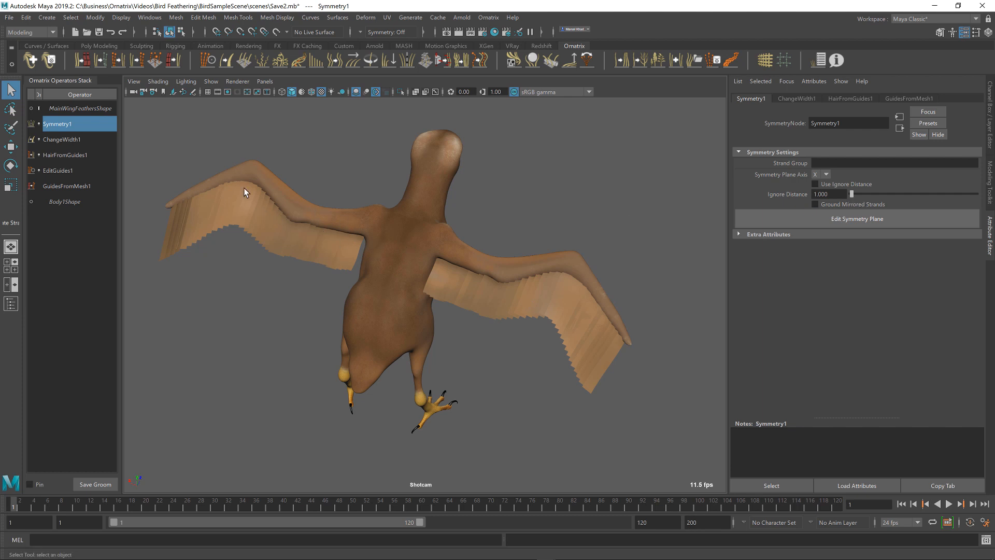
pyautogui.moveTo(205, 182)
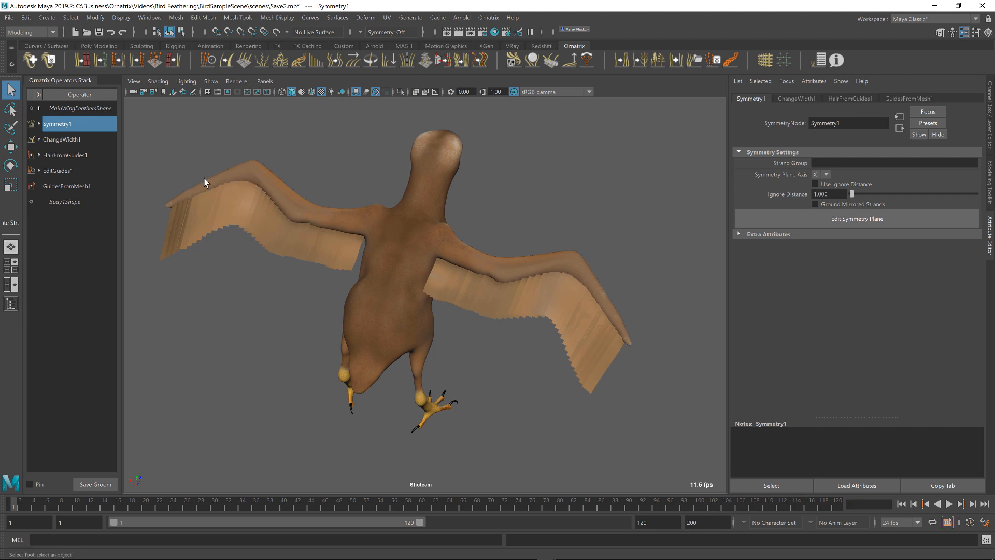
pyautogui.moveTo(386, 224)
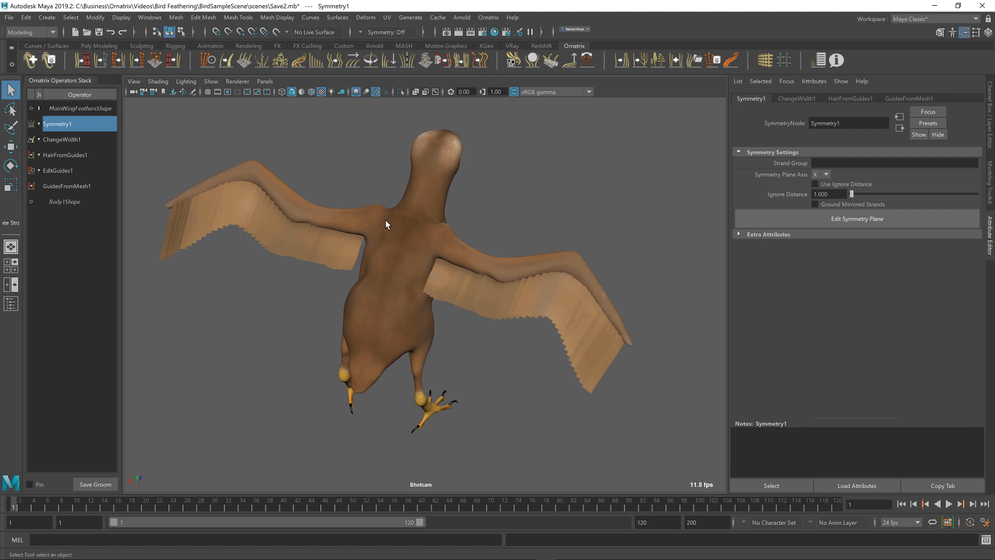
pyautogui.moveTo(83, 164)
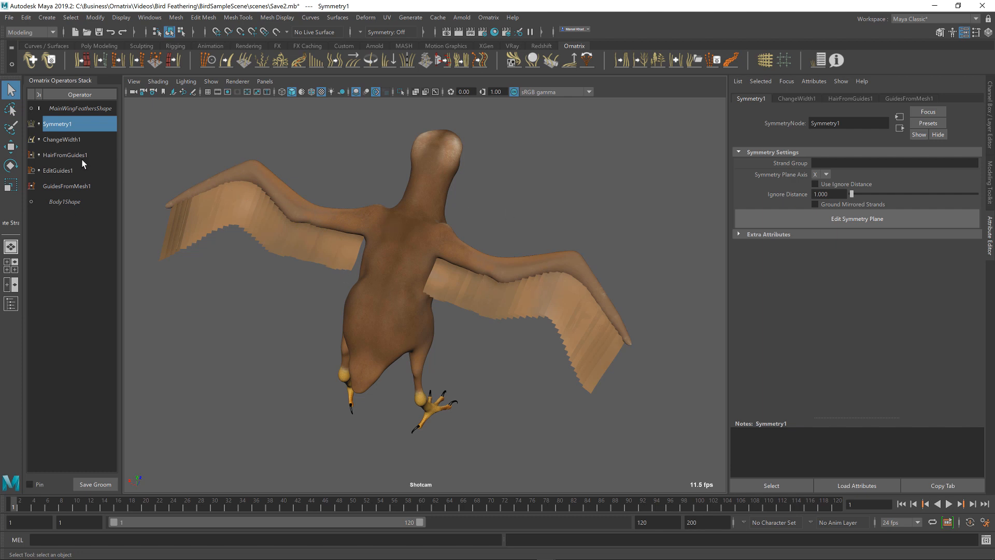
pyautogui.click(58, 170)
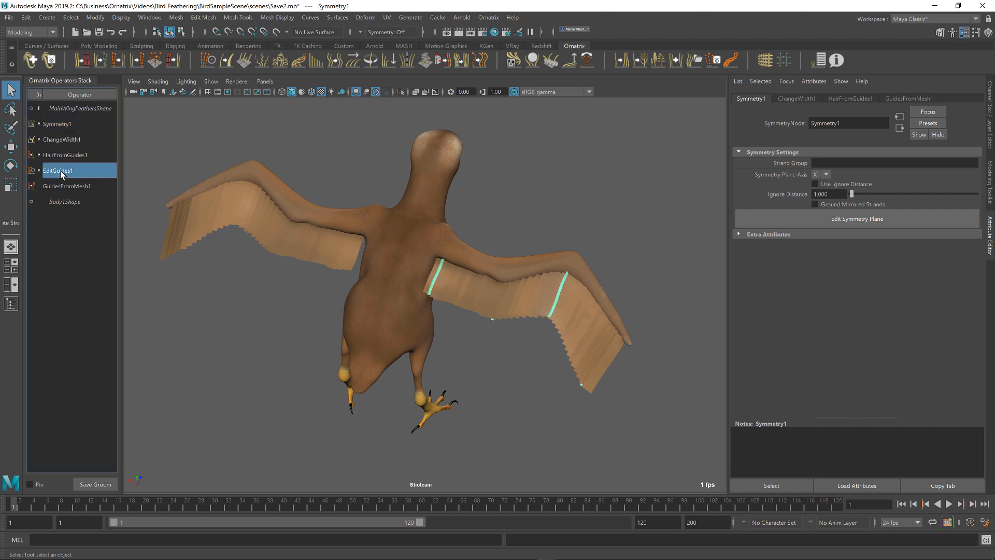
# Select EditGuides1 to edit the original wing guide strands again
pyautogui.click(57, 170)
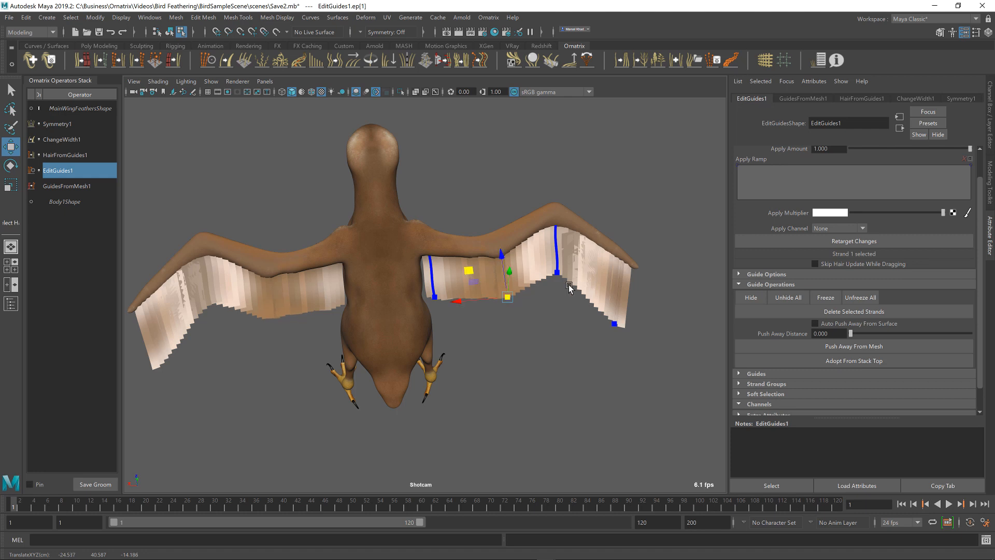
pyautogui.moveTo(577, 320)
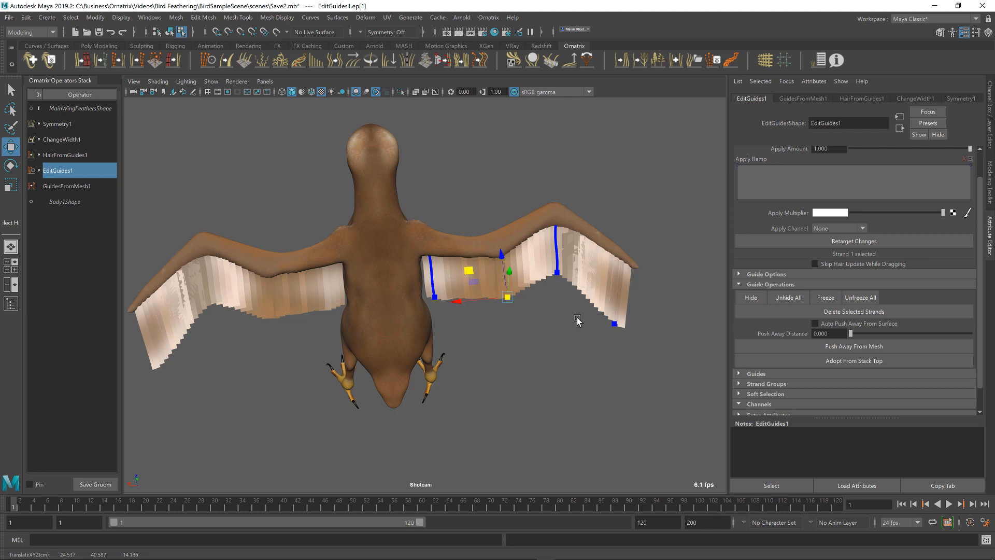
pyautogui.moveTo(571, 278)
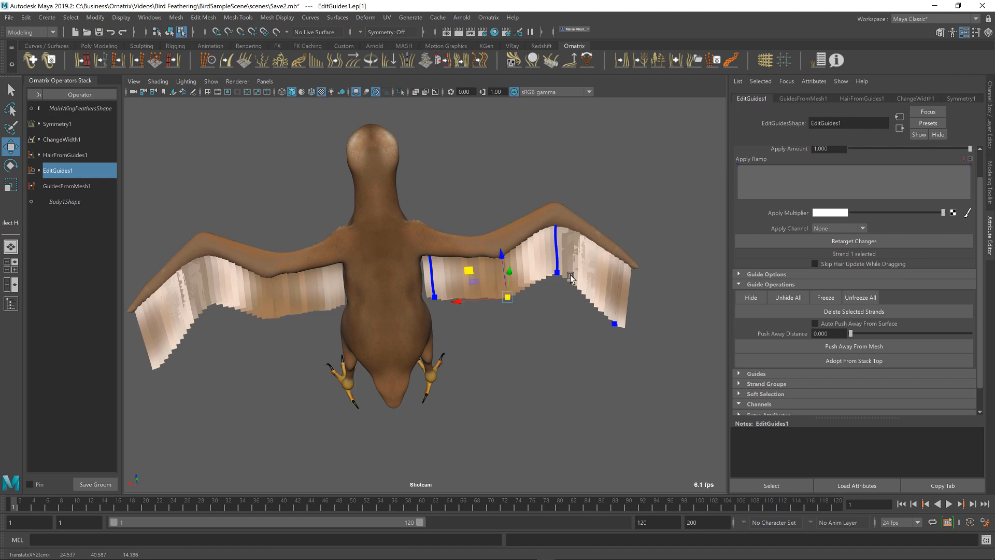